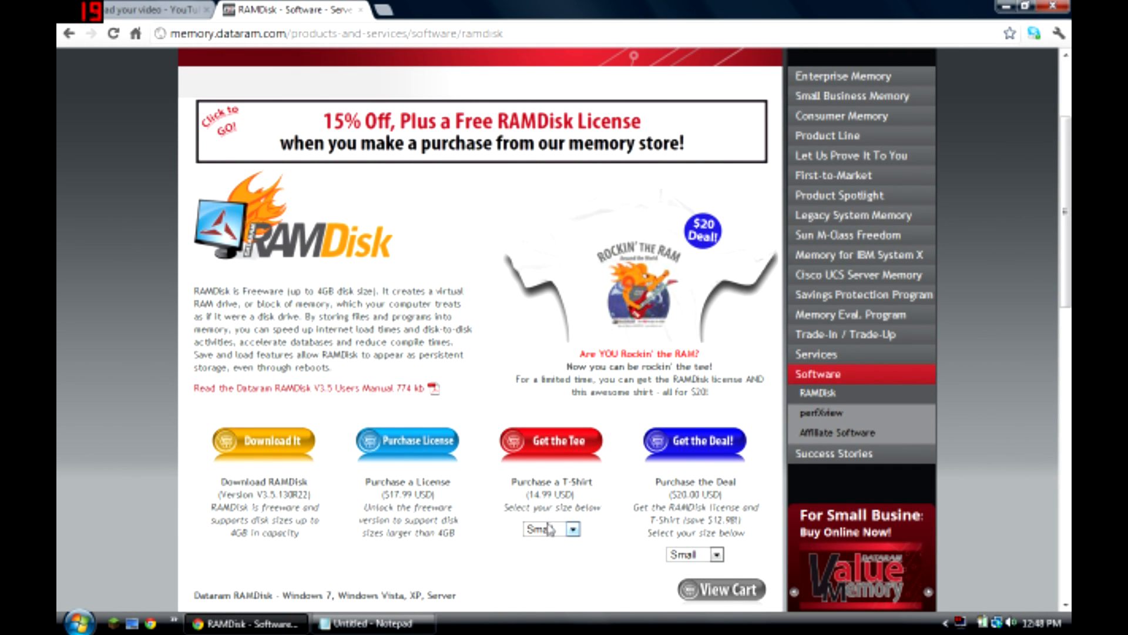
# Step: Set a 250 MB unformatted disk, review the Load and Save tab, and start RAMDisk
pyautogui.click(262, 441)
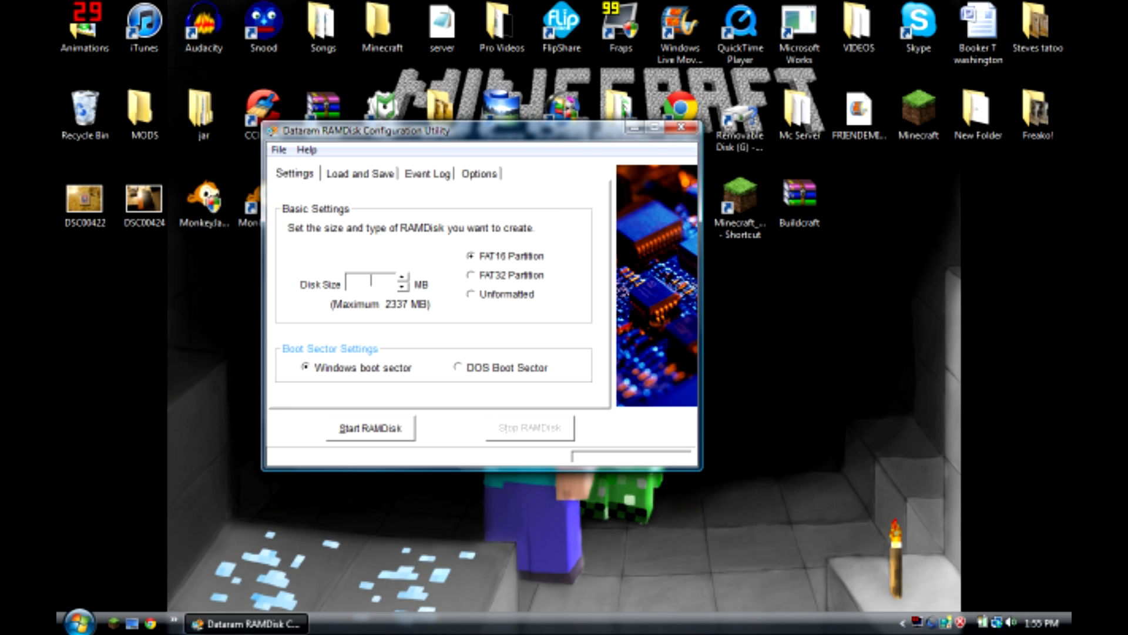
pyautogui.write('250')
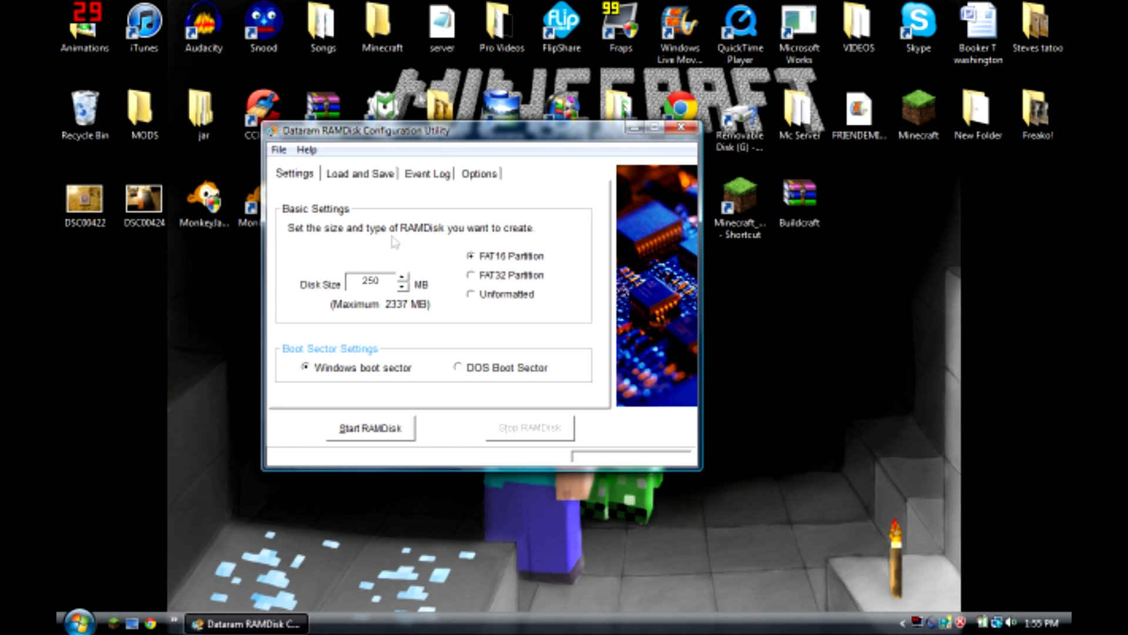
pyautogui.click(361, 173)
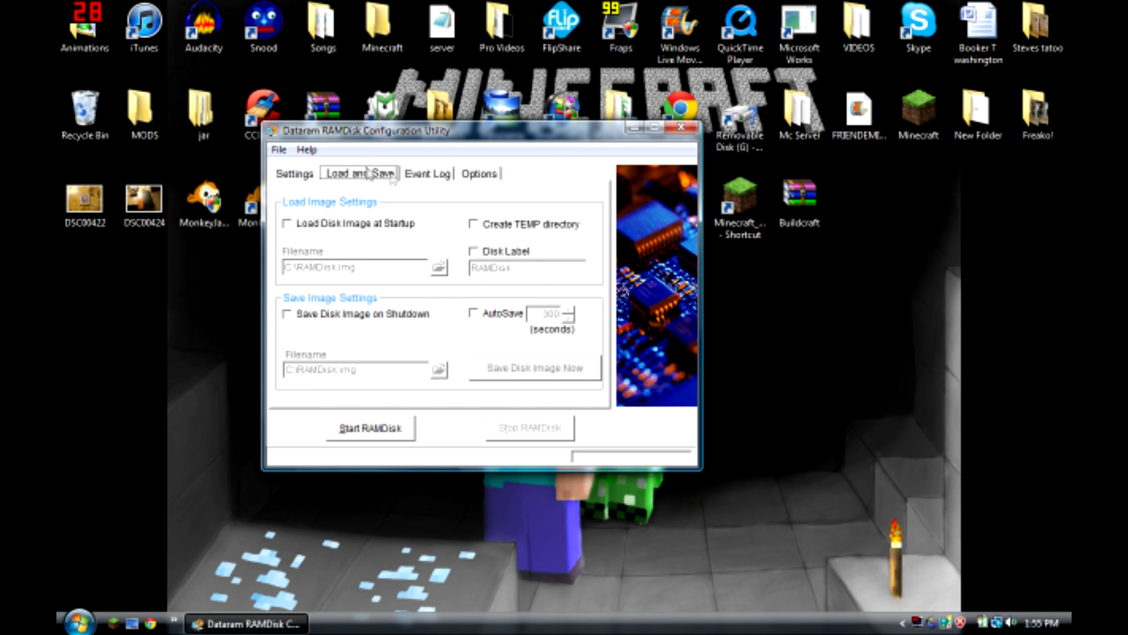
pyautogui.click(294, 172)
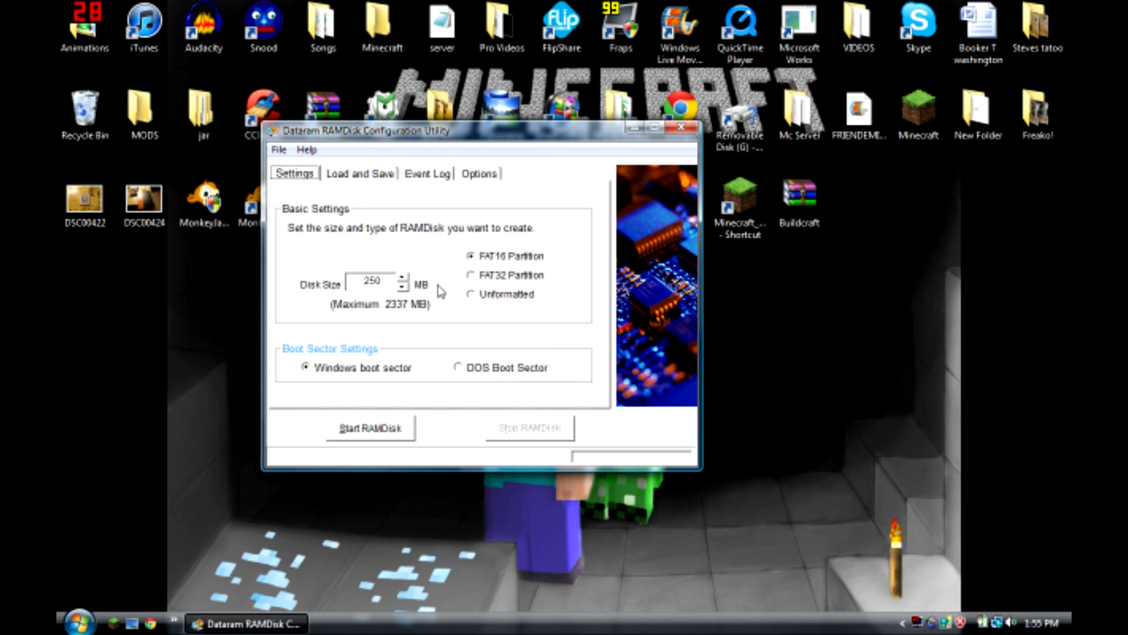
pyautogui.click(471, 294)
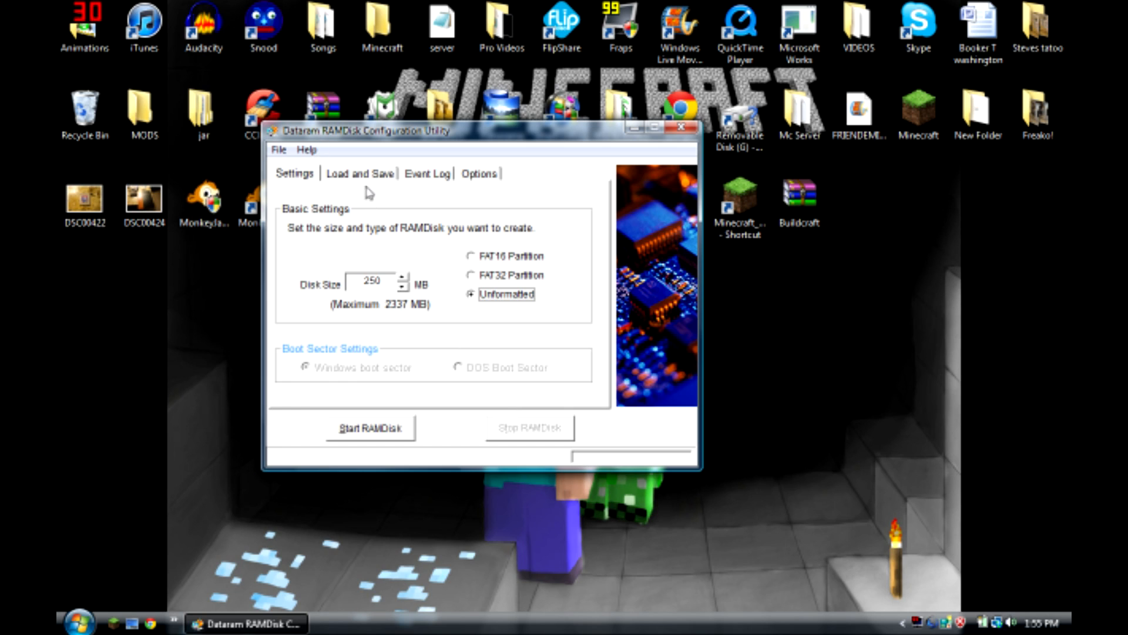
pyautogui.click(360, 173)
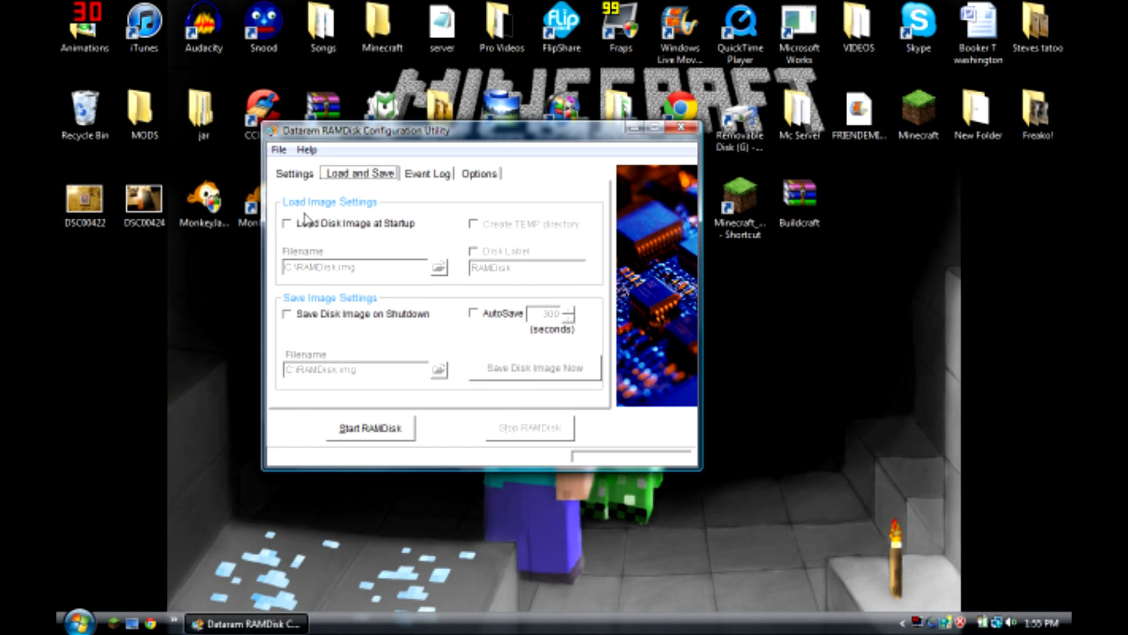
pyautogui.moveTo(335, 234)
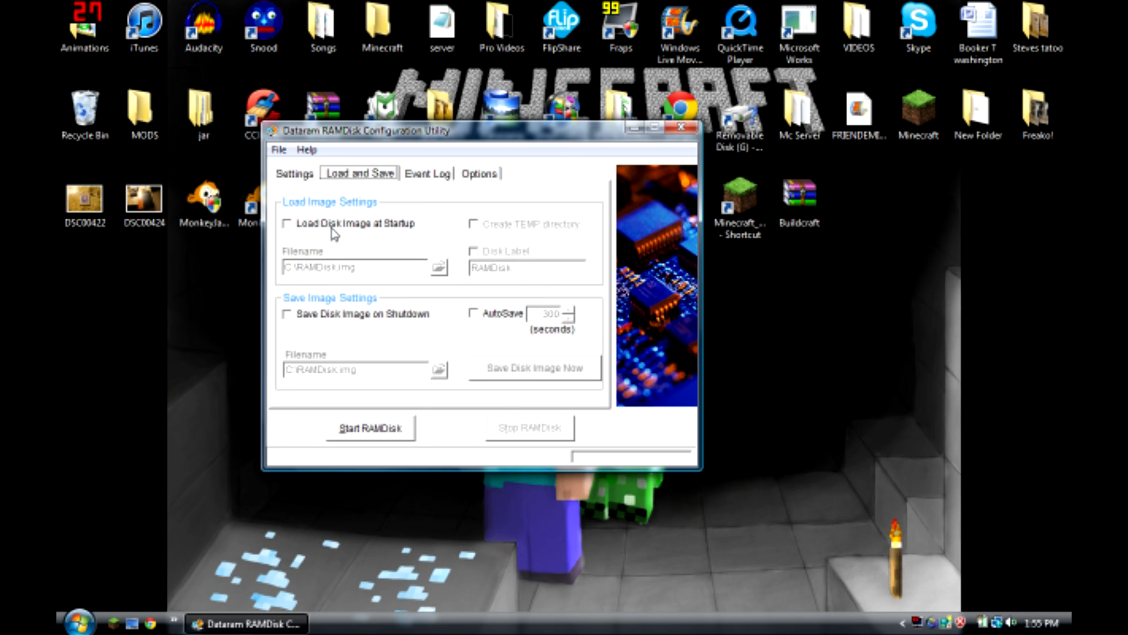
pyautogui.click(293, 173)
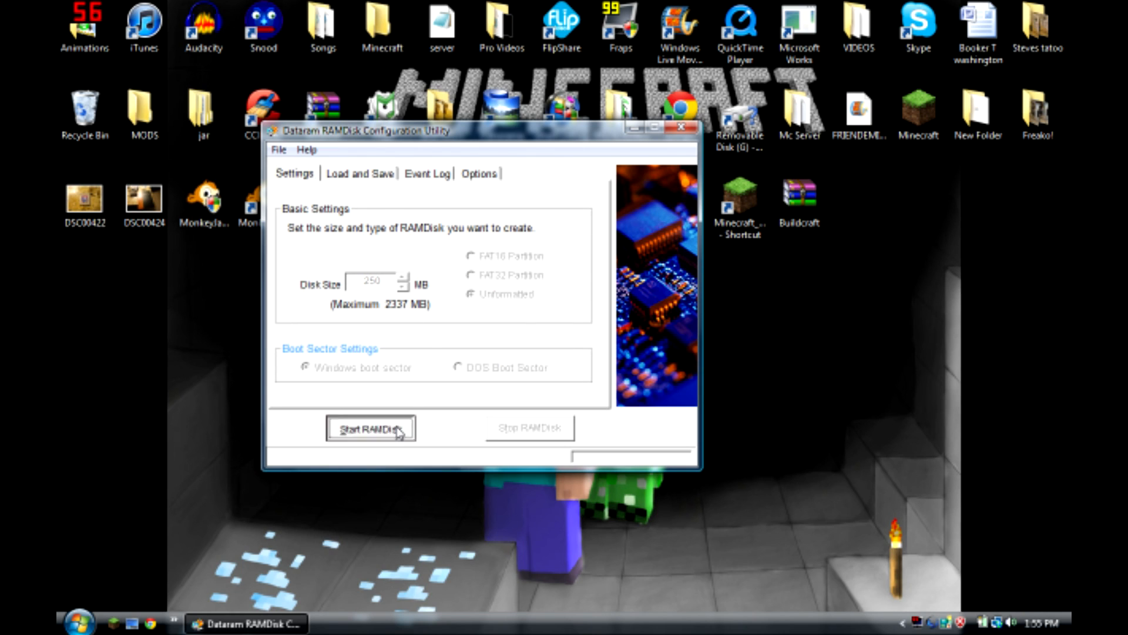
pyautogui.click(370, 427)
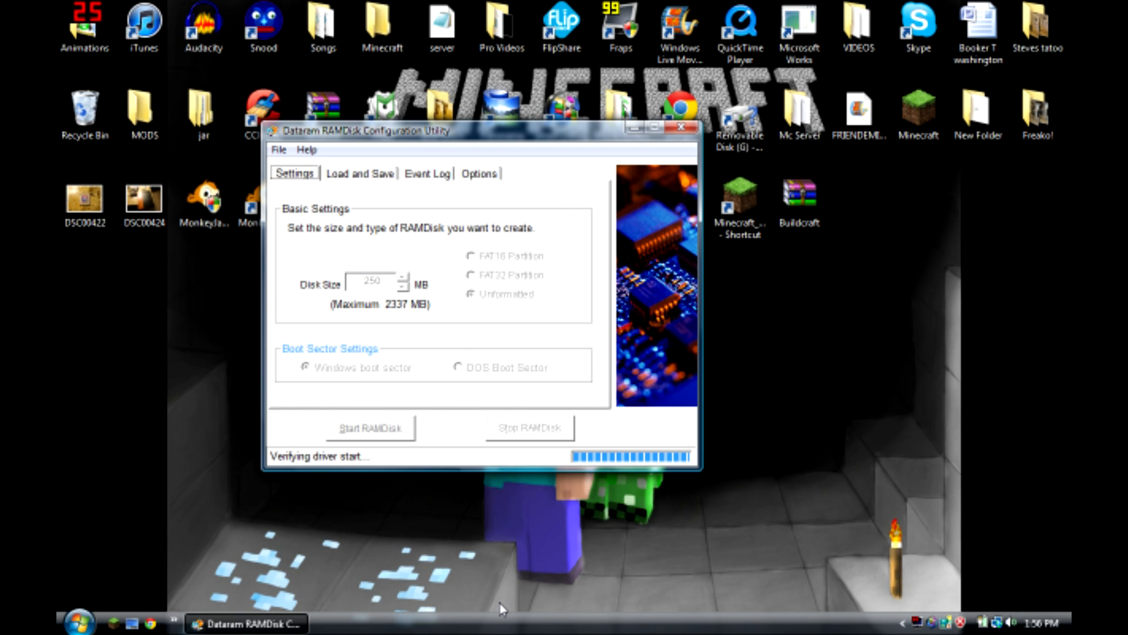
pyautogui.moveTo(443, 468)
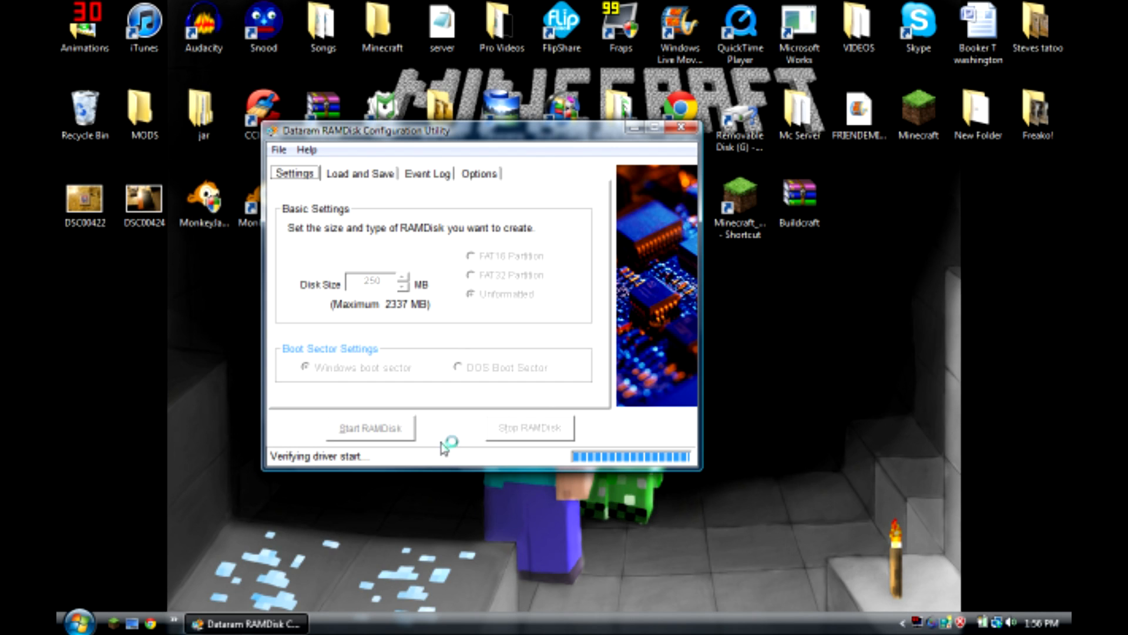
pyautogui.click(371, 426)
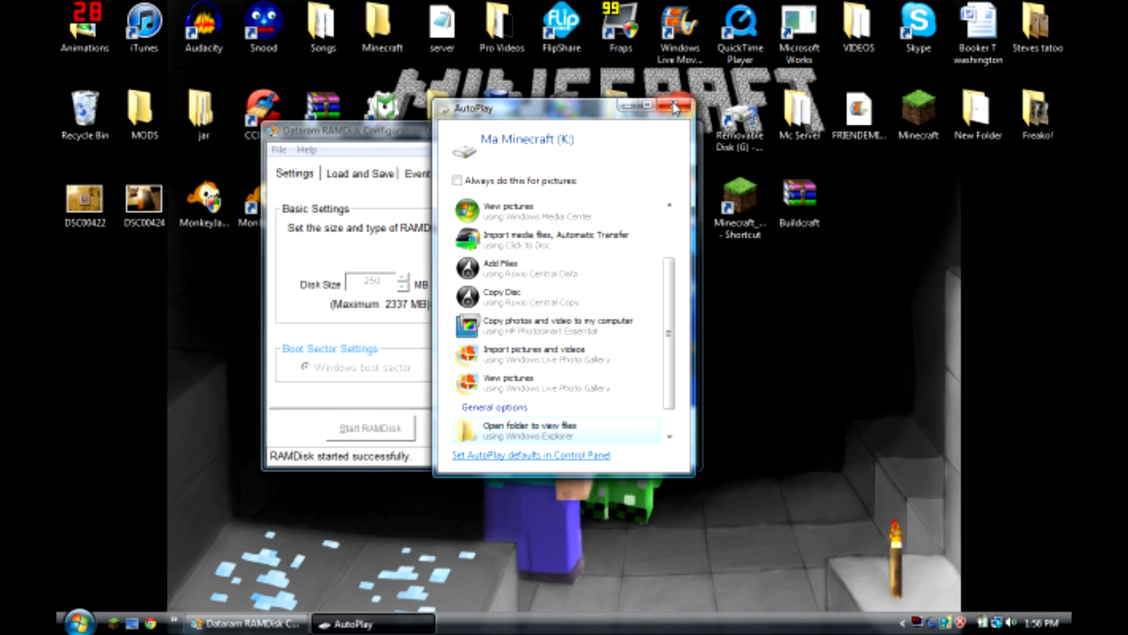
pyautogui.moveTo(675, 107)
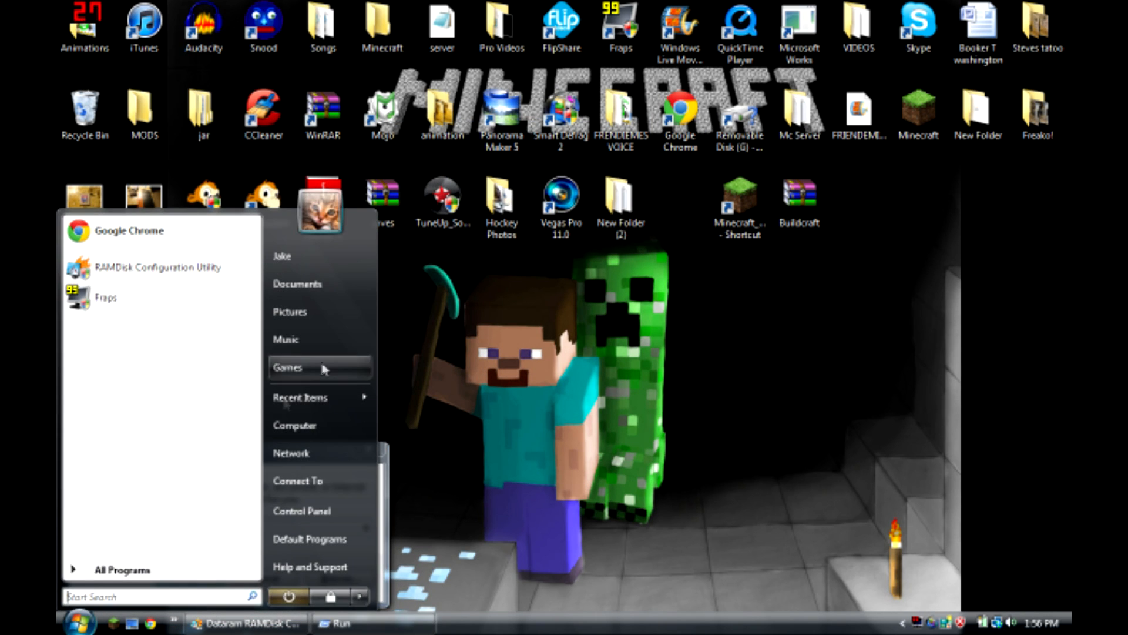
# Step: Run diskmgmt.msc to launch Disk Management
pyautogui.write('diskmgmt.msc')
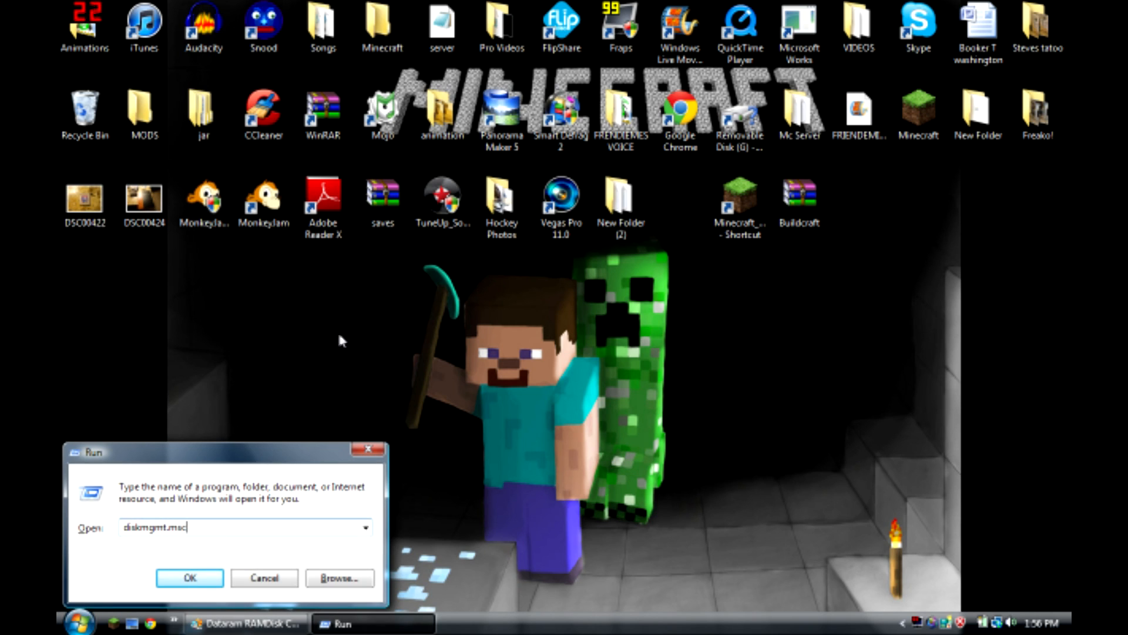
pyautogui.moveTo(182, 545)
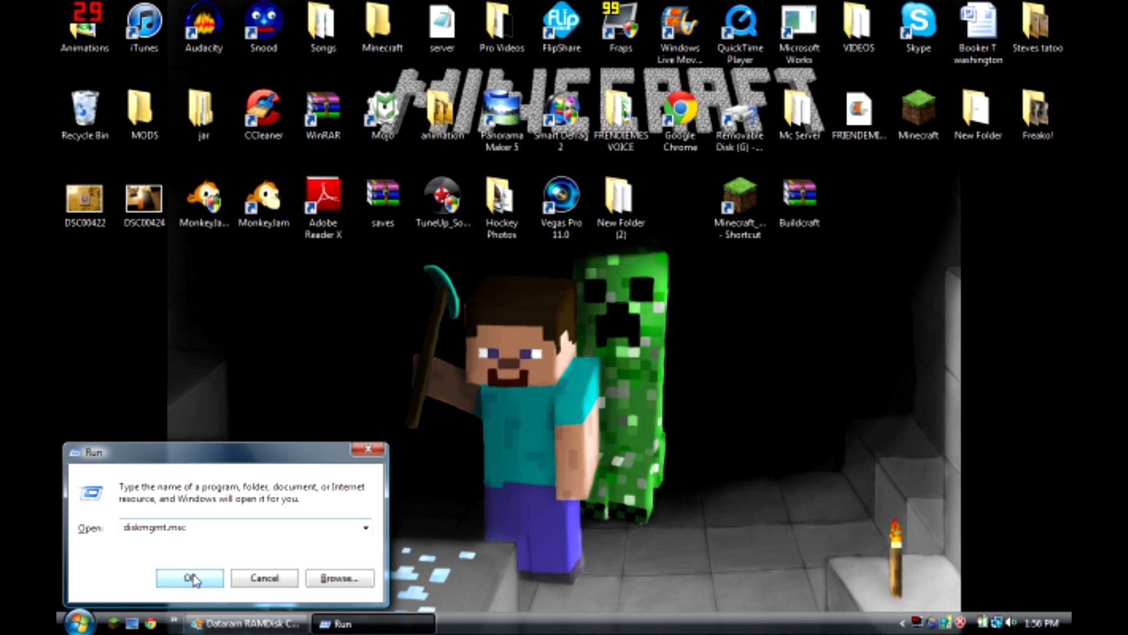
pyautogui.click(189, 578)
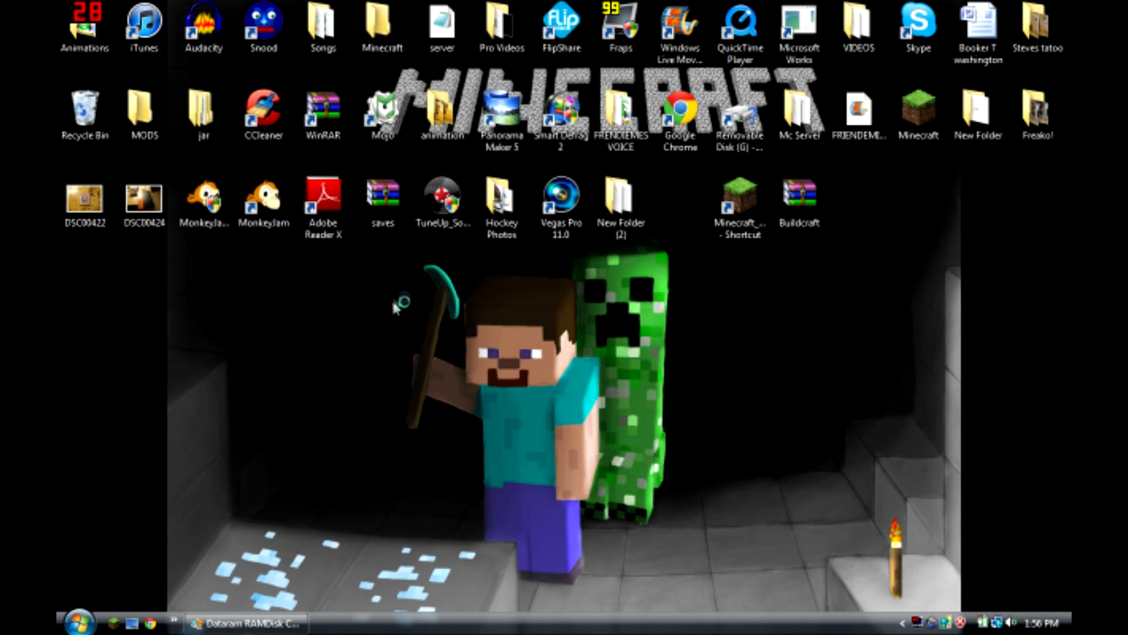
pyautogui.moveTo(320, 568)
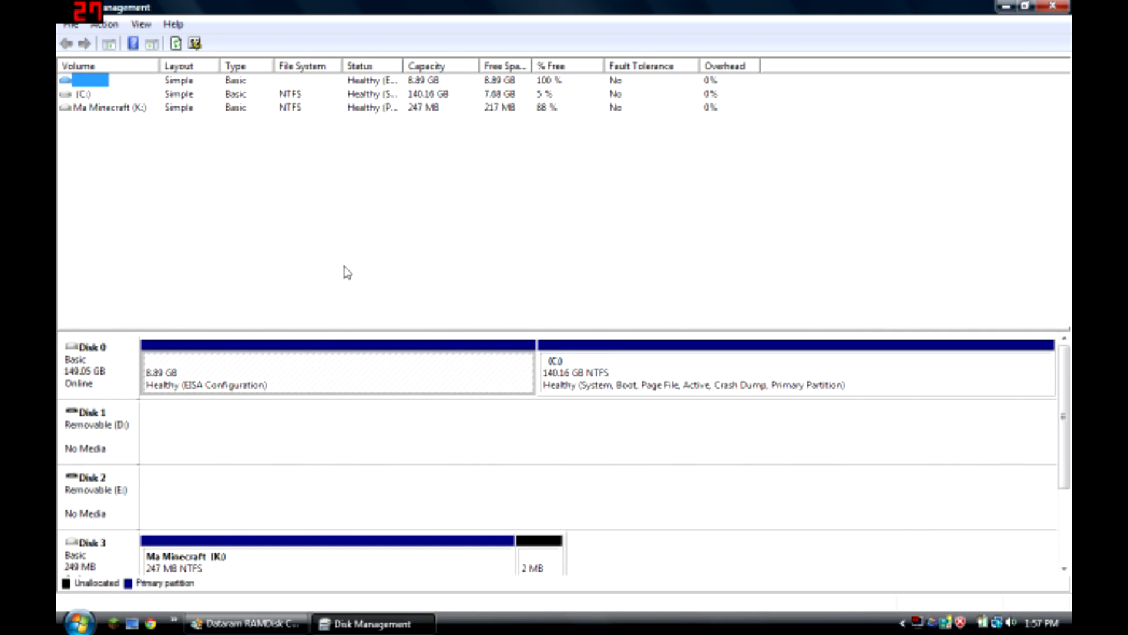
pyautogui.moveTo(214, 588)
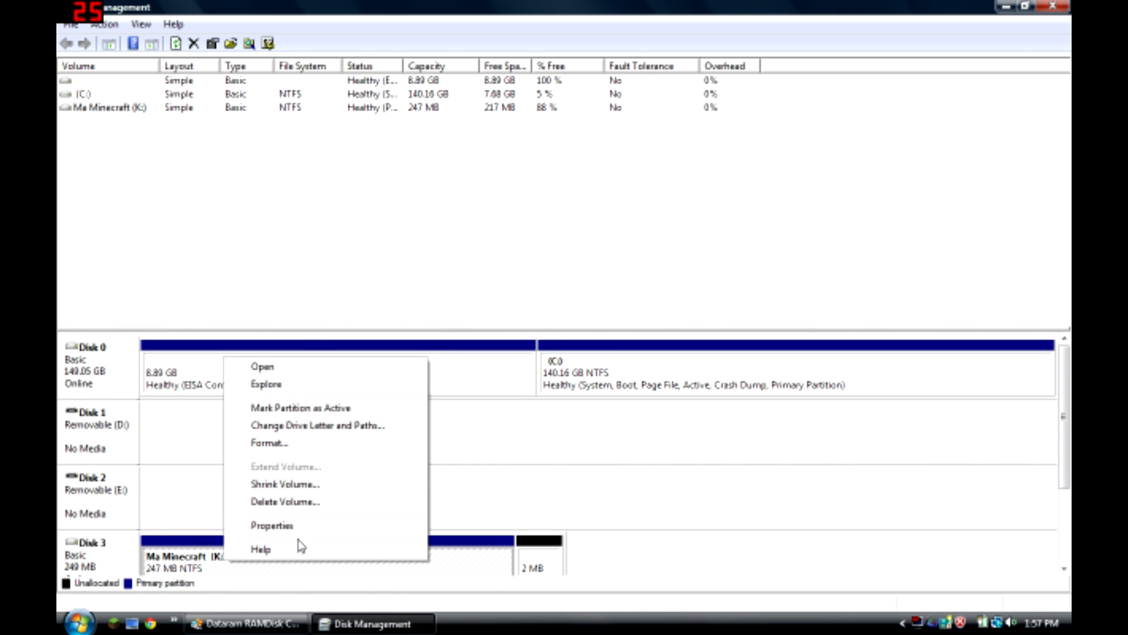
# Step: Force-delete the in-use Ma Minecraft (K:) volume and select the 240 MB unallocated space
pyautogui.click(284, 501)
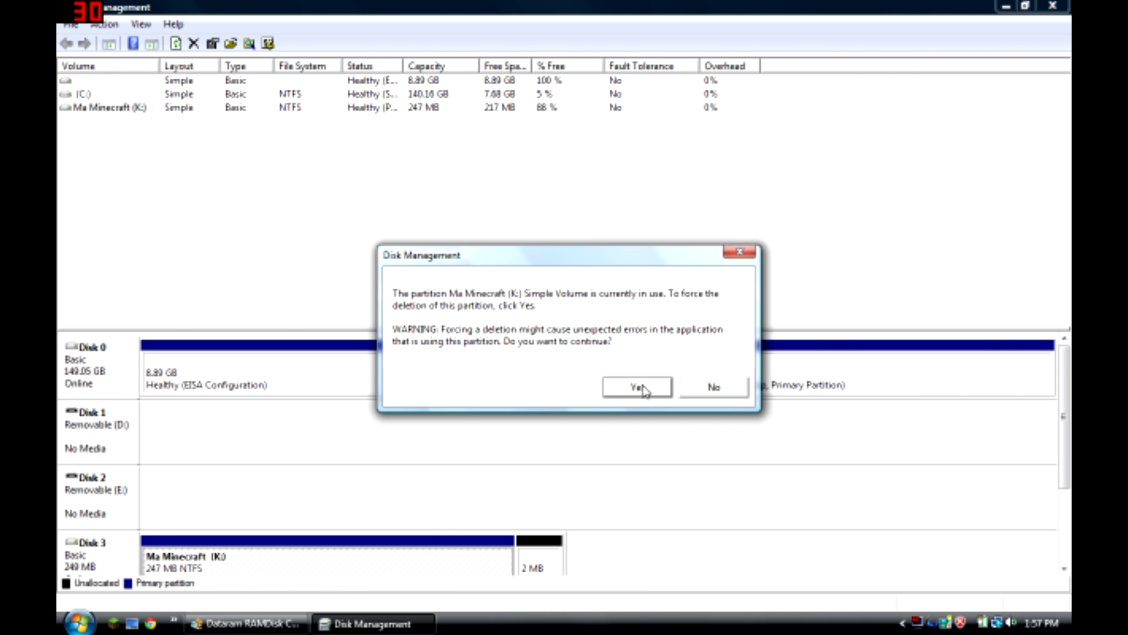
pyautogui.click(636, 387)
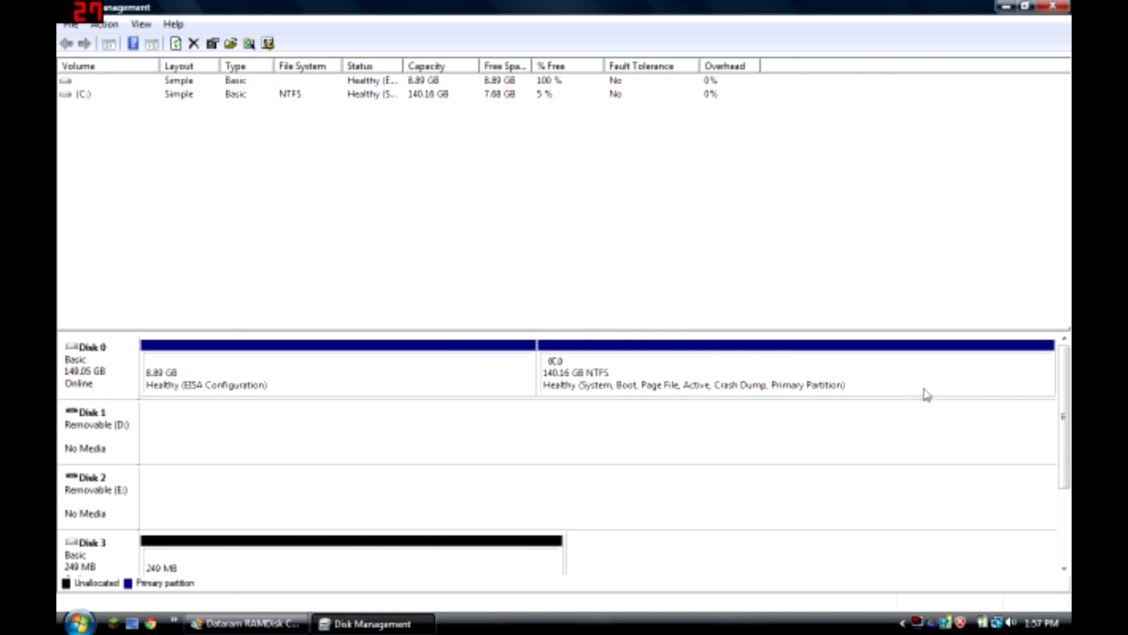
pyautogui.scroll(-3)
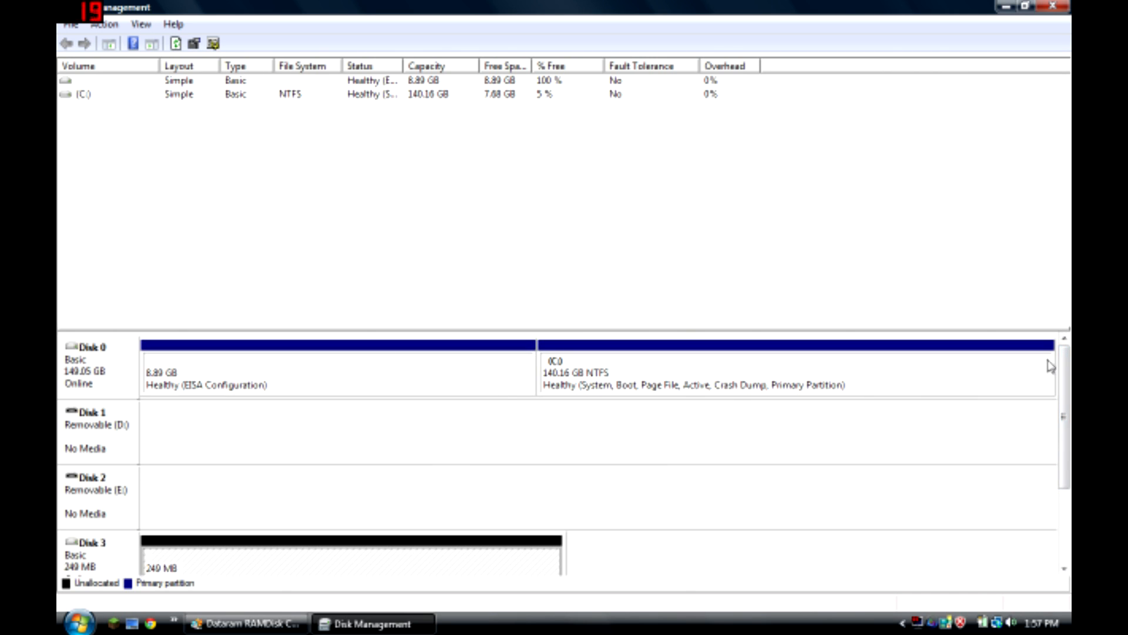
pyautogui.scroll(-3)
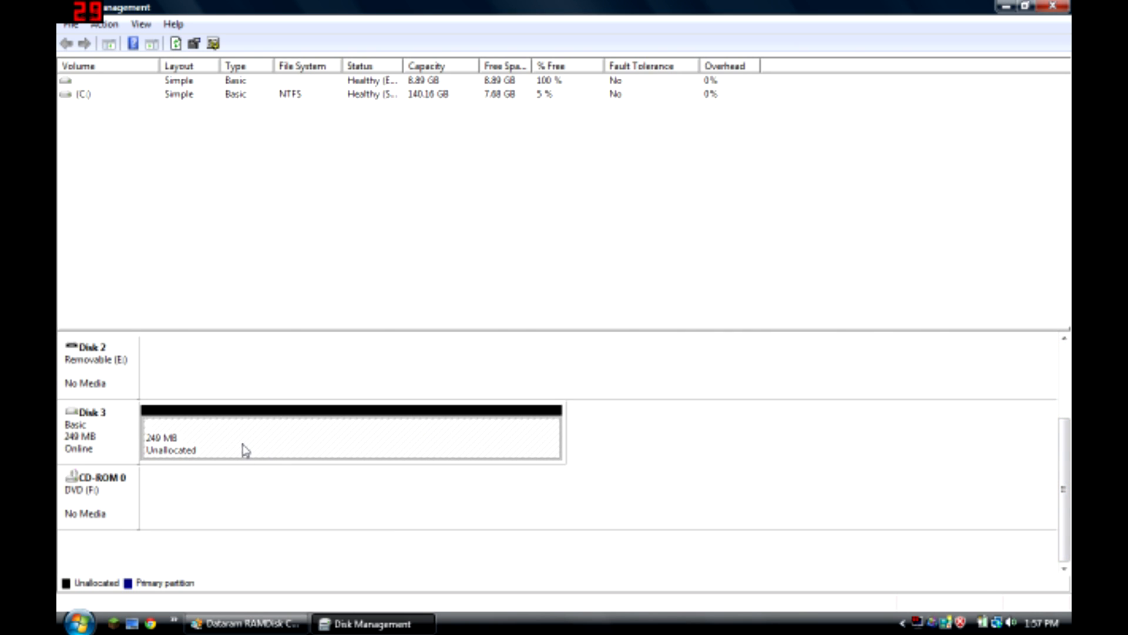
pyautogui.rightClick(241, 440)
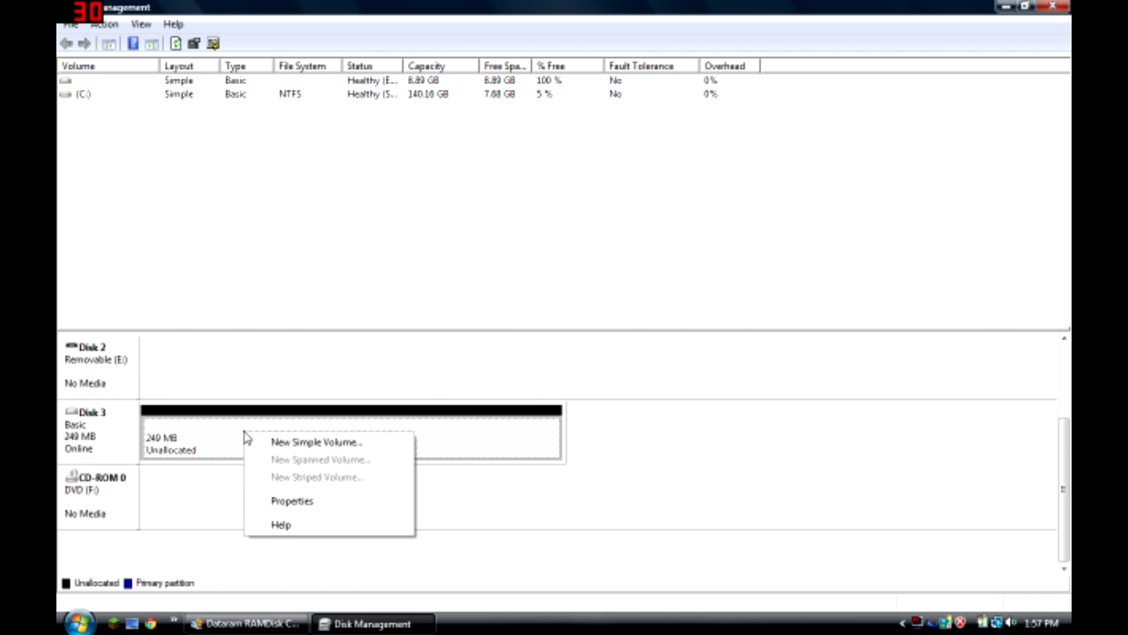
# Step: Start a new simple volume on Disk 3 and assign it drive letter K
pyautogui.click(303, 442)
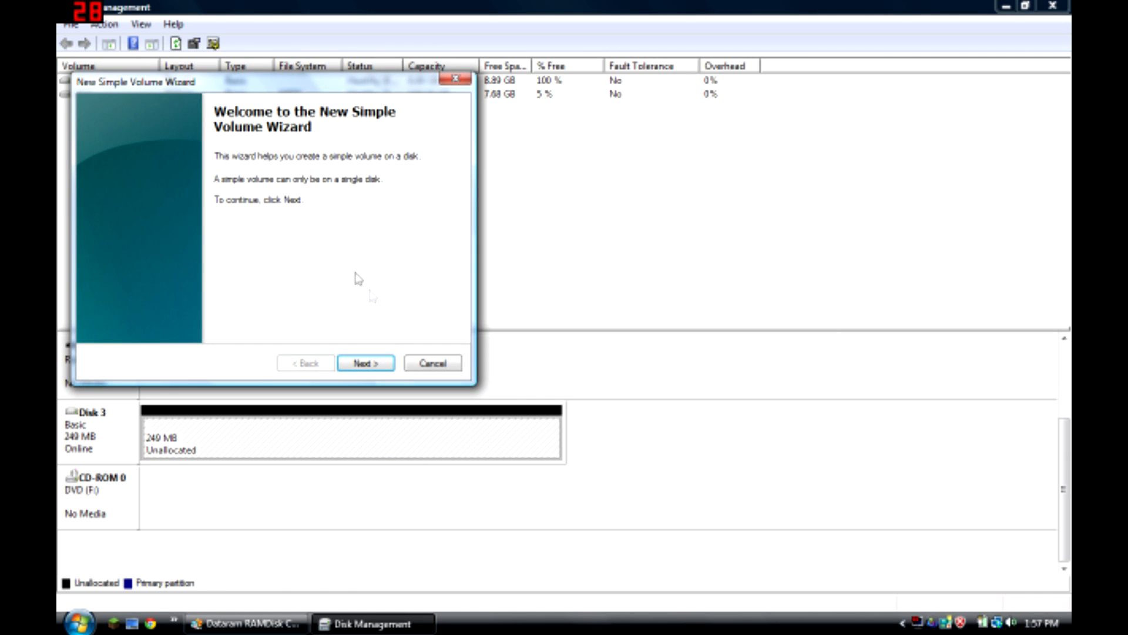
pyautogui.click(366, 363)
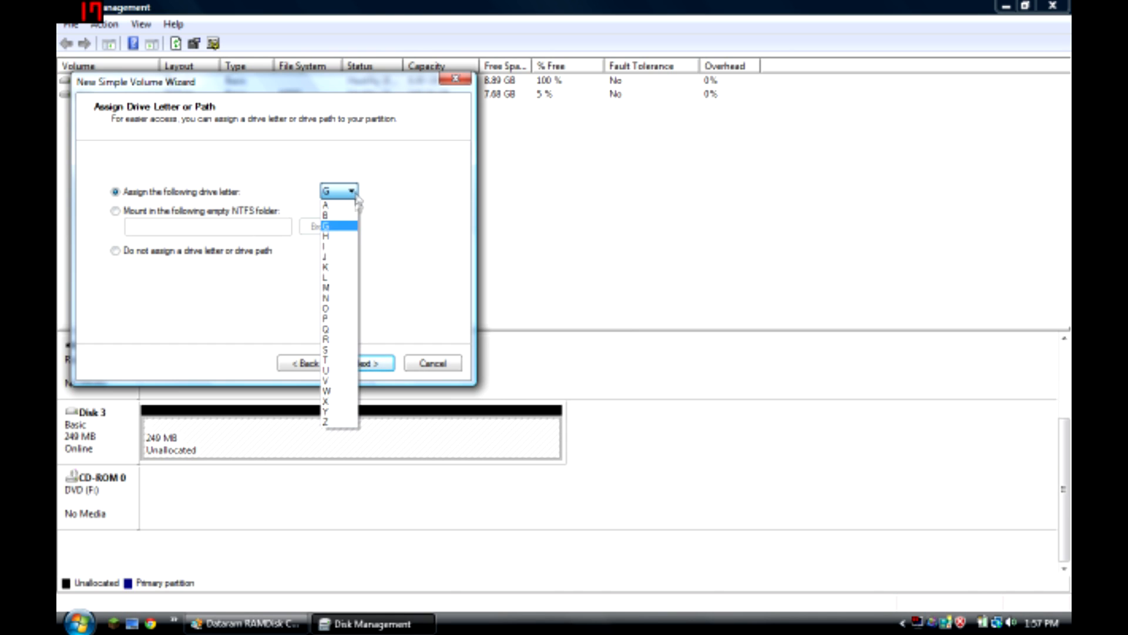
pyautogui.click(329, 265)
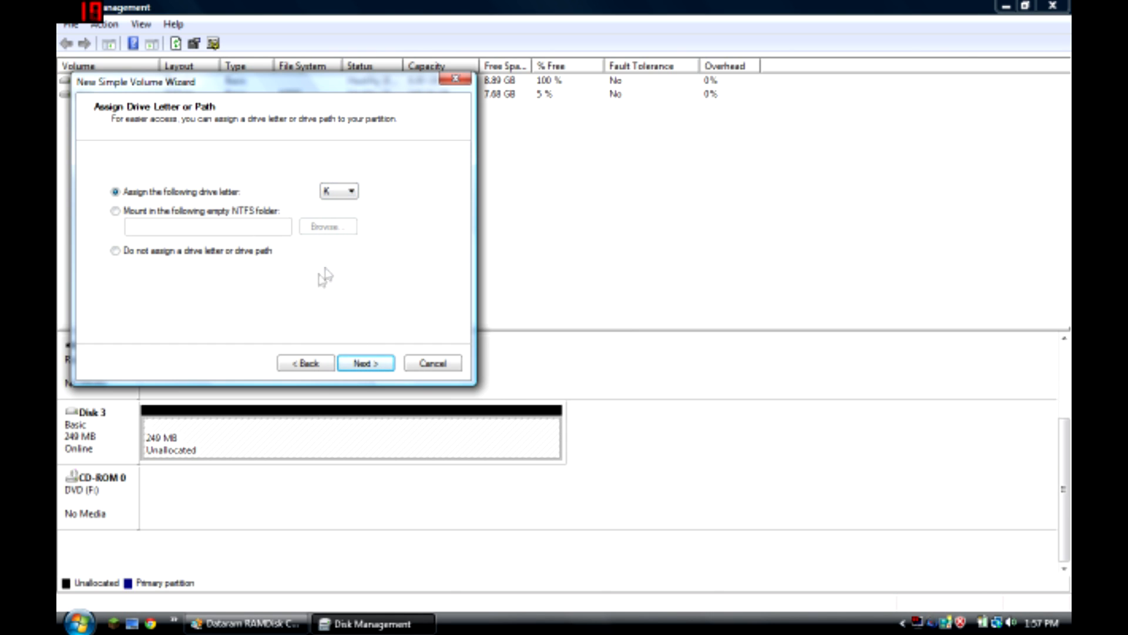
pyautogui.click(366, 362)
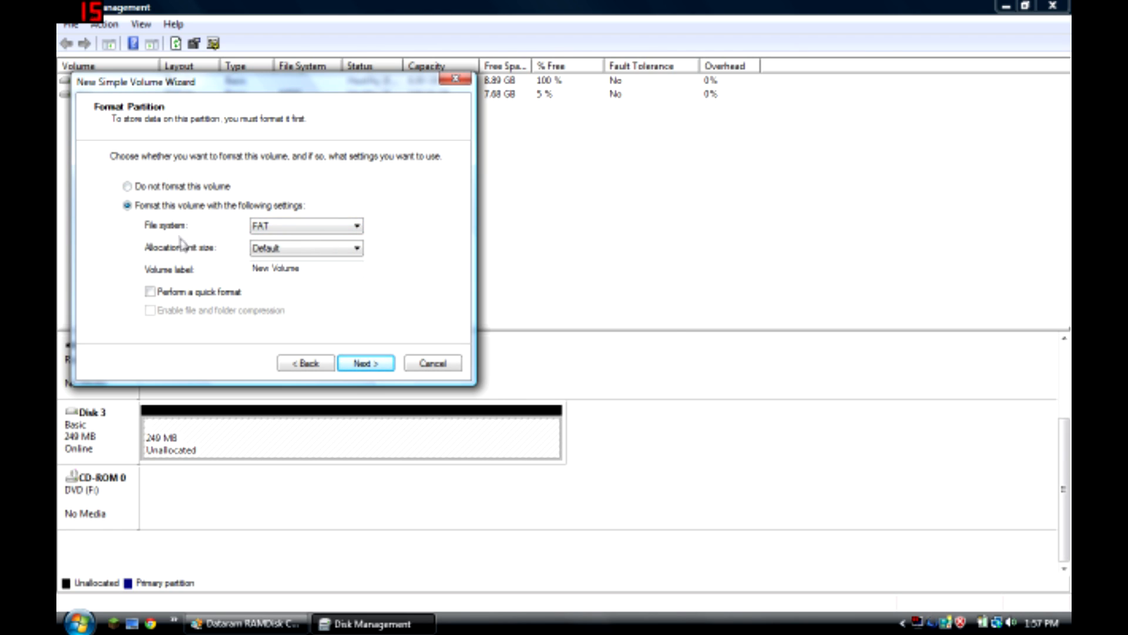
# Step: Format the volume as FAT with the label minecraft and finish the wizard
pyautogui.click(151, 292)
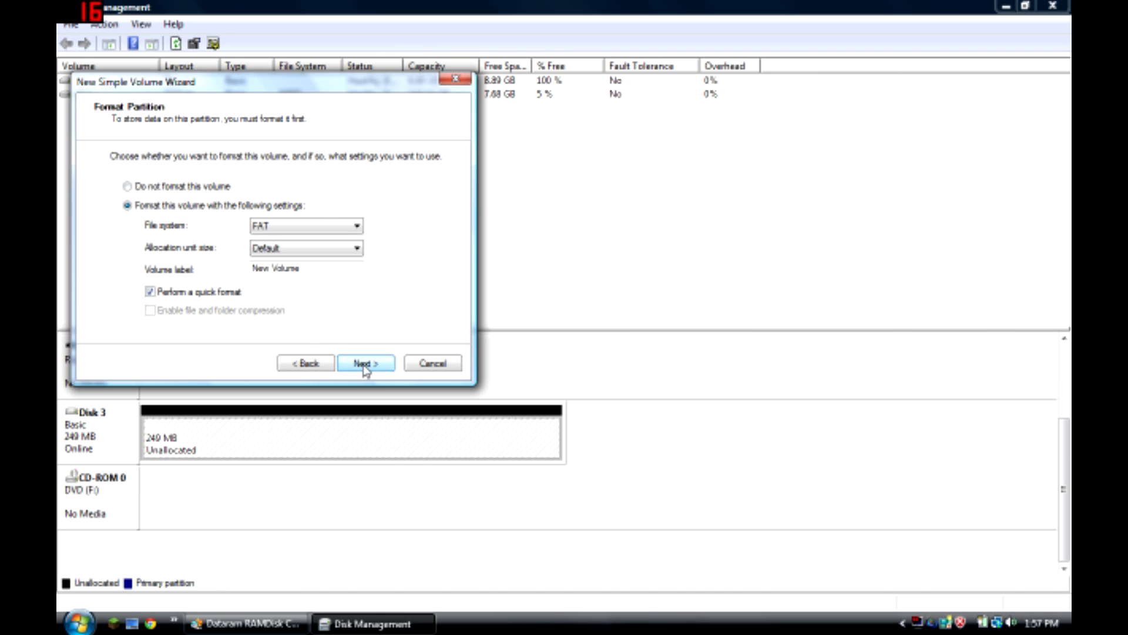
pyautogui.click(305, 269)
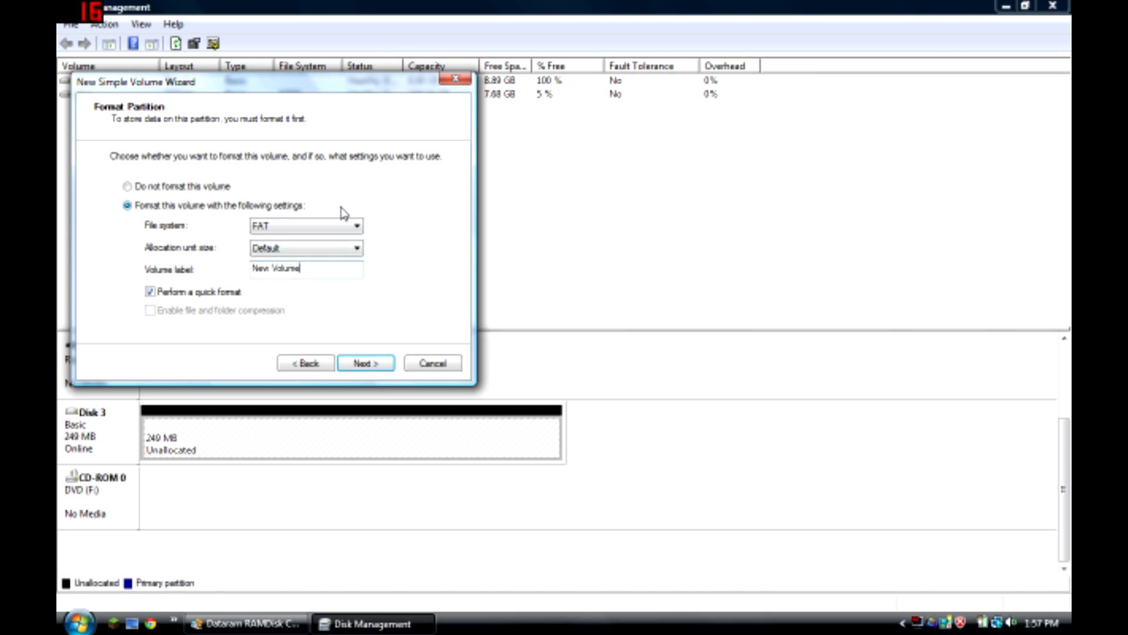
pyautogui.write('myminecraft')
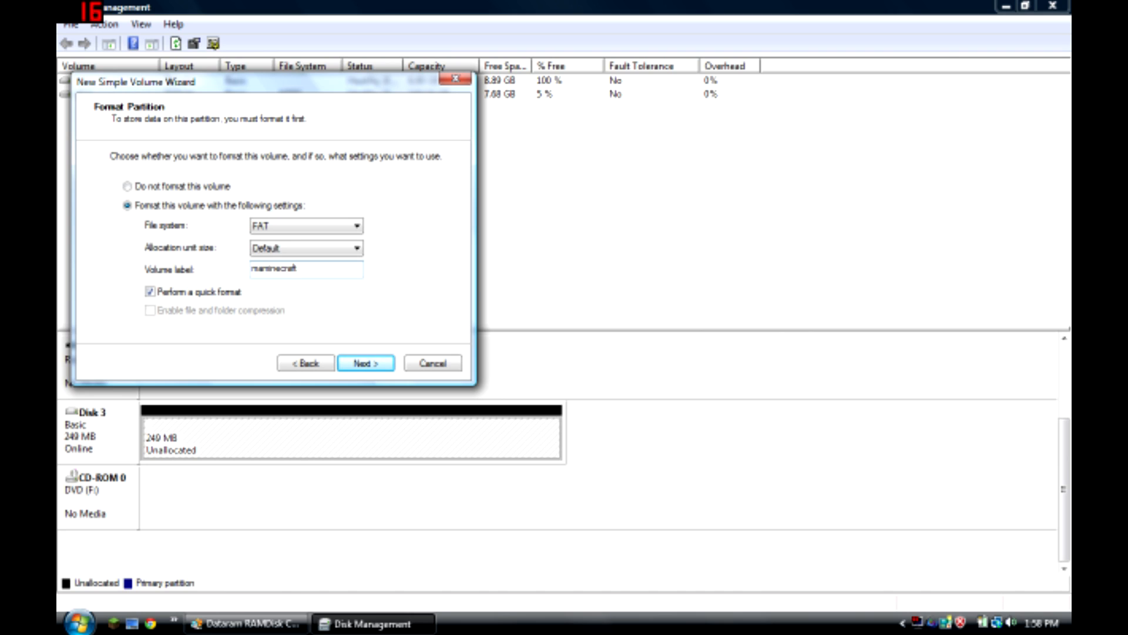
pyautogui.moveTo(278, 305)
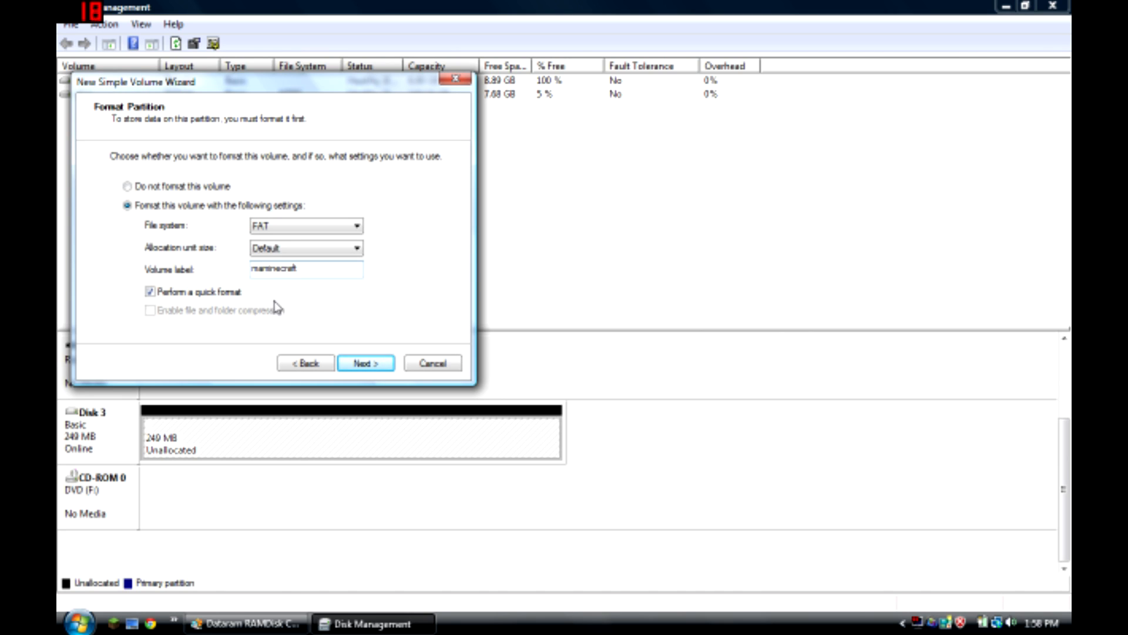
pyautogui.moveTo(282, 295)
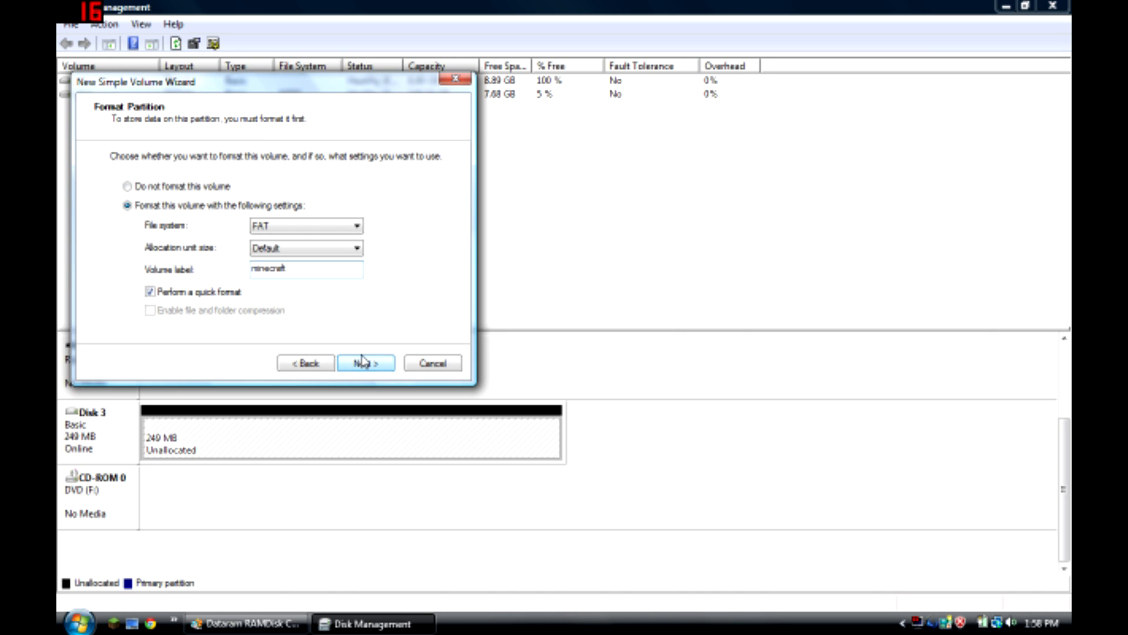
pyautogui.click(366, 362)
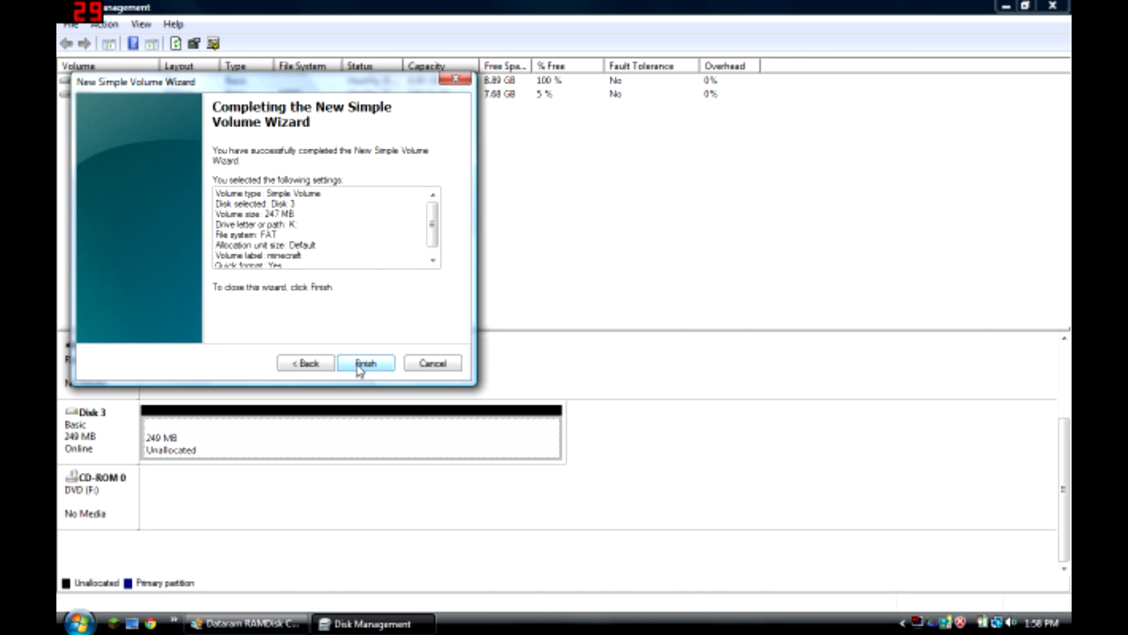
pyautogui.click(366, 362)
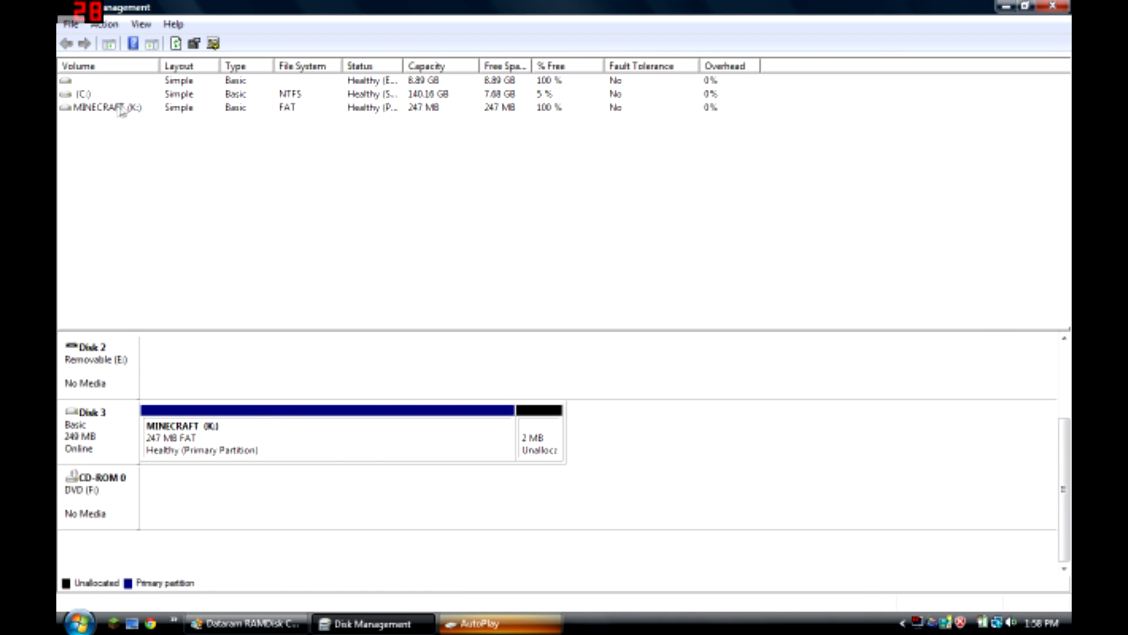
pyautogui.moveTo(288, 17)
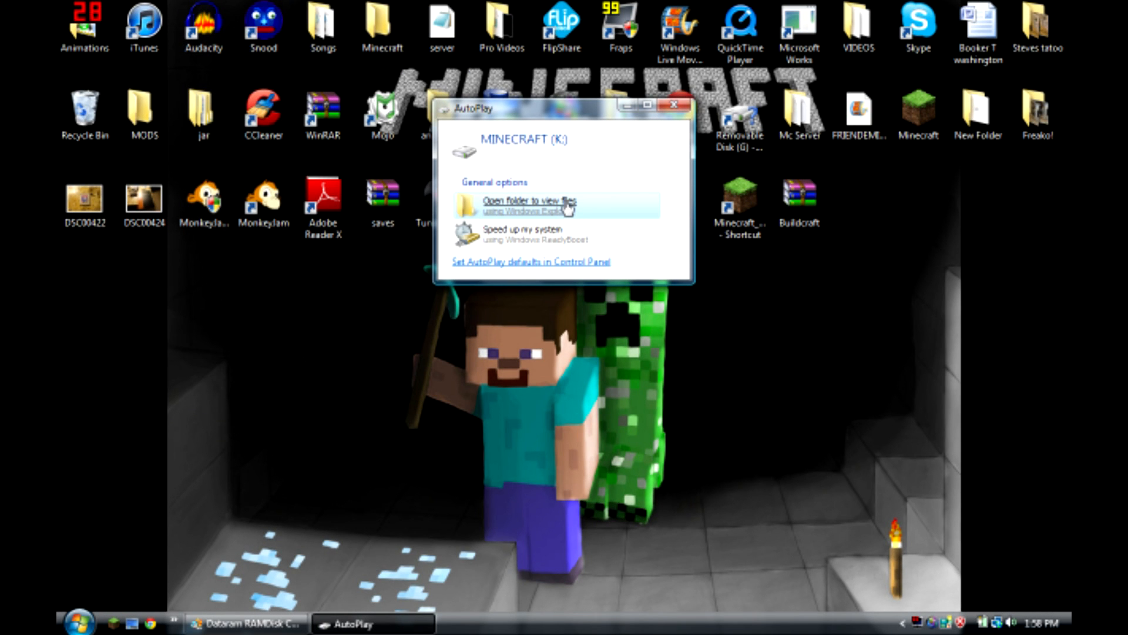
pyautogui.moveTo(565, 227)
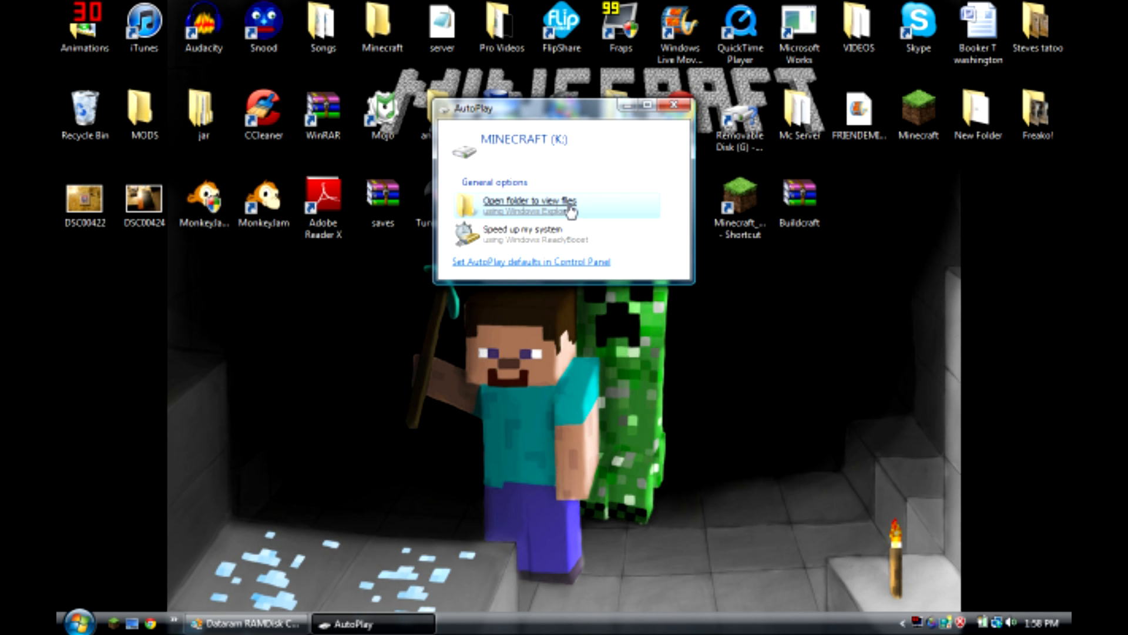
# Step: Open the empty K: drive in Explorer, then close the RAMDisk configuration window
pyautogui.click(529, 205)
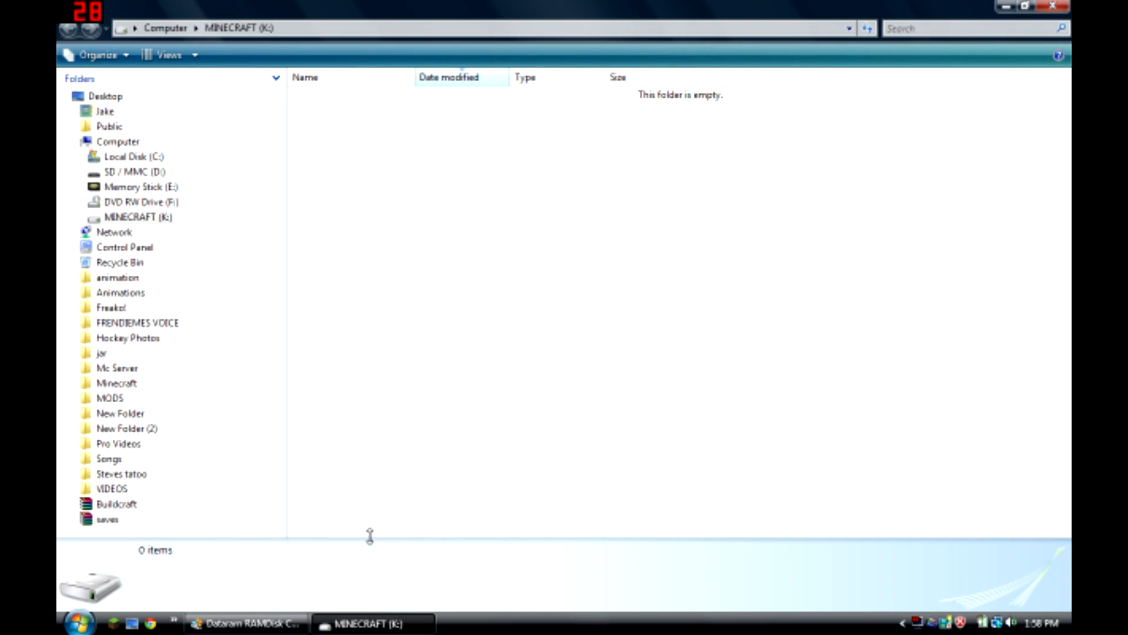
pyautogui.click(236, 623)
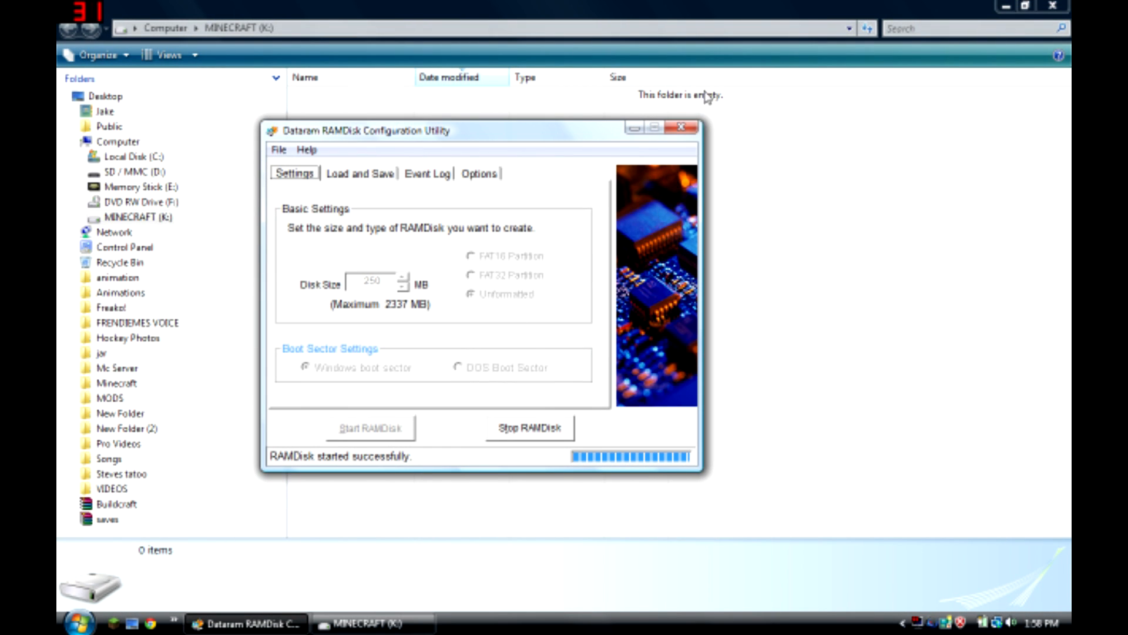
pyautogui.click(684, 126)
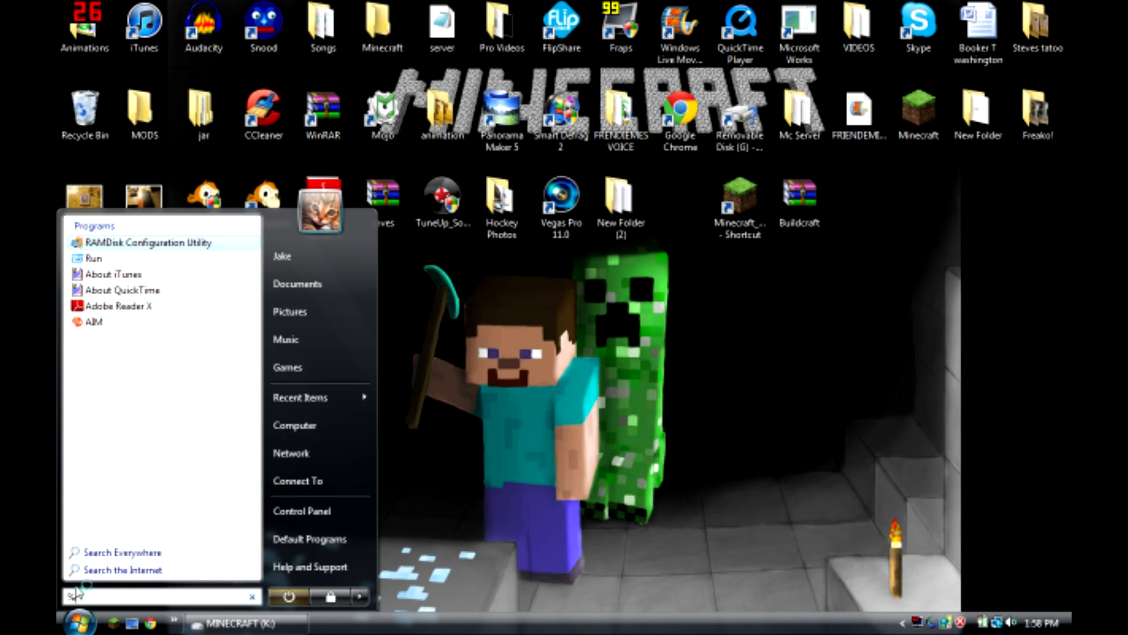
# Step: Open %appdata%\.minecraft and select all its files to copy onto K:
pyautogui.write('%appdata')
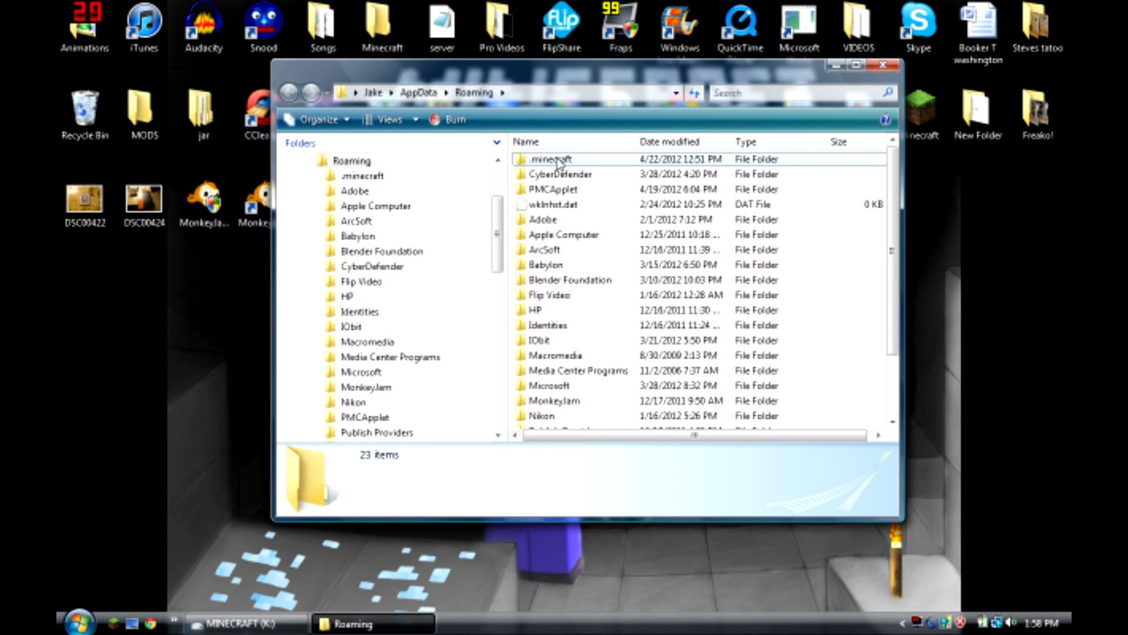
pyautogui.doubleClick(552, 159)
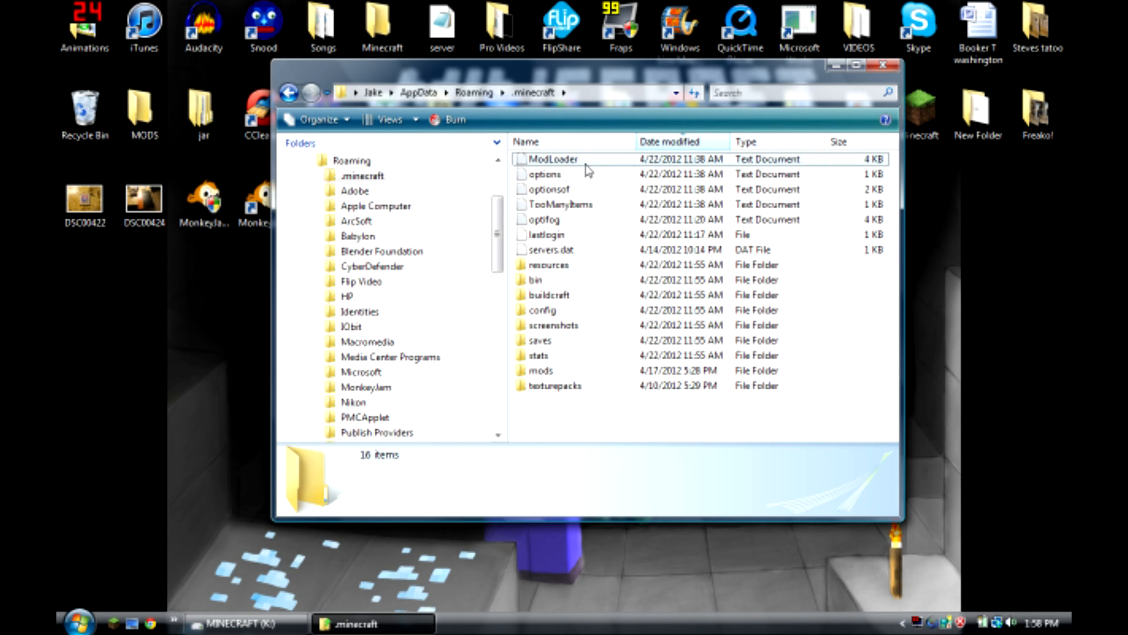
pyautogui.click(238, 623)
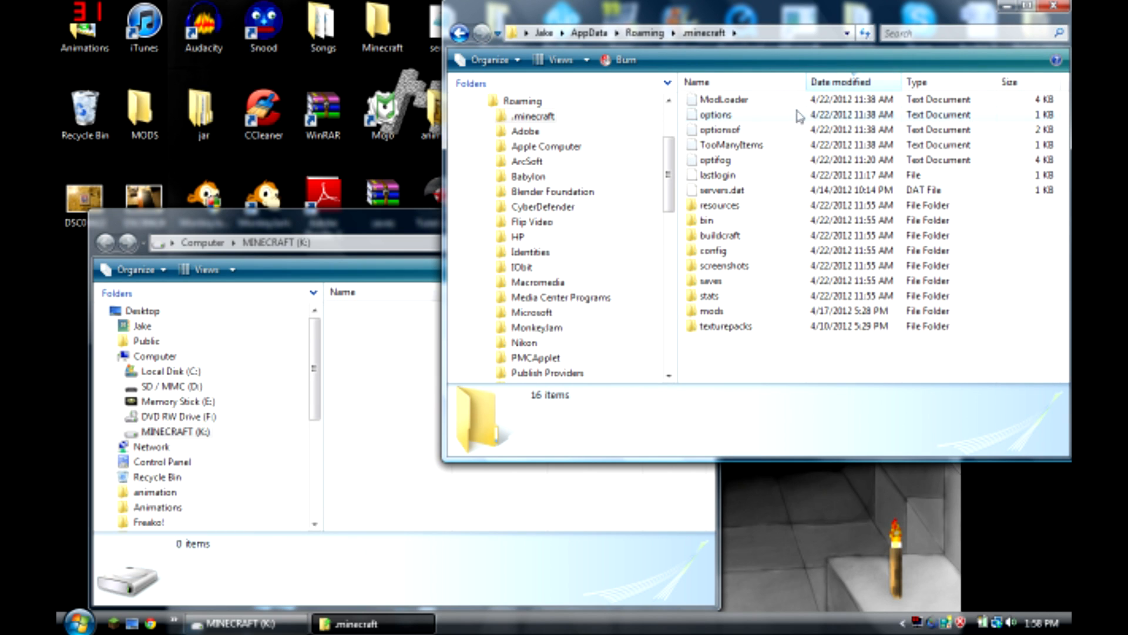
pyautogui.press('ctrl+a')
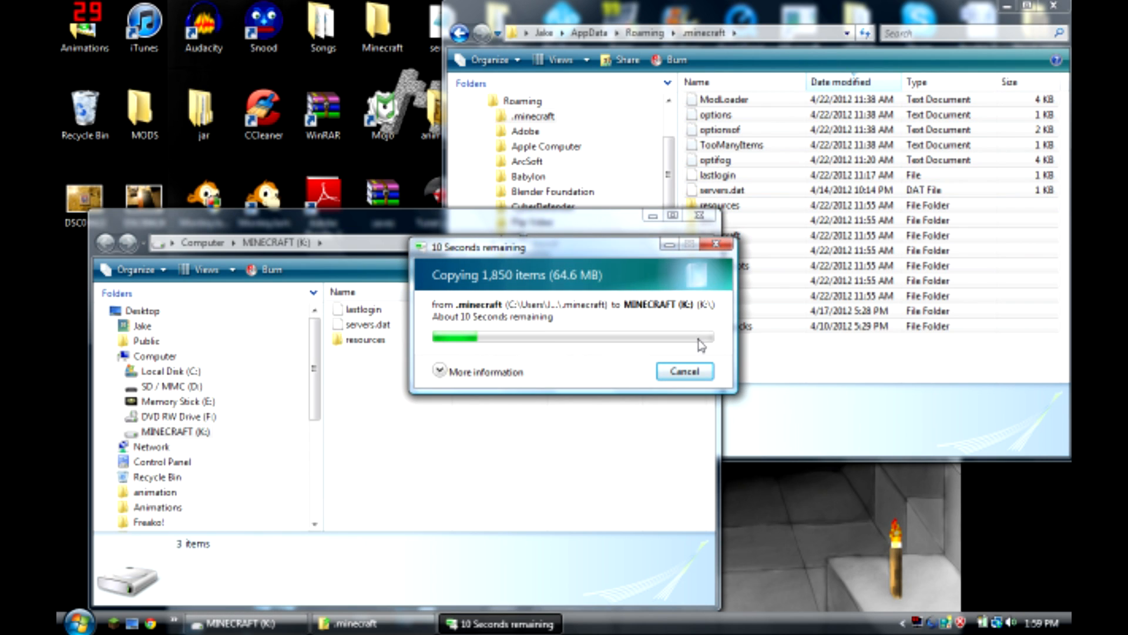
pyautogui.moveTo(562, 353)
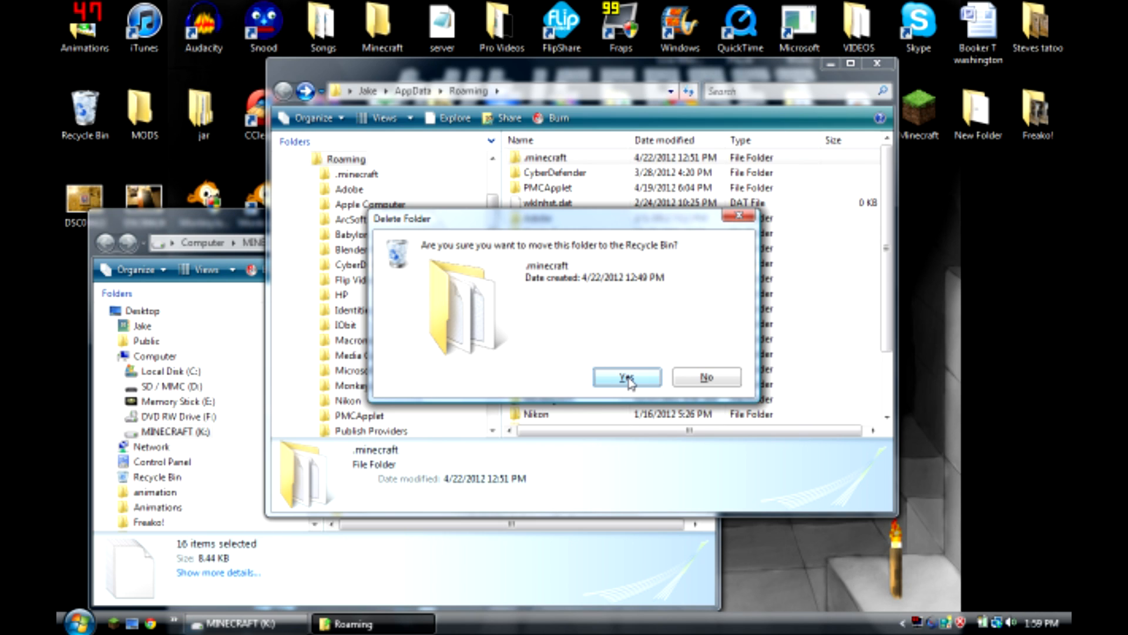
# Step: Confirm sending the original .minecraft folder to the Recycle Bin
pyautogui.click(625, 377)
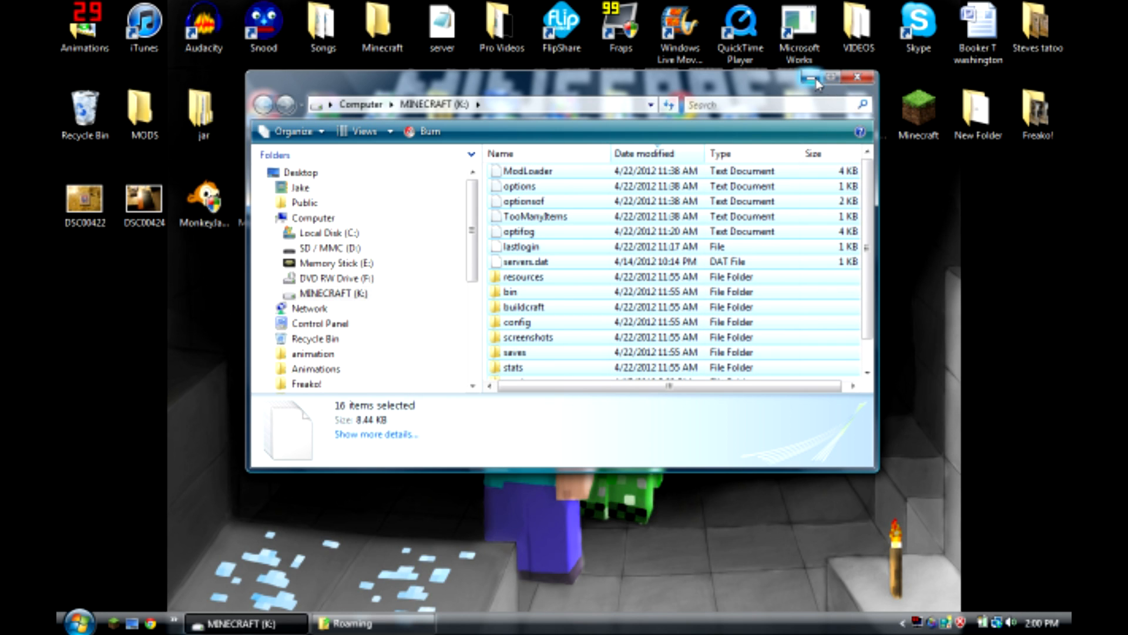
# Step: Close the MINECRAFT (K:) and Roaming Explorer windows
pyautogui.click(860, 76)
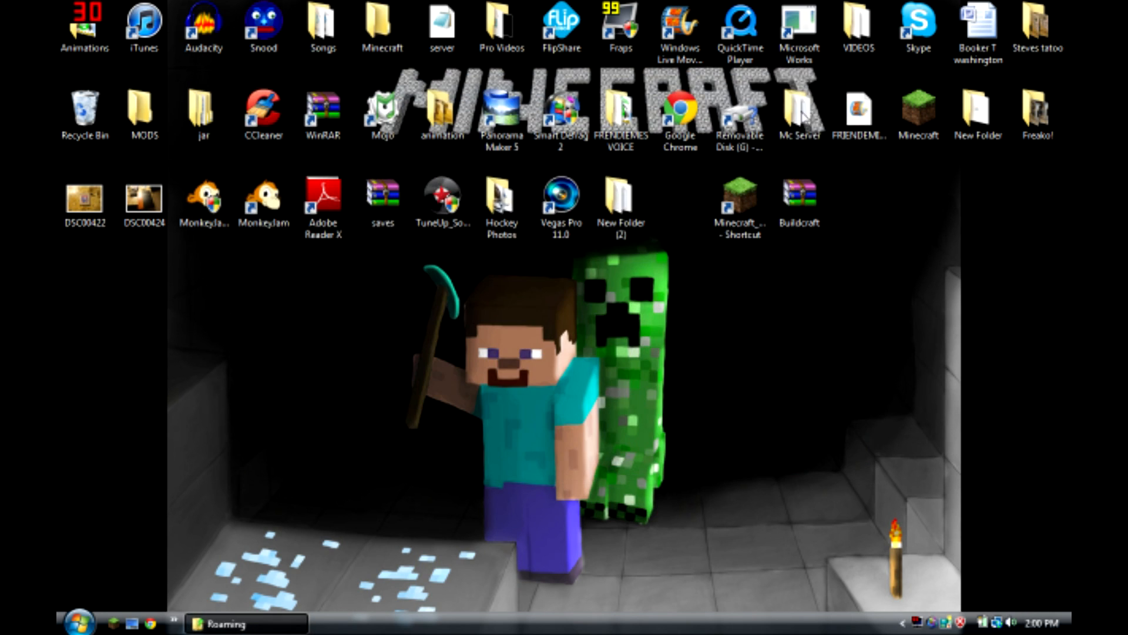
pyautogui.click(225, 623)
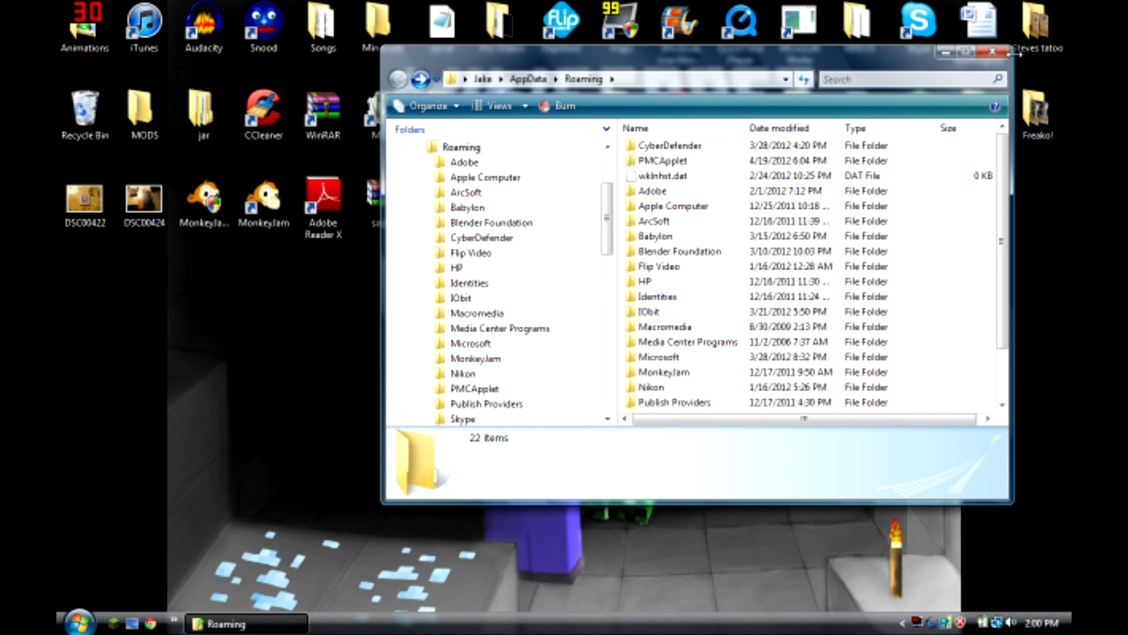
pyautogui.click(957, 52)
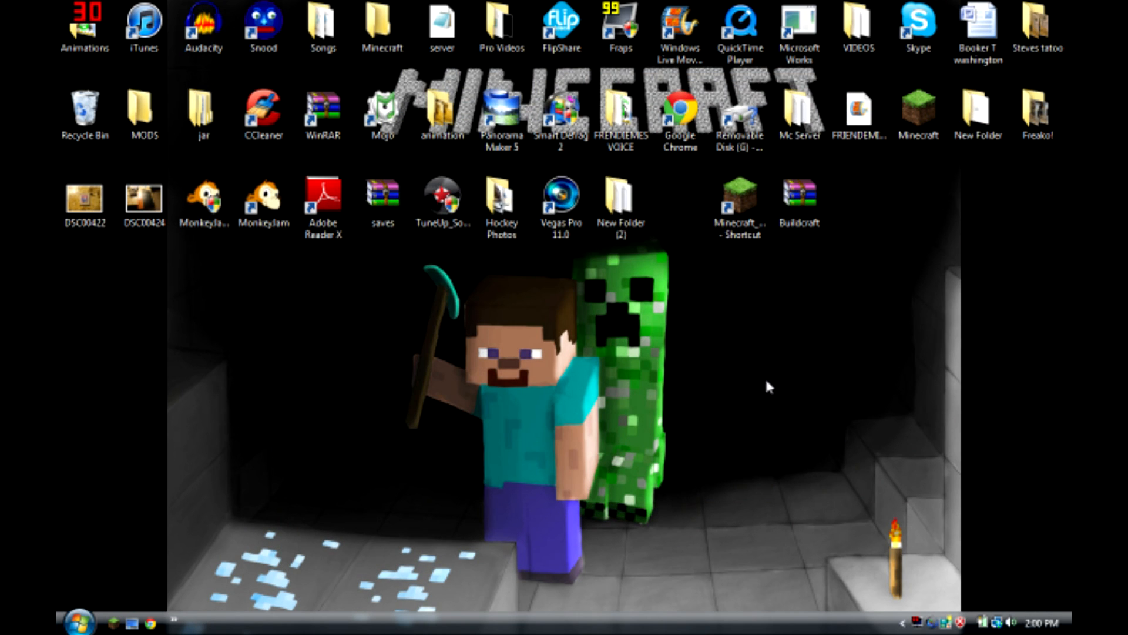
pyautogui.click(917, 115)
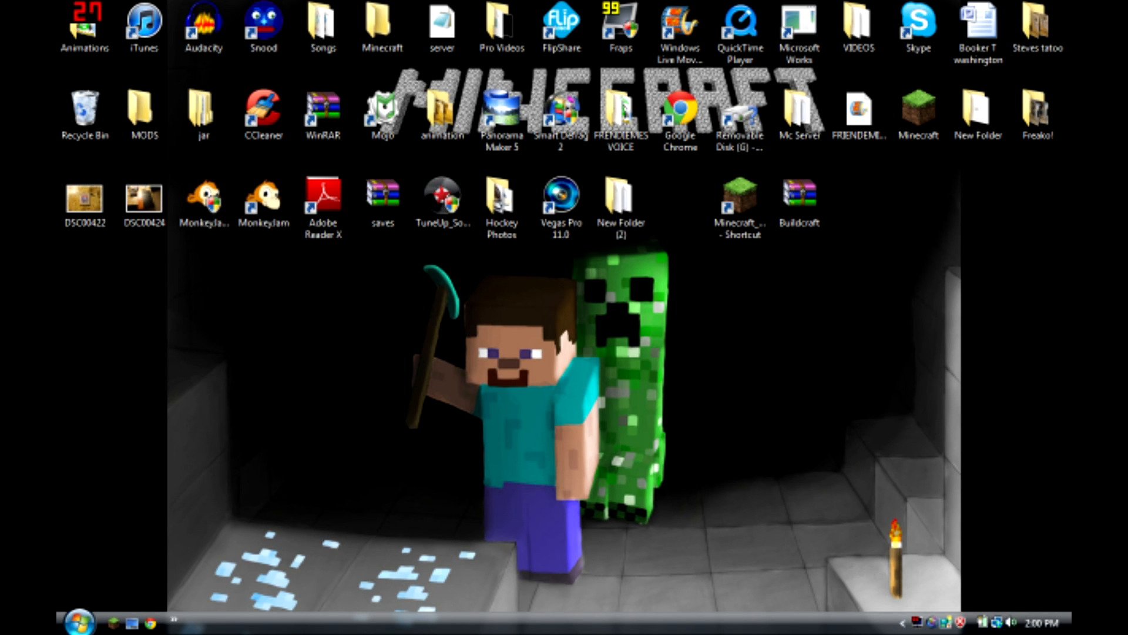
pyautogui.click(68, 618)
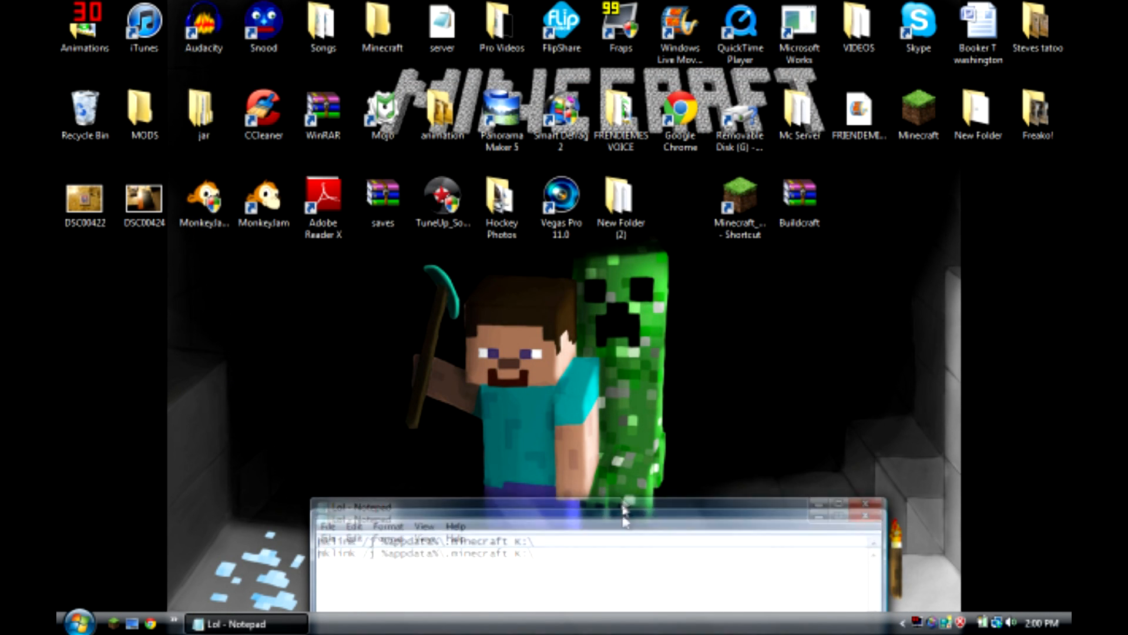
# Step: Run mklink /j %appdata%\.minecraft K:\ to create the junction, then close the windows
pyautogui.click(78, 621)
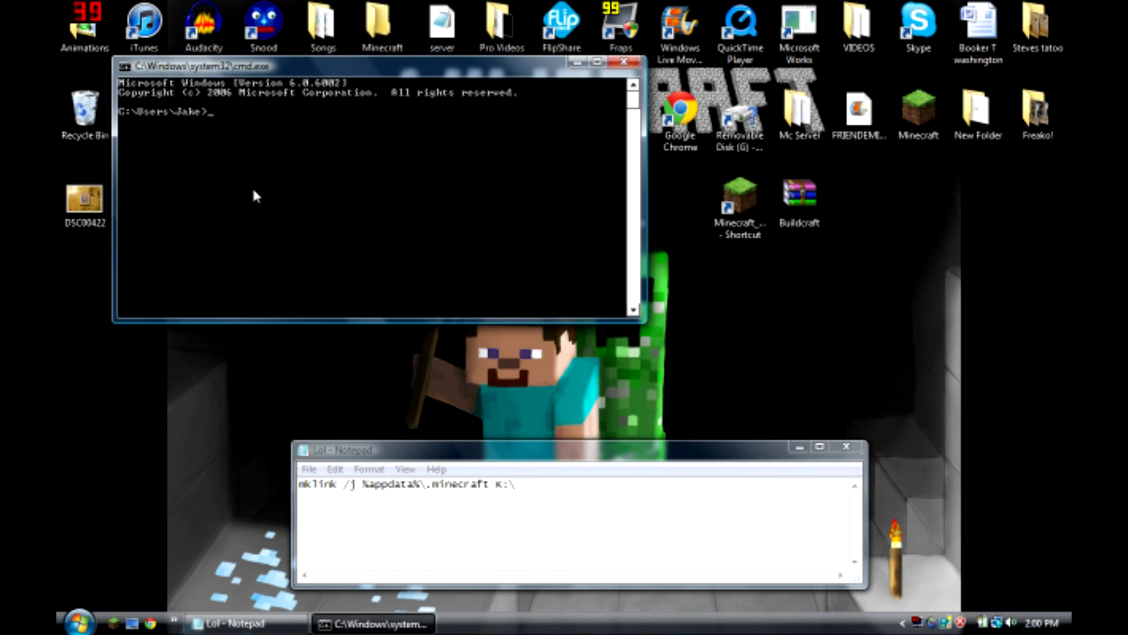
pyautogui.write('mklink')
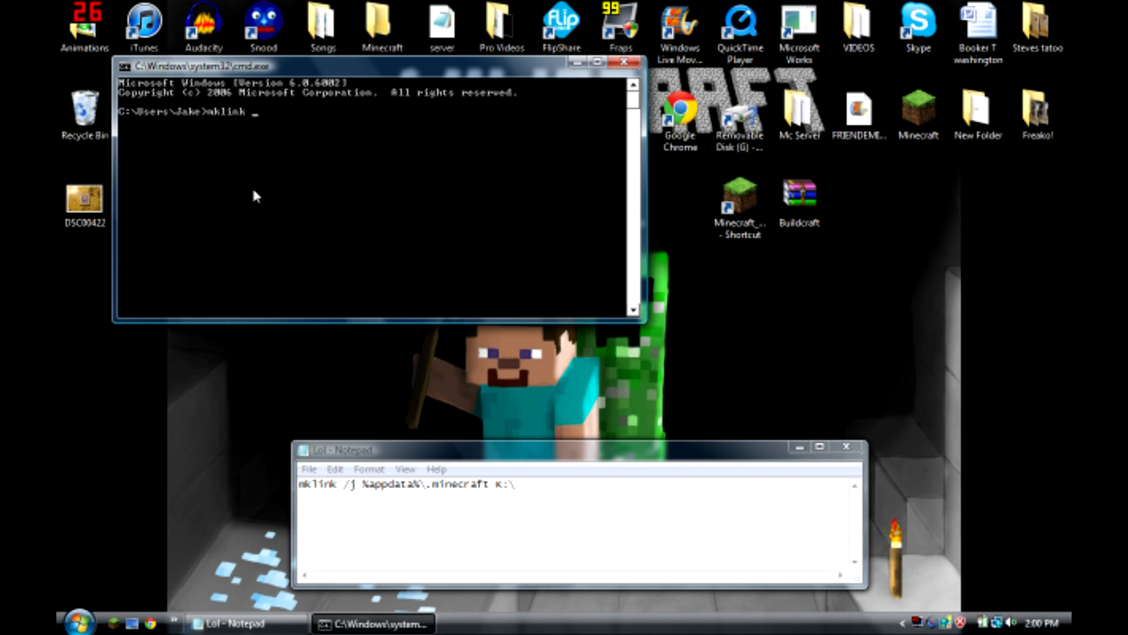
pyautogui.write('/')
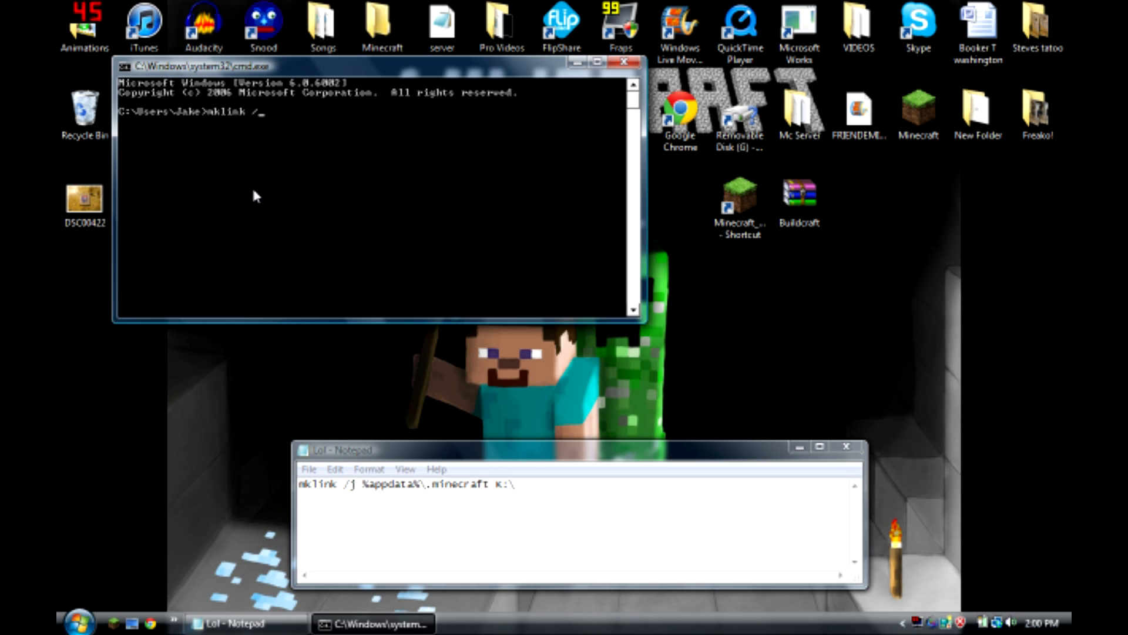
pyautogui.write('j')
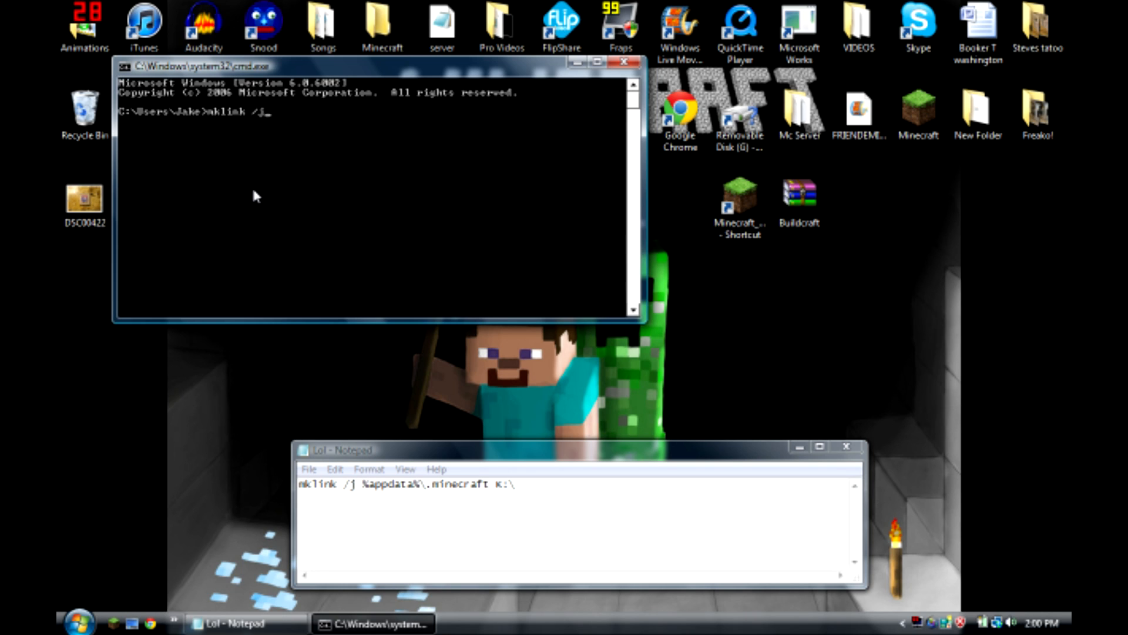
pyautogui.write('xa')
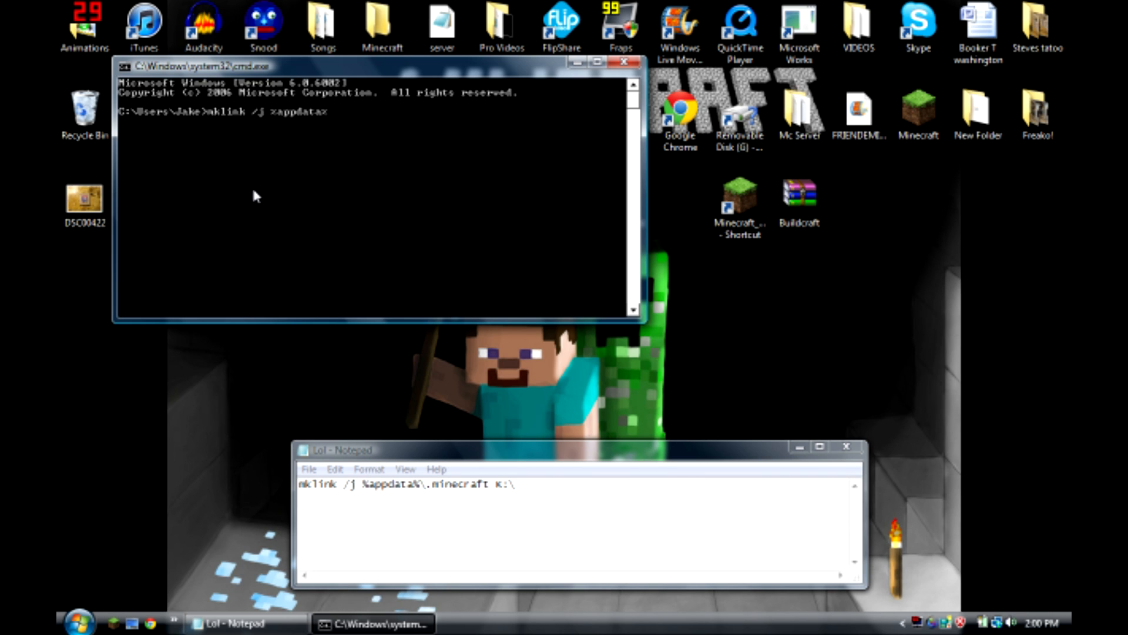
pyautogui.write('\\')
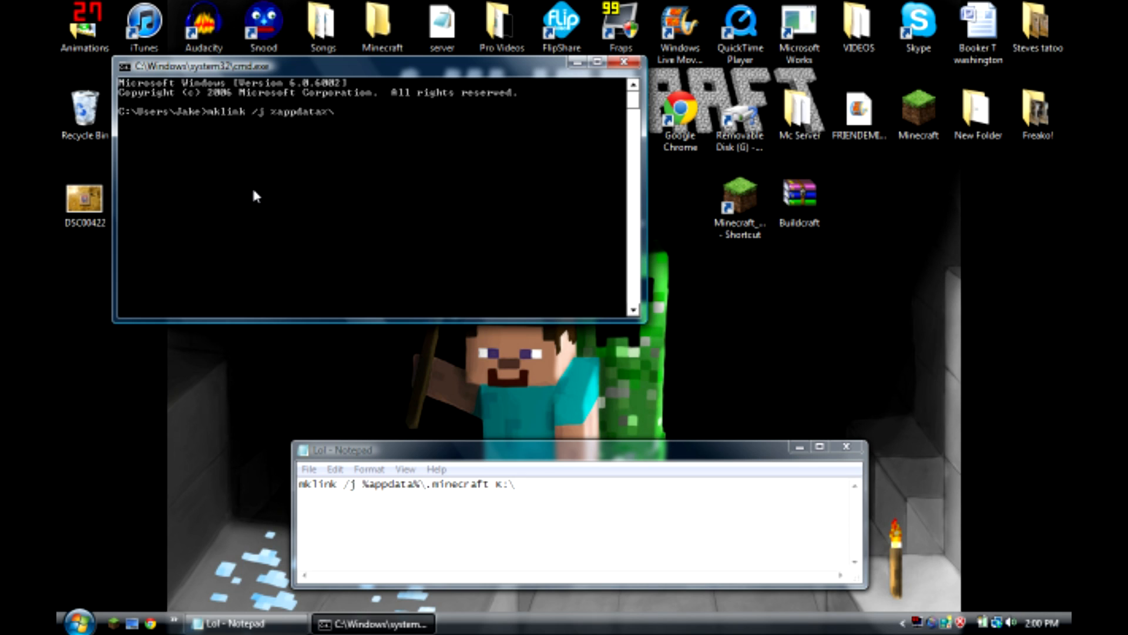
pyautogui.write('.minecraft')
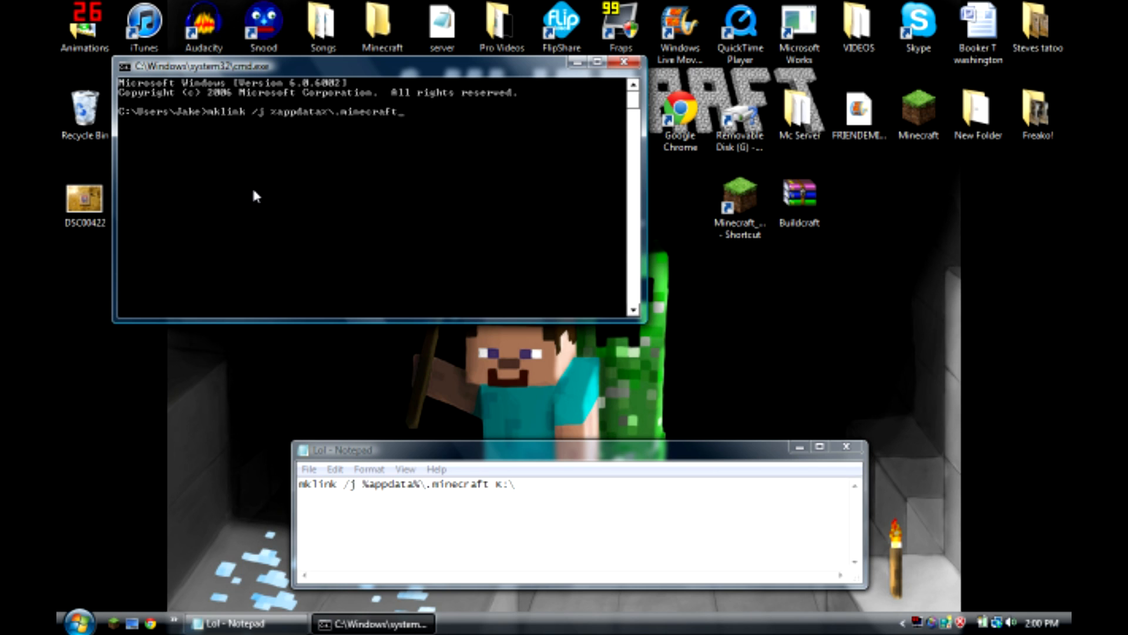
pyautogui.write('K:\\')
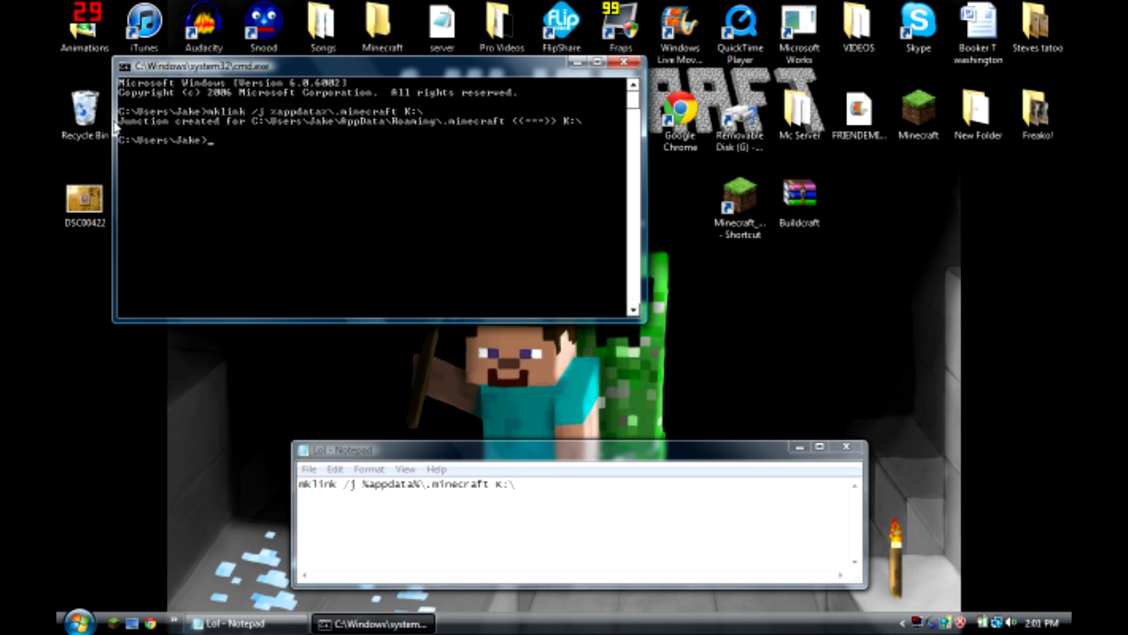
pyautogui.click(622, 62)
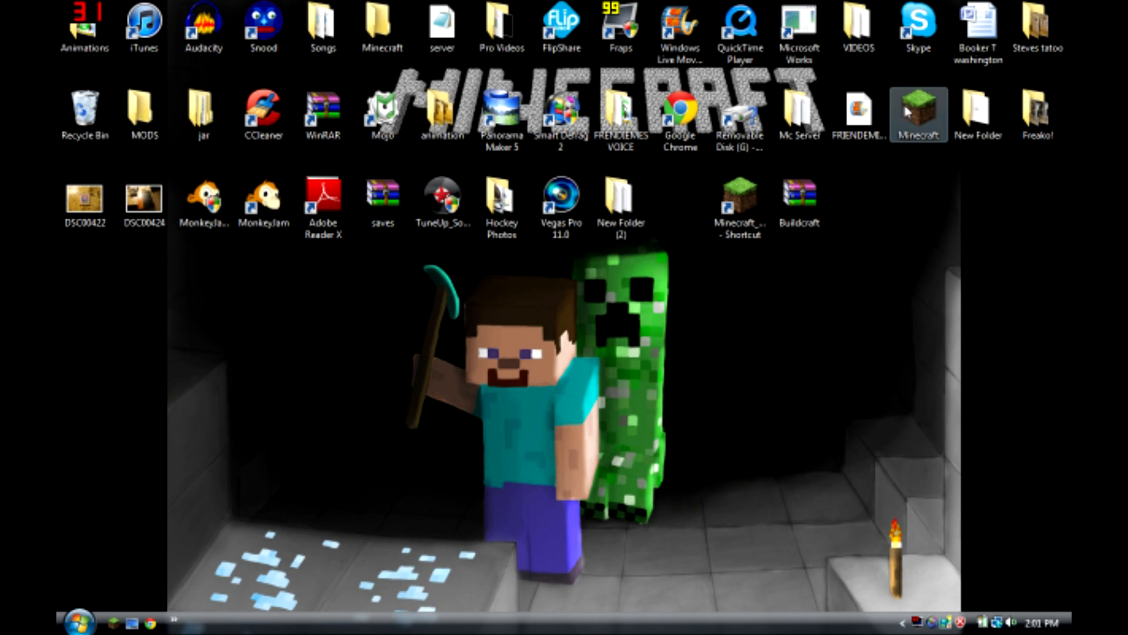
pyautogui.moveTo(919, 114)
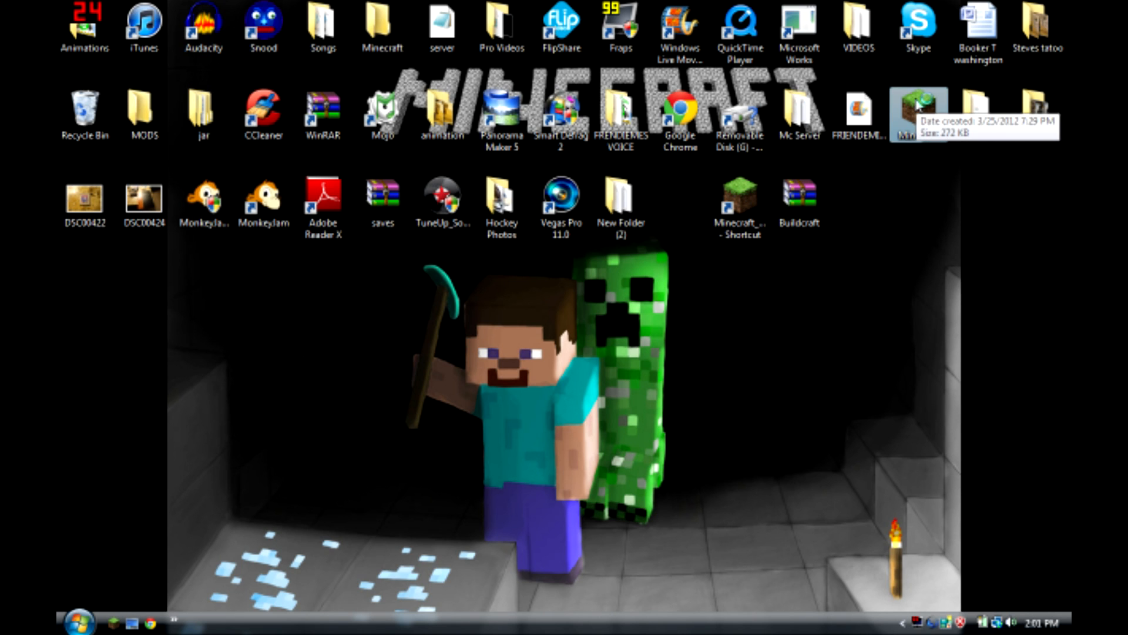
pyautogui.moveTo(906, 230)
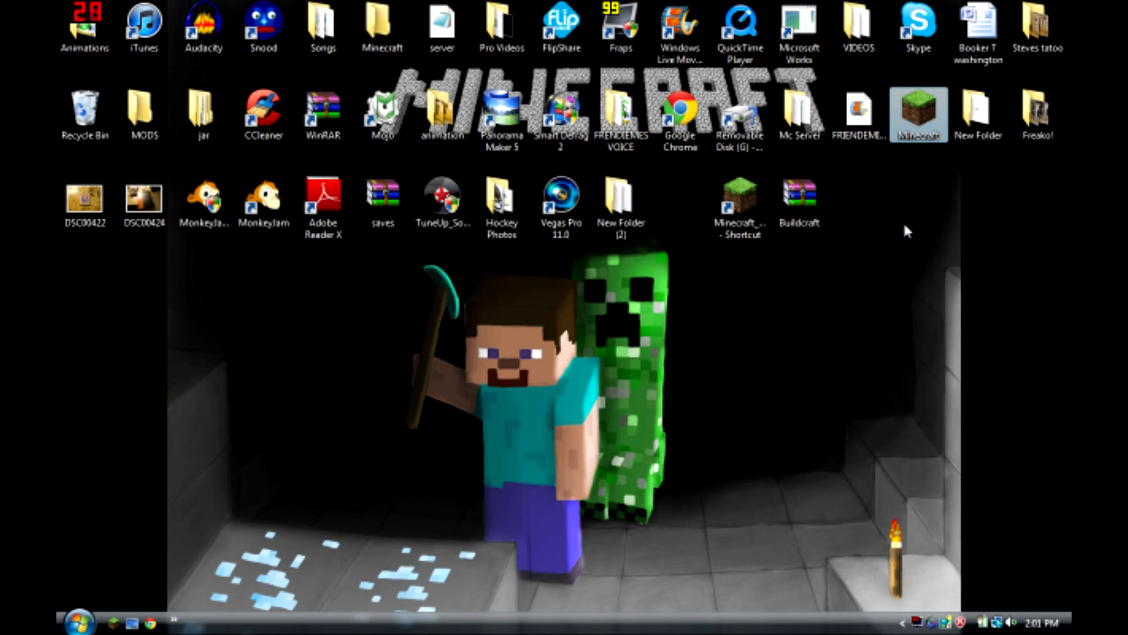
# Step: Launch Minecraft from the desktop icon and log in with the saved credentials
pyautogui.doubleClick(917, 113)
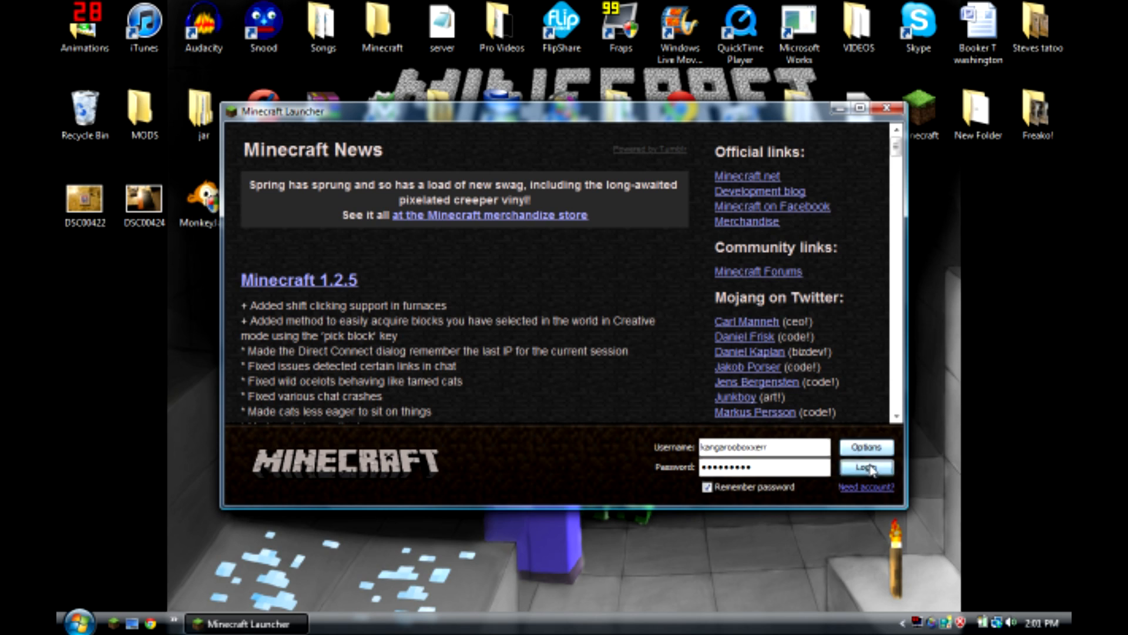
pyautogui.click(866, 467)
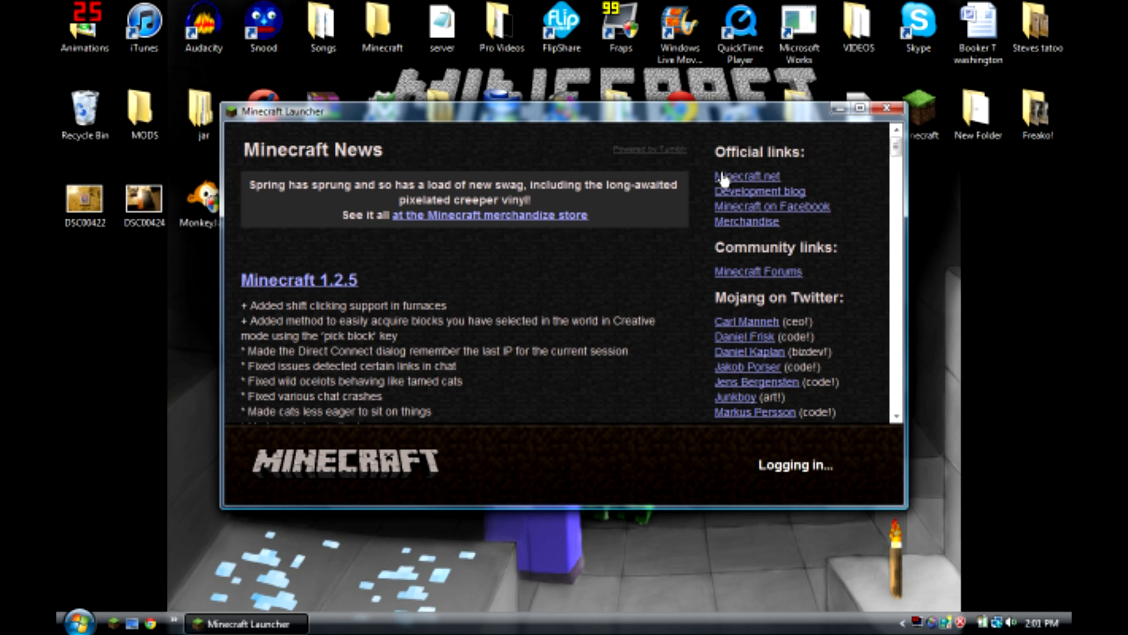
pyautogui.moveTo(721, 183)
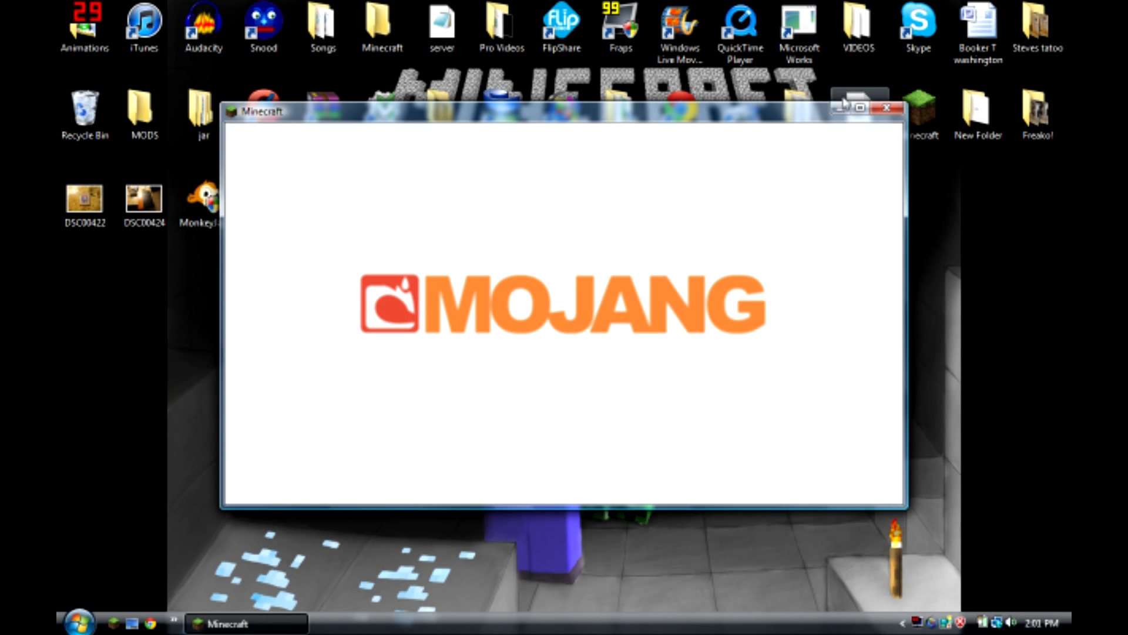
pyautogui.moveTo(839, 108)
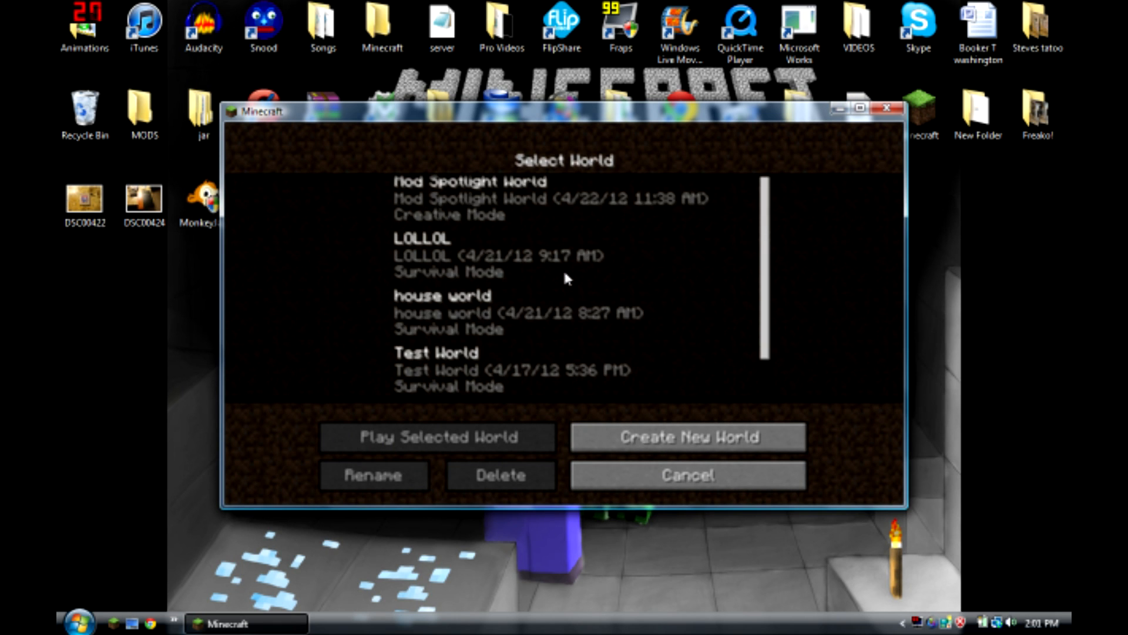
# Step: Load a saved world, set the time to sunset with TooManyItems, and pause the game
pyautogui.click(437, 436)
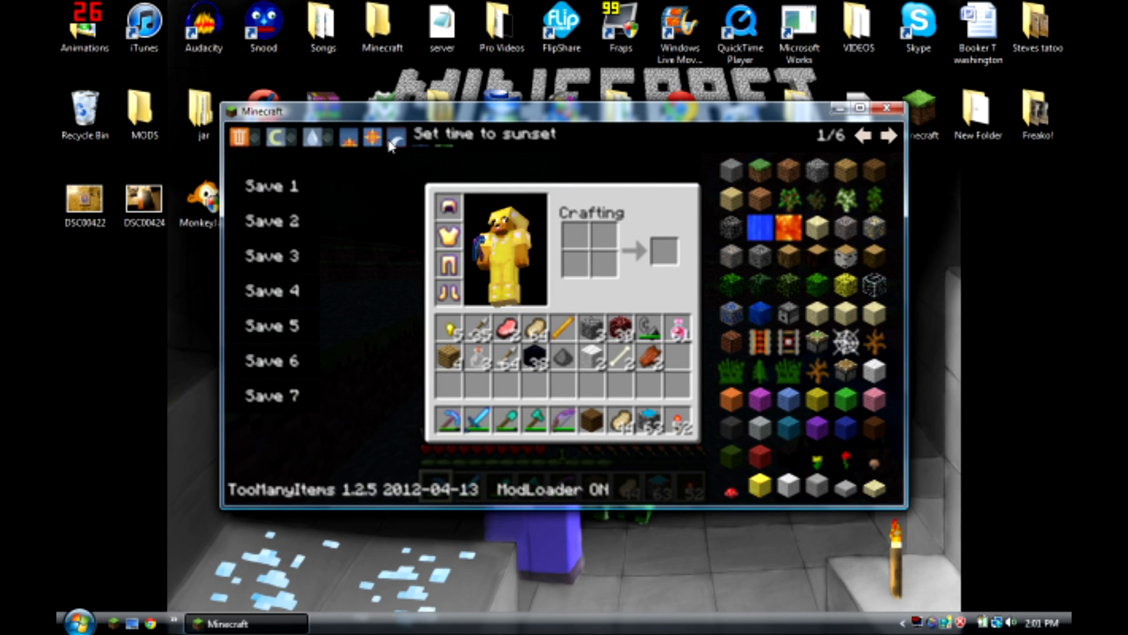
pyautogui.click(395, 137)
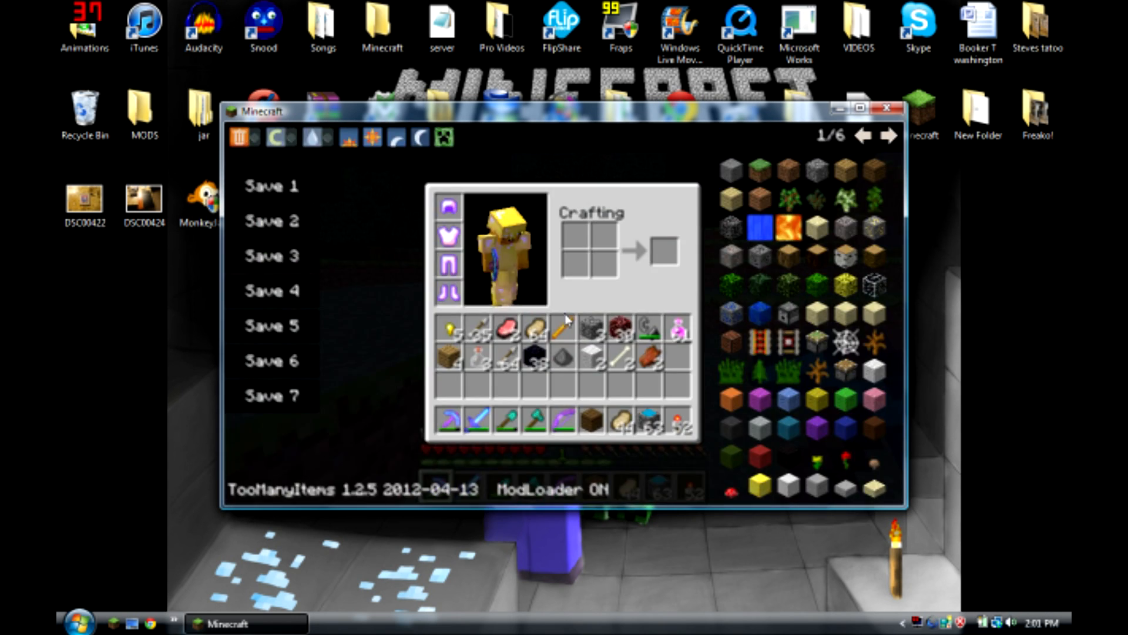
pyautogui.press('e')
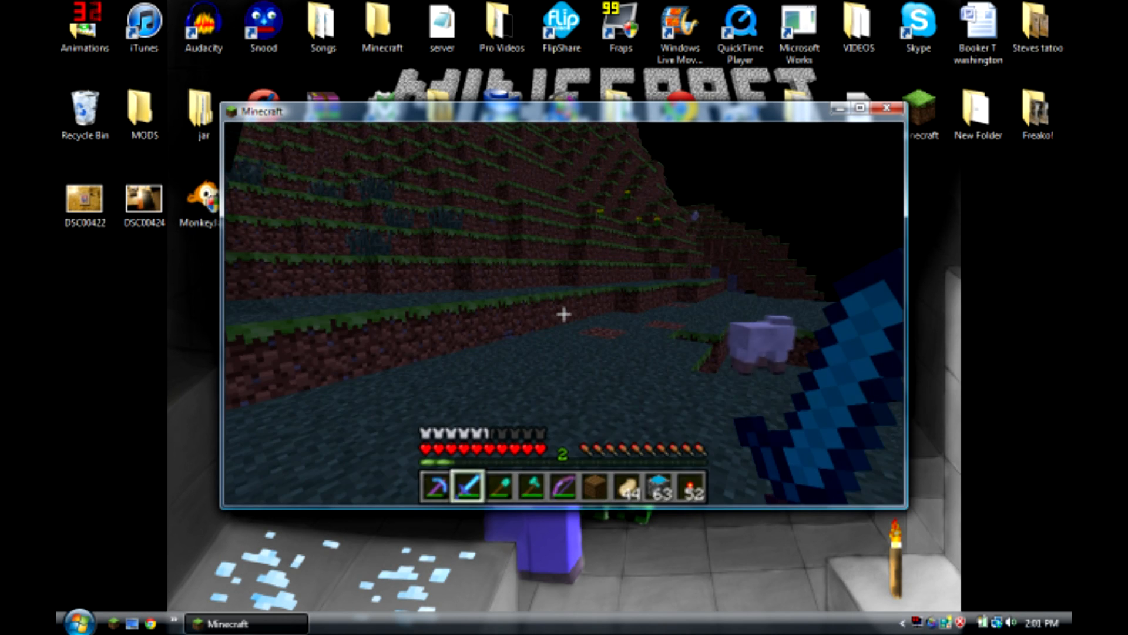
pyautogui.press('Escape')
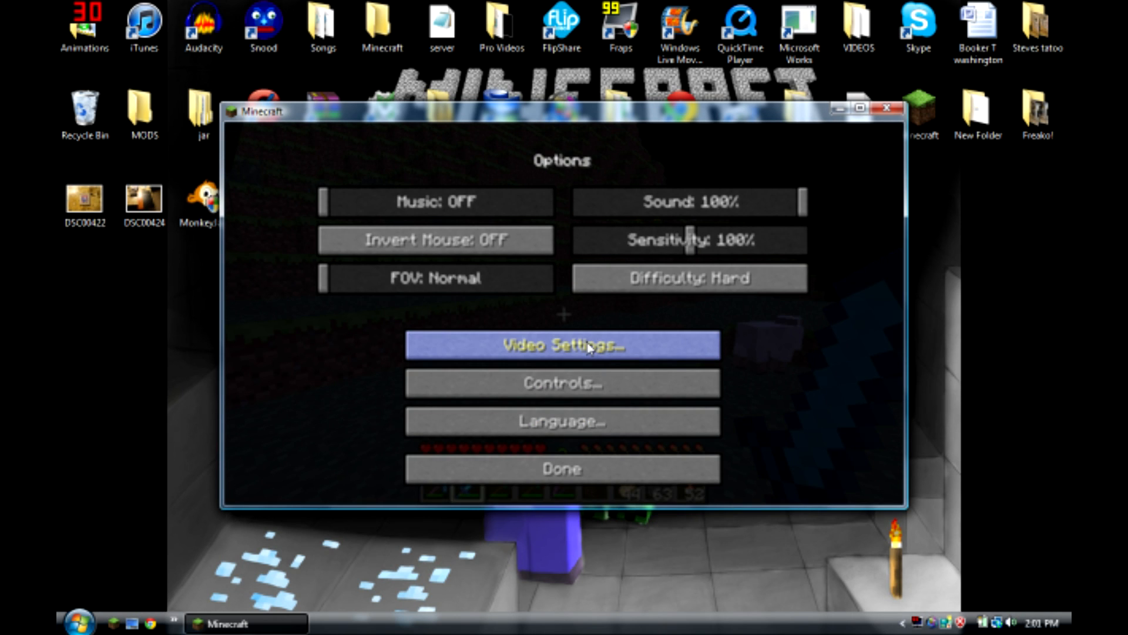
# Step: In Video Settings, set Smooth Lighting to 100%, Graphics to Fancy, and toggle View Bobbing on
pyautogui.click(563, 345)
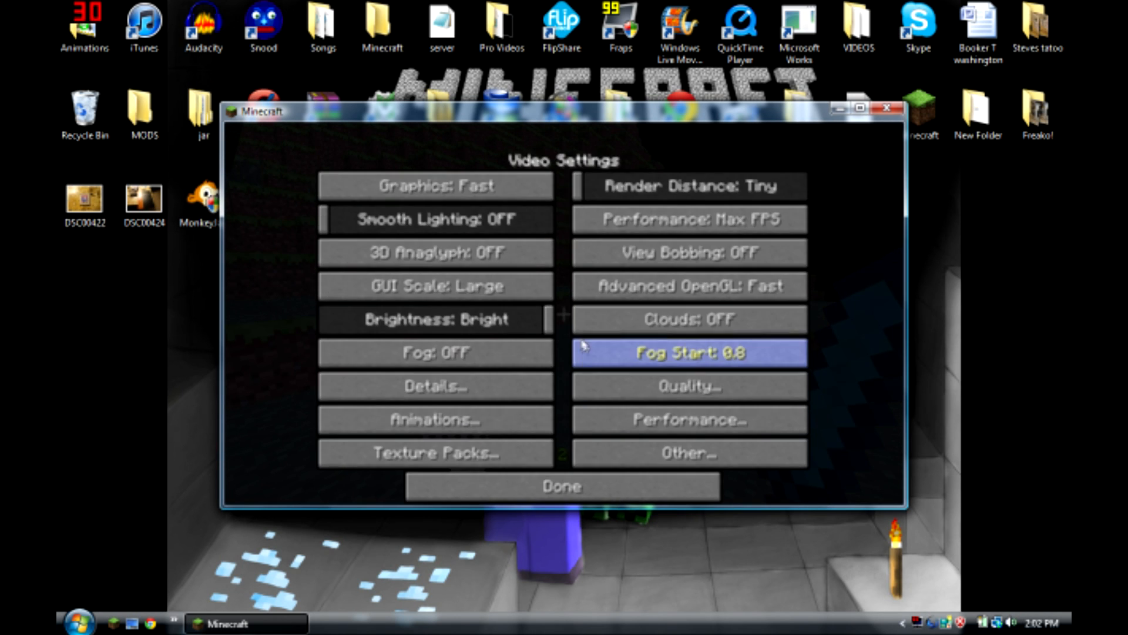
pyautogui.click(432, 219)
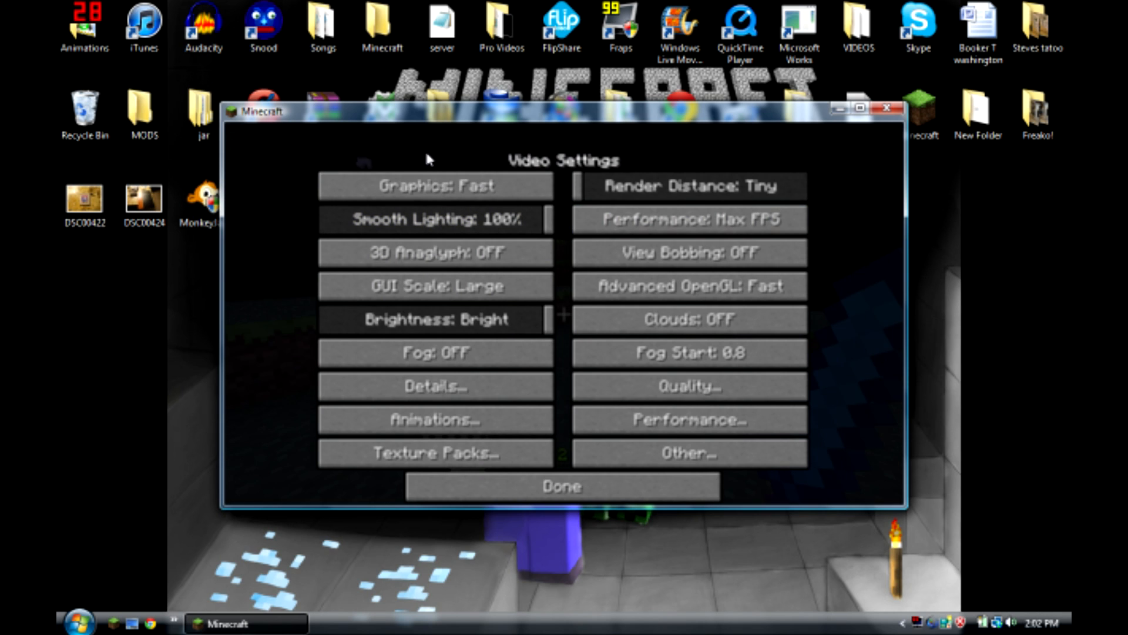
pyautogui.click(432, 185)
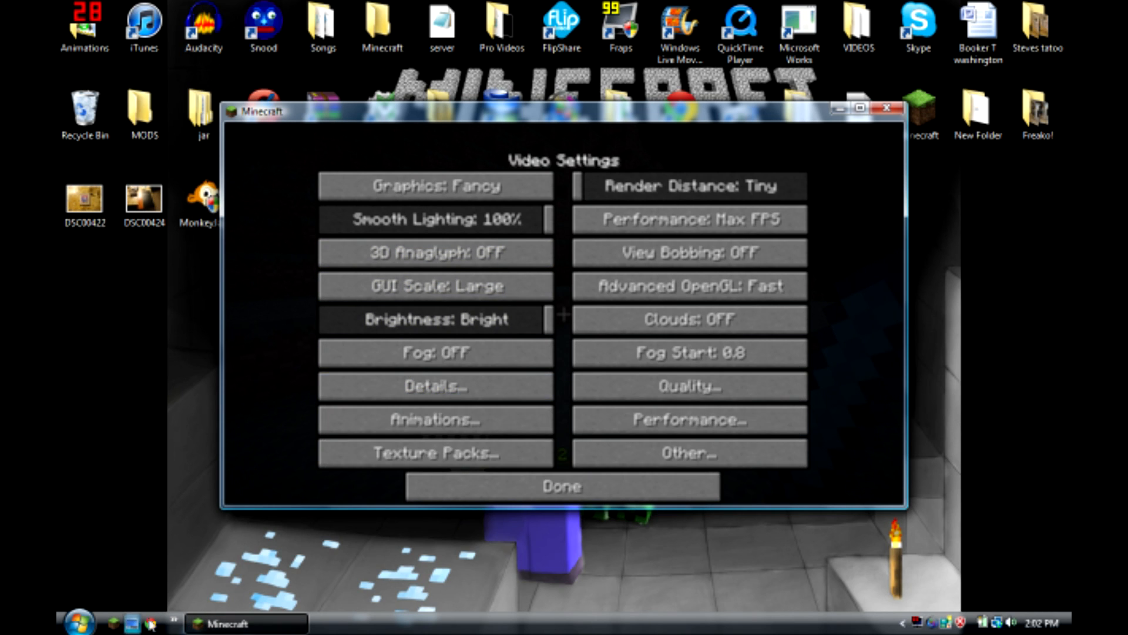
pyautogui.moveTo(432, 319)
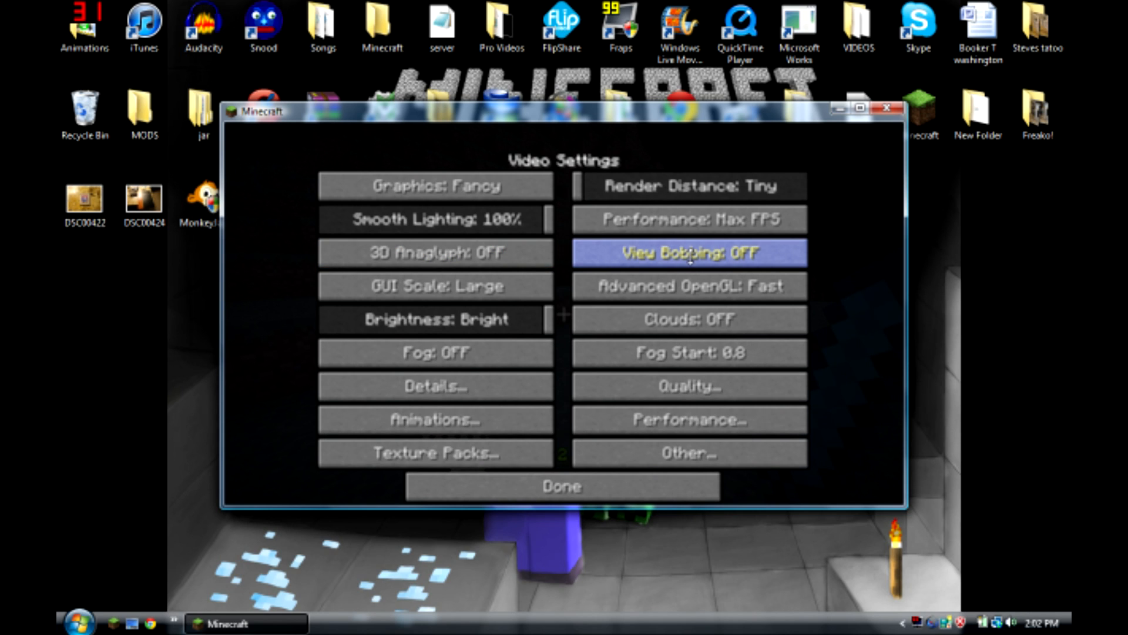
pyautogui.moveTo(687, 252)
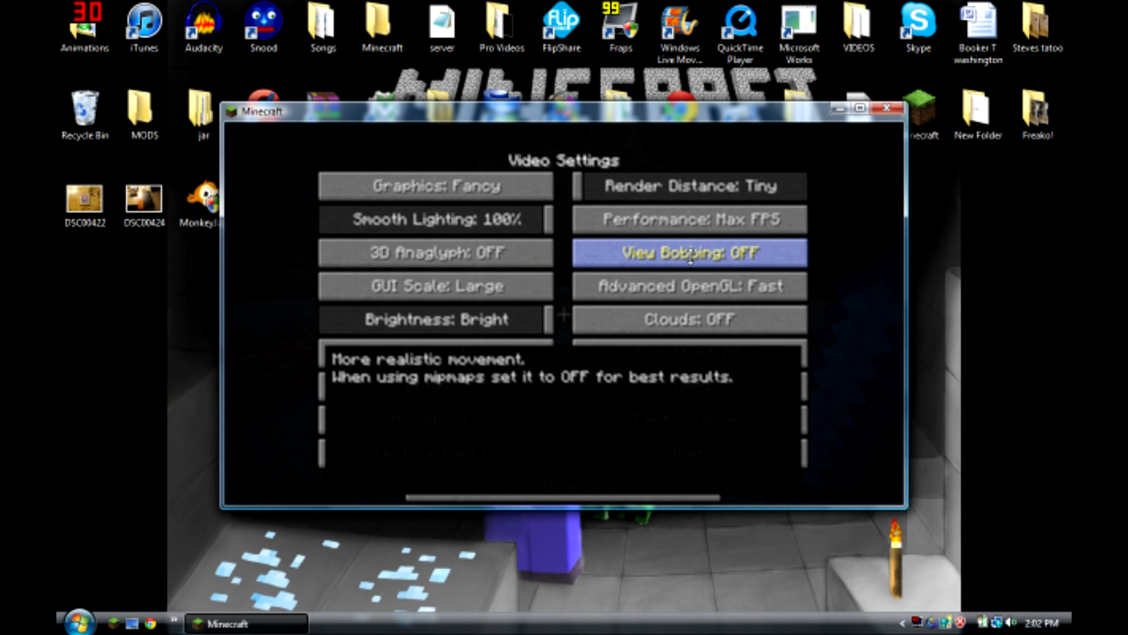
pyautogui.click(688, 253)
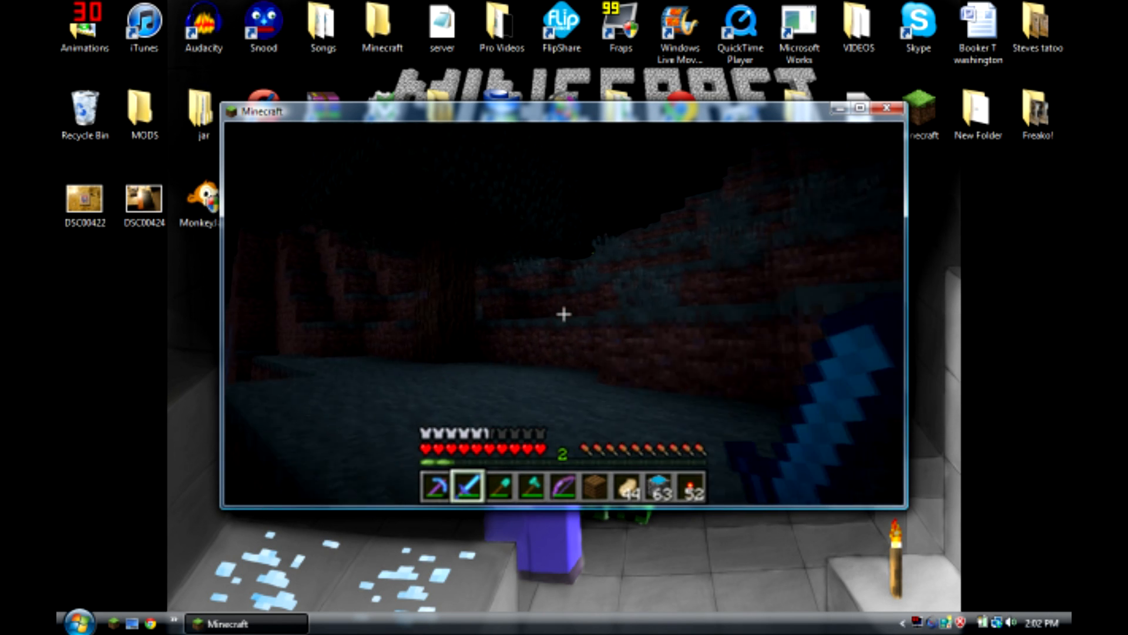
# Step: Reopen Options, turn View Bobbing back off, and go to Detail Settings
pyautogui.press('Escape')
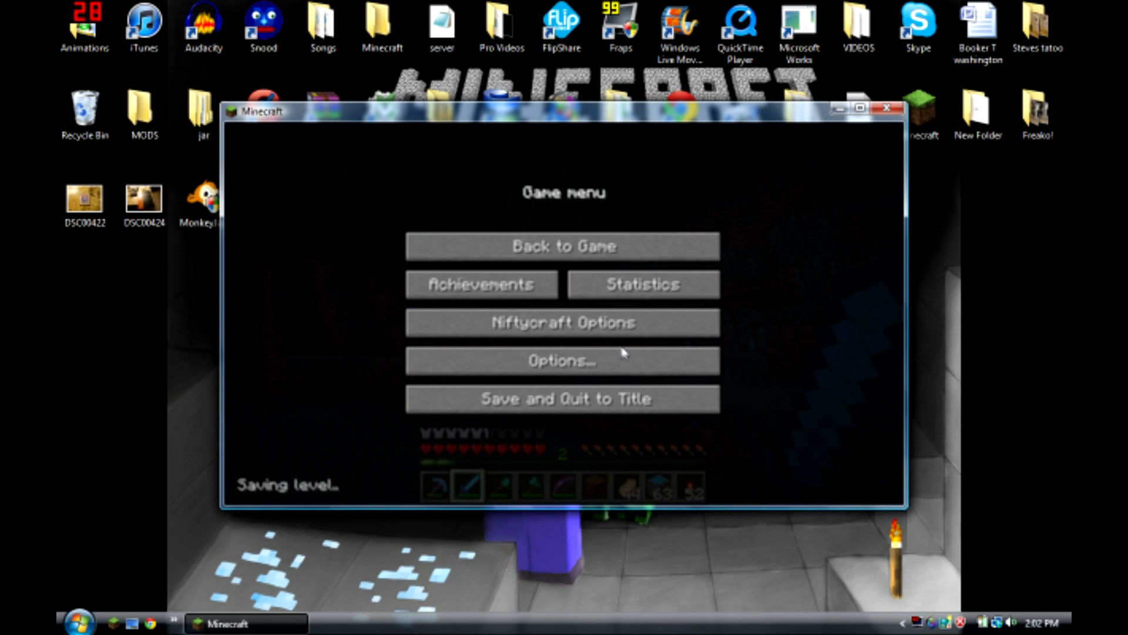
pyautogui.click(563, 360)
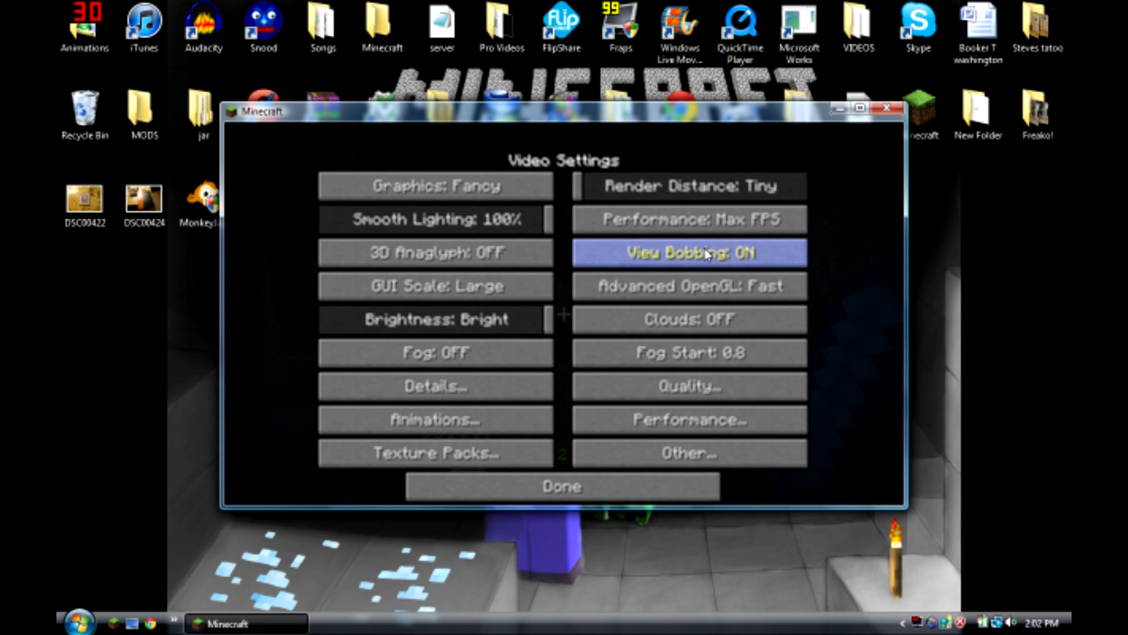
pyautogui.click(687, 253)
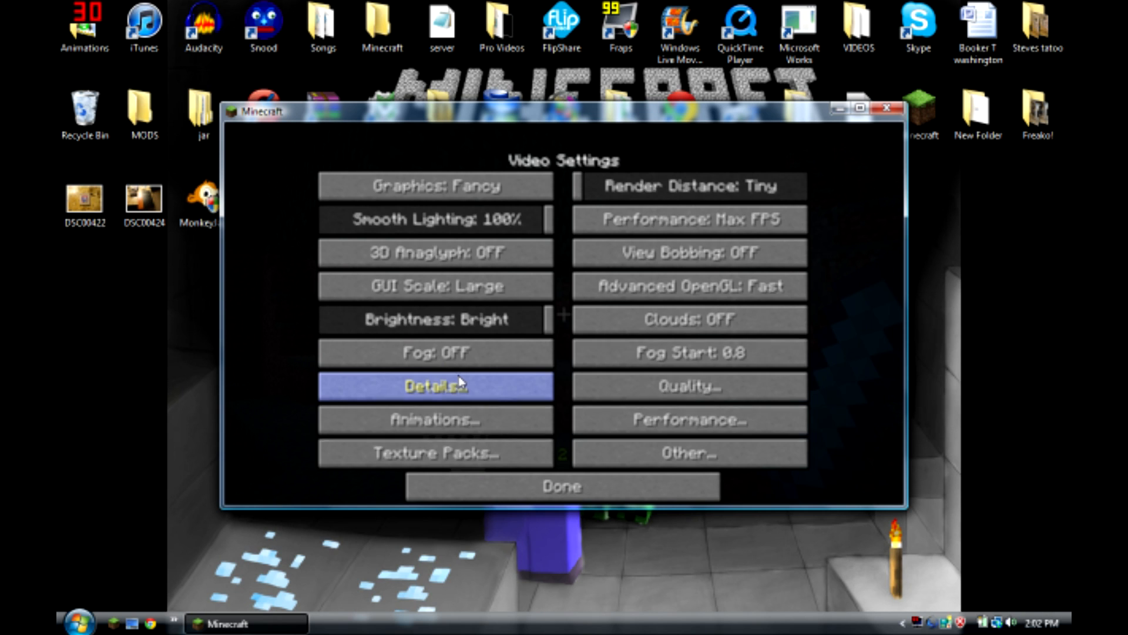
pyautogui.click(434, 385)
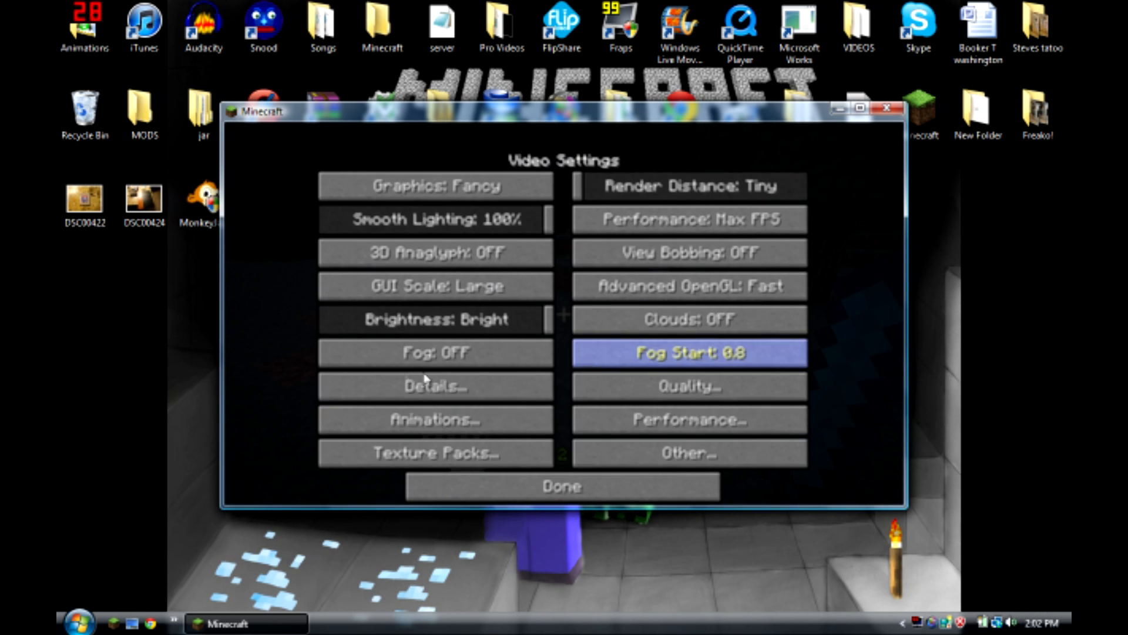
pyautogui.click(433, 386)
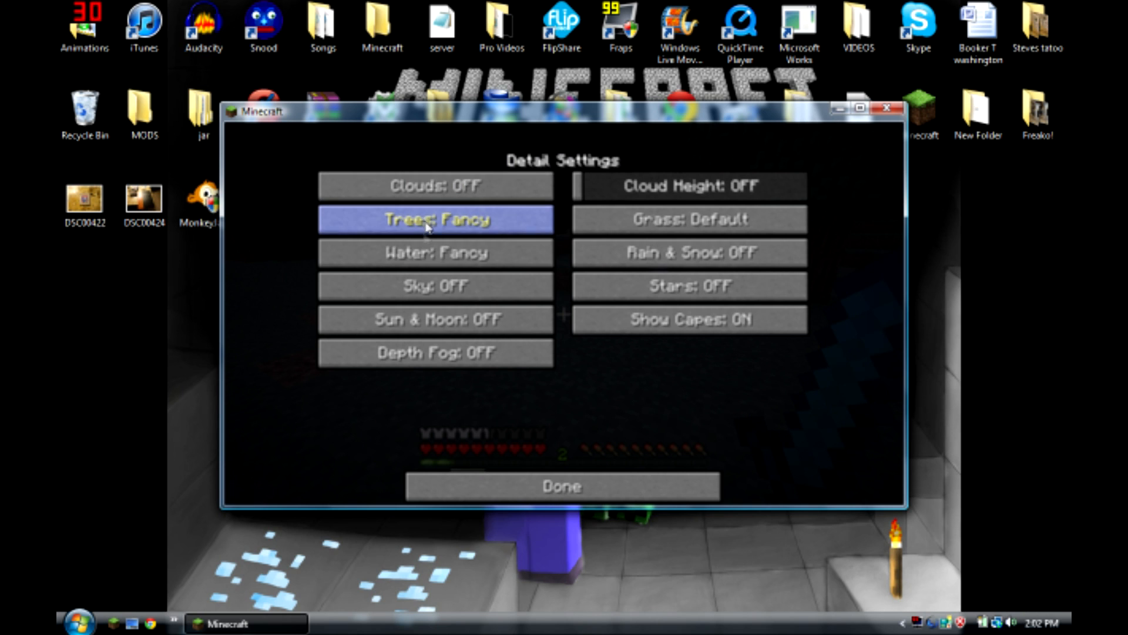
# Step: Set water detail to Fast and return to Video Settings
pyautogui.click(433, 219)
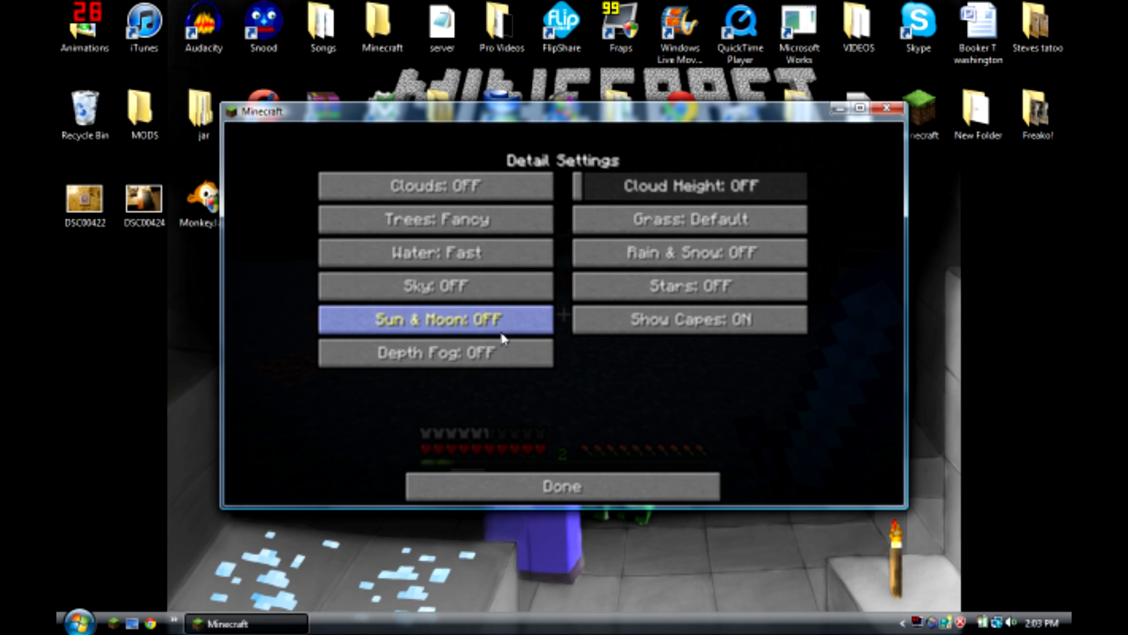
pyautogui.moveTo(685, 318)
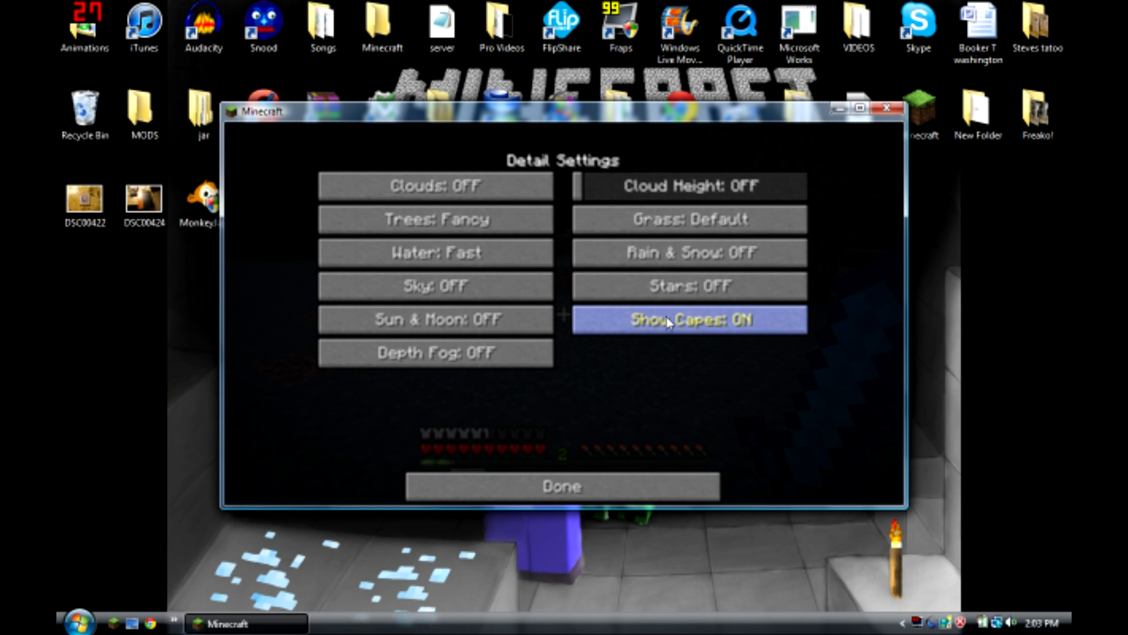
pyautogui.moveTo(754, 330)
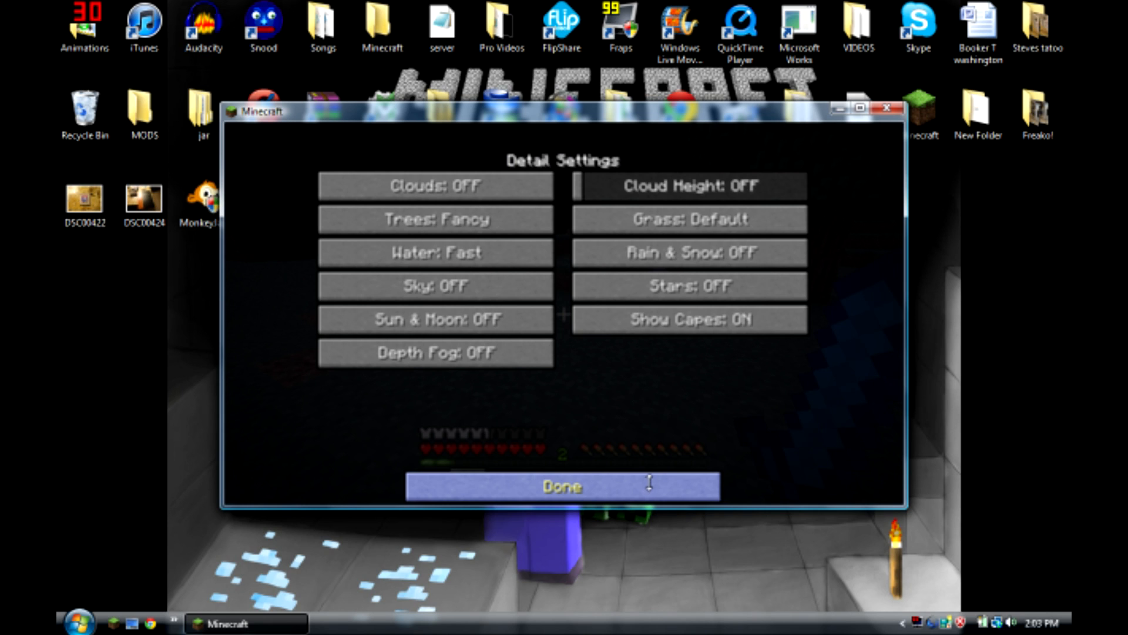
pyautogui.moveTo(688, 219)
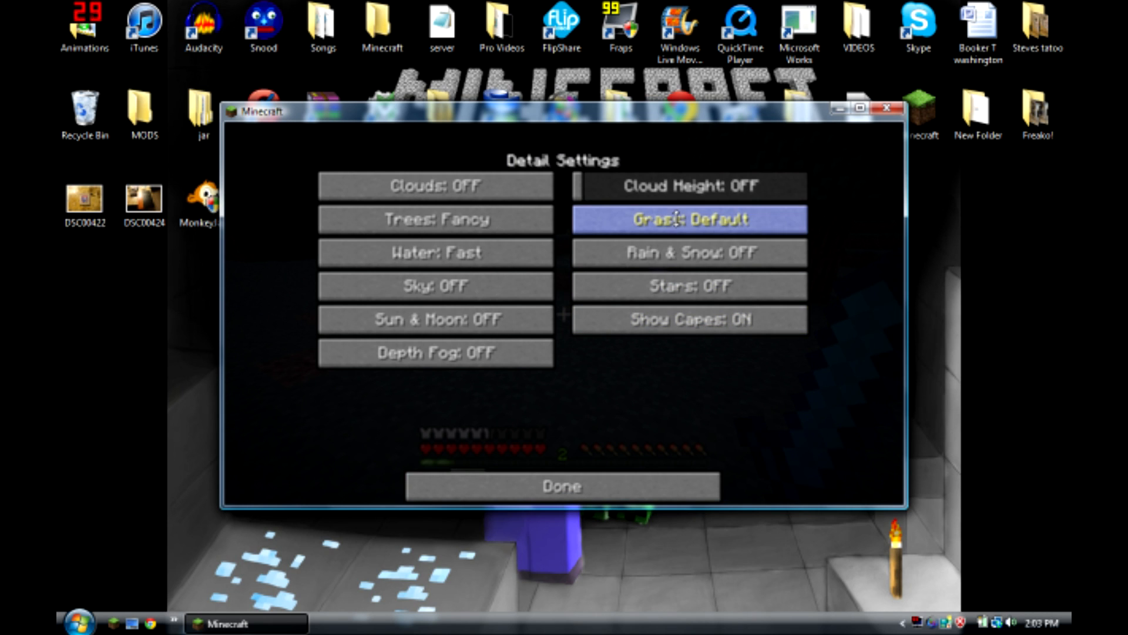
pyautogui.click(562, 486)
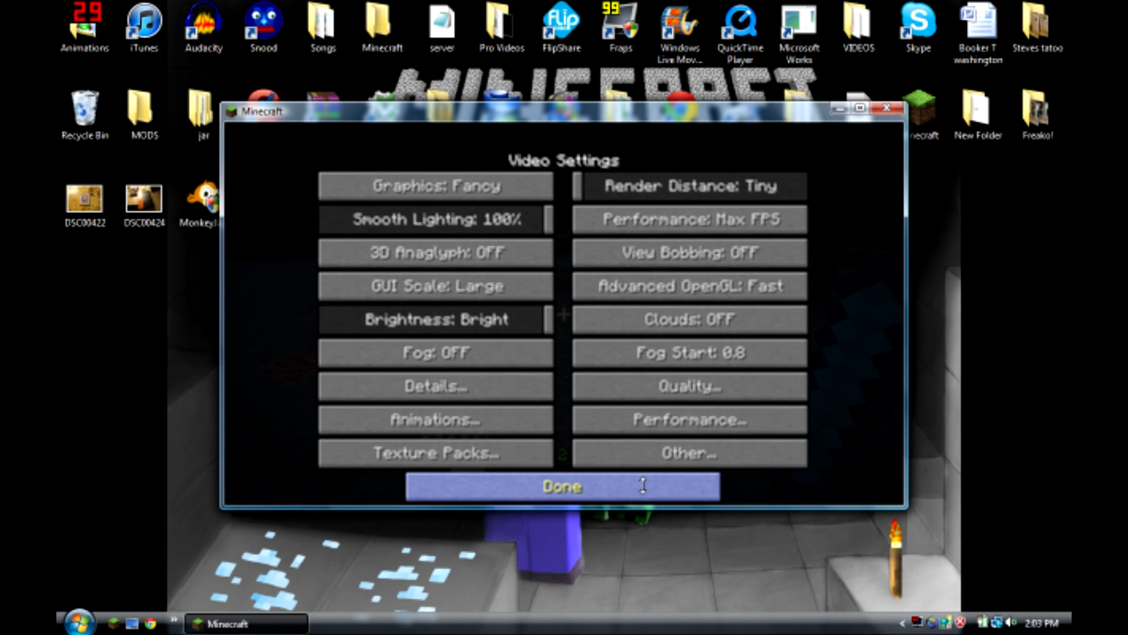
pyautogui.moveTo(687, 420)
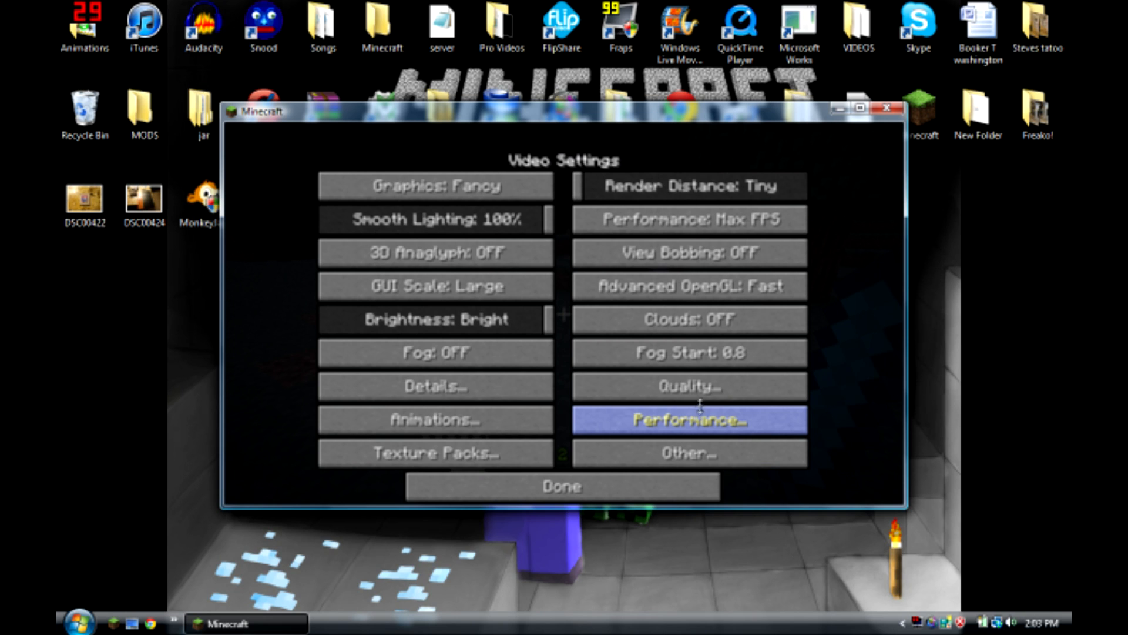
# Step: Review the Animation, Quality and Performance screens, switching Custom Fonts off in Quality Settings
pyautogui.click(432, 418)
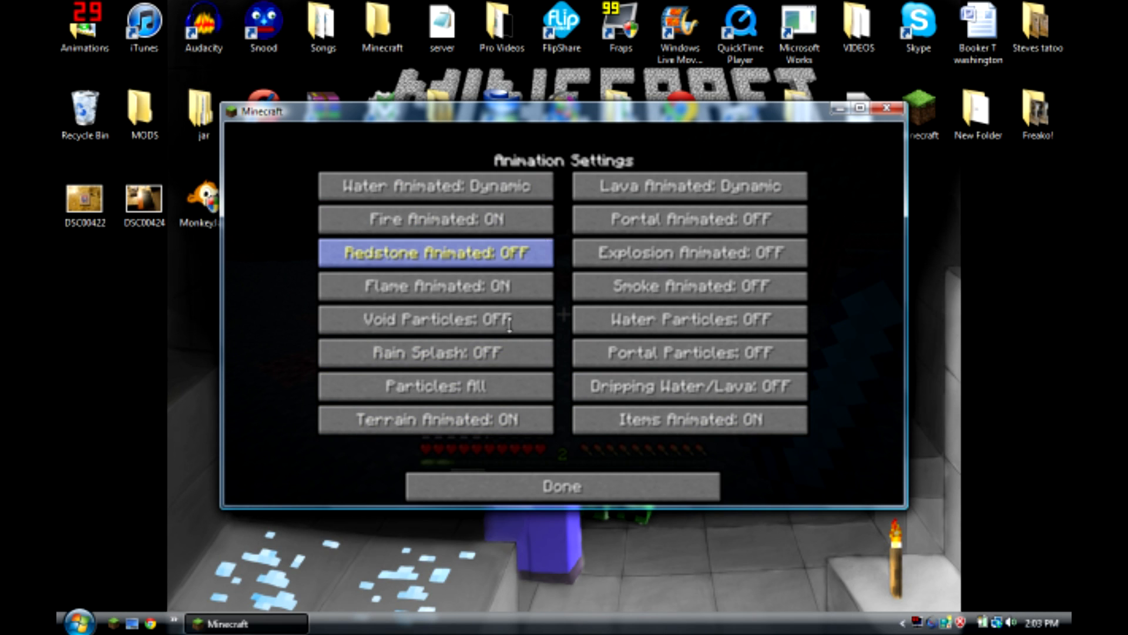
pyautogui.moveTo(434, 353)
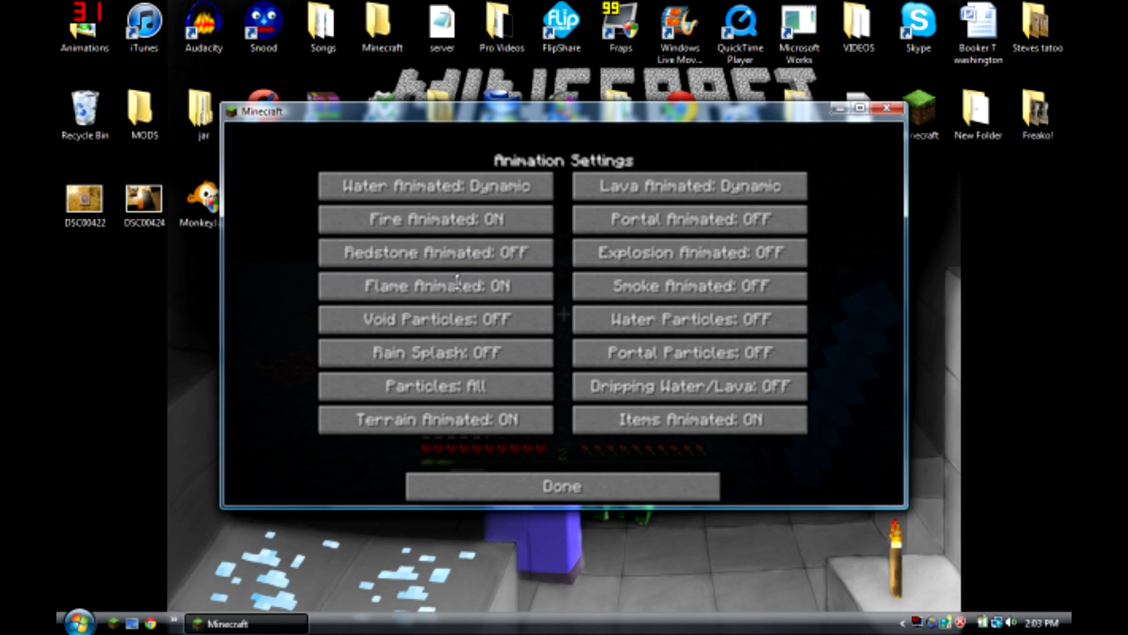
pyautogui.moveTo(434, 286)
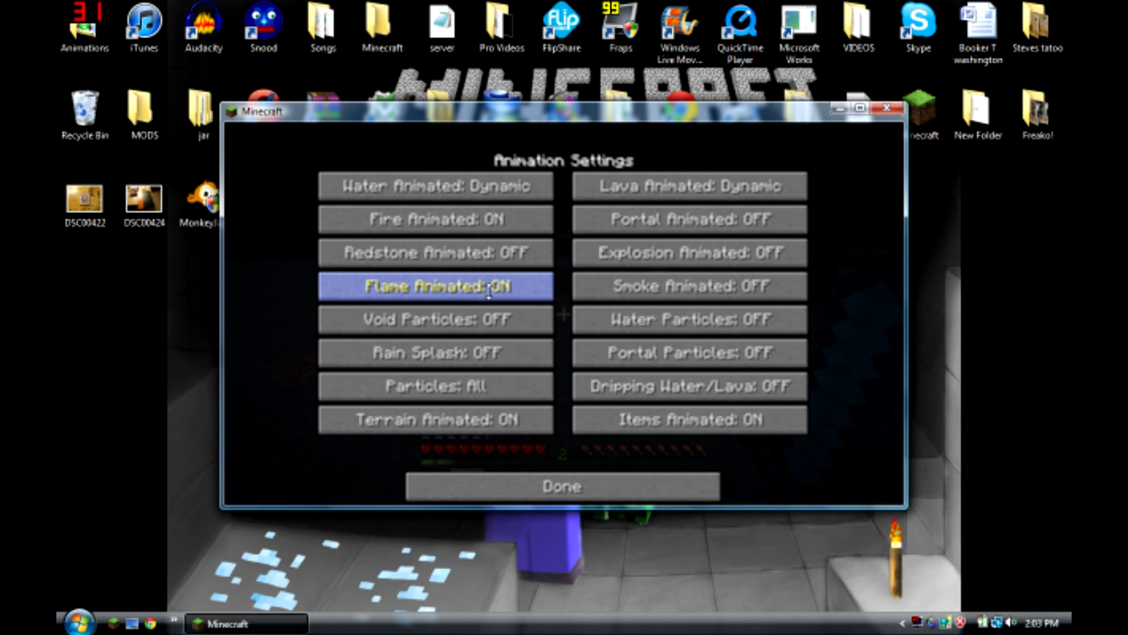
pyautogui.moveTo(435, 219)
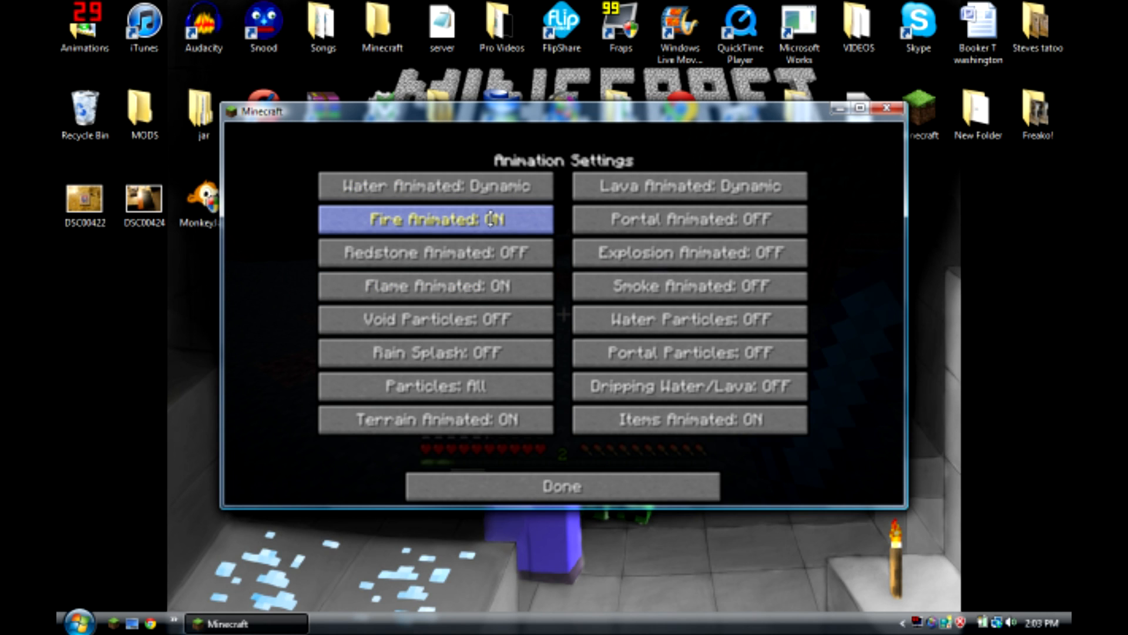
pyautogui.moveTo(561, 381)
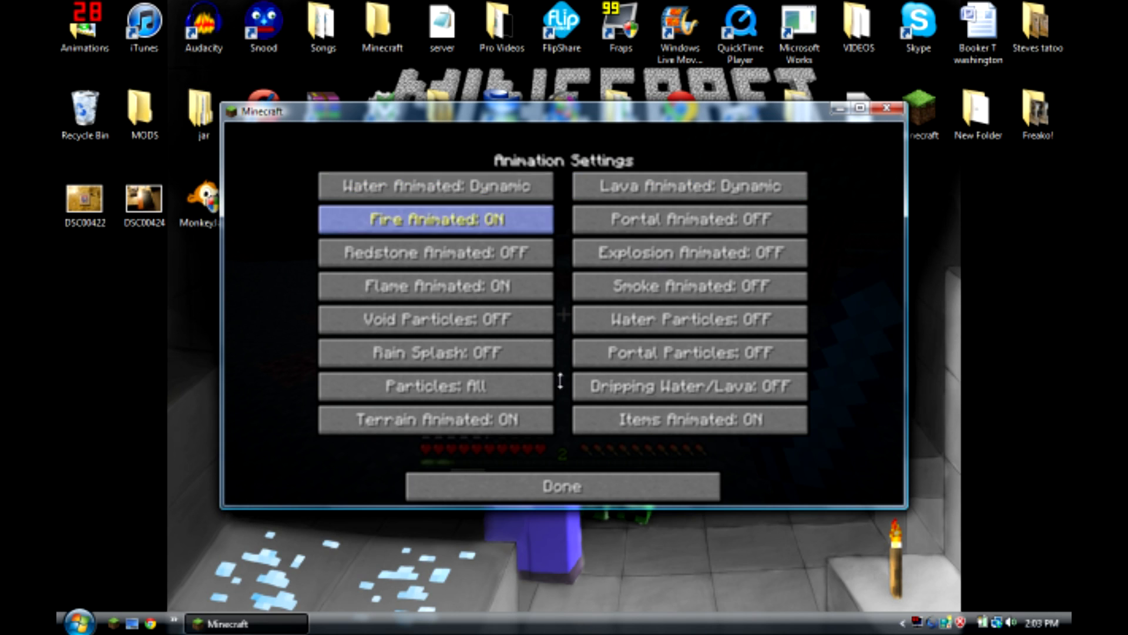
pyautogui.click(561, 486)
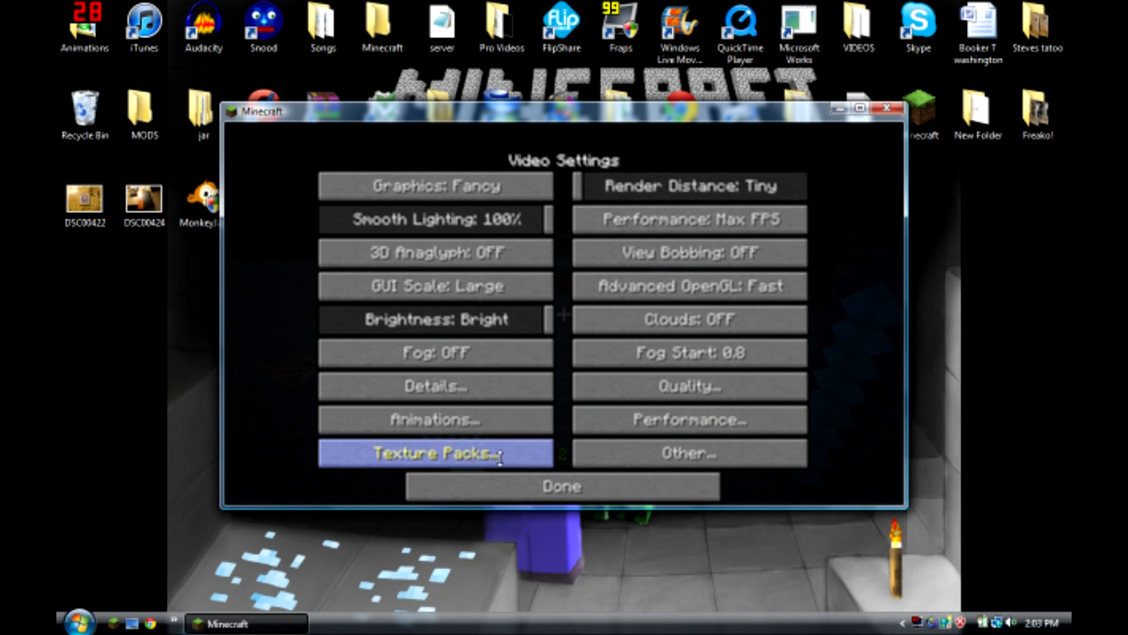
pyautogui.moveTo(689, 419)
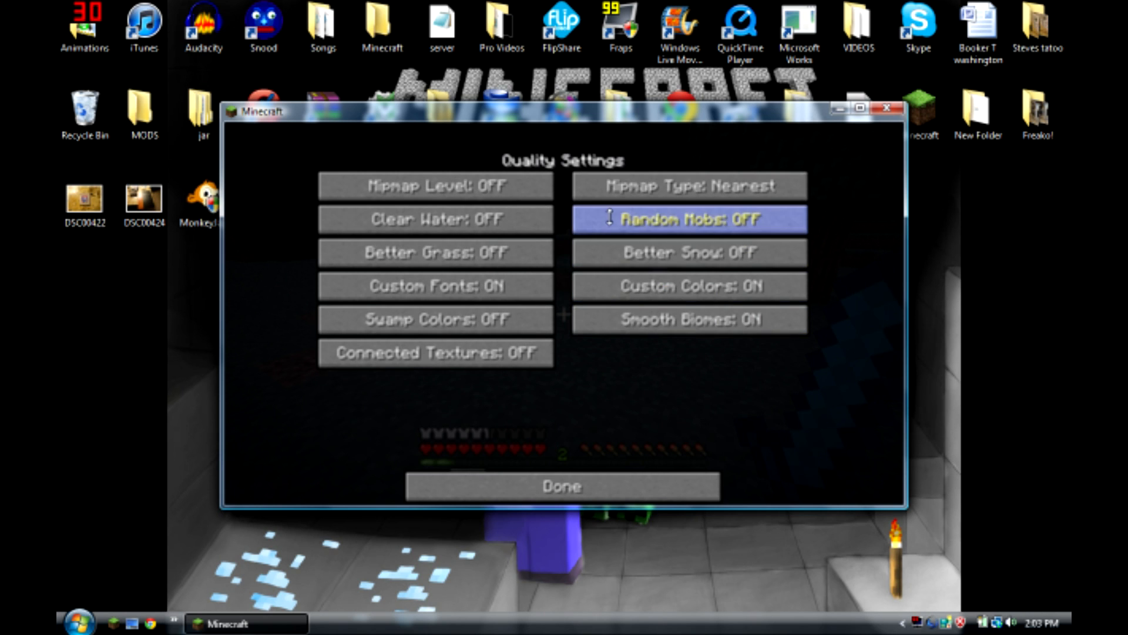
pyautogui.moveTo(435, 353)
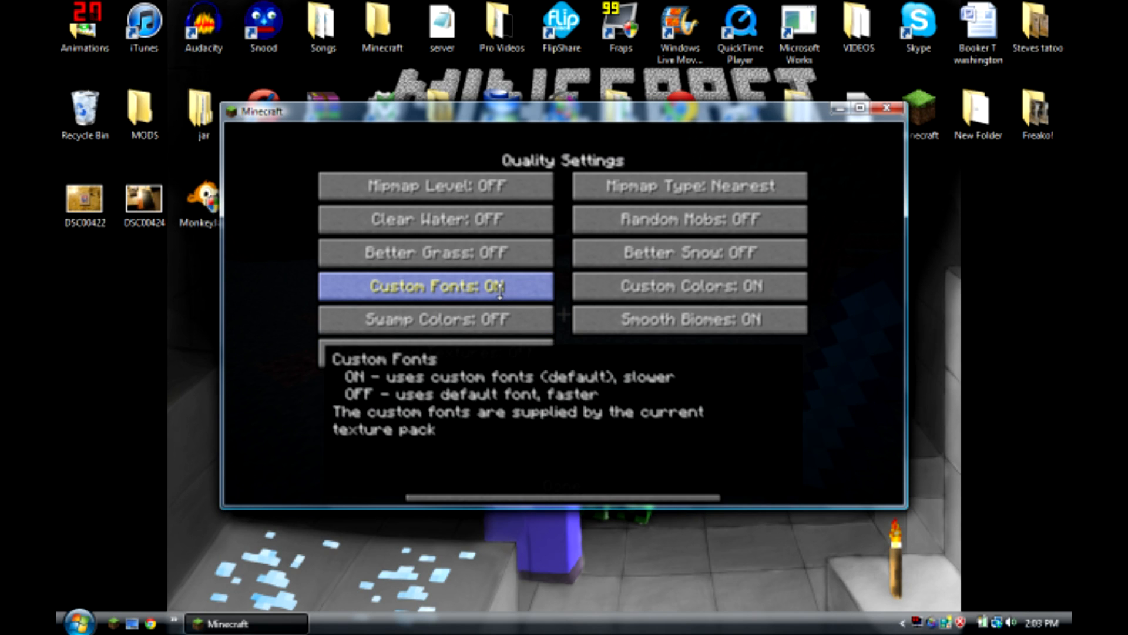
pyautogui.click(435, 286)
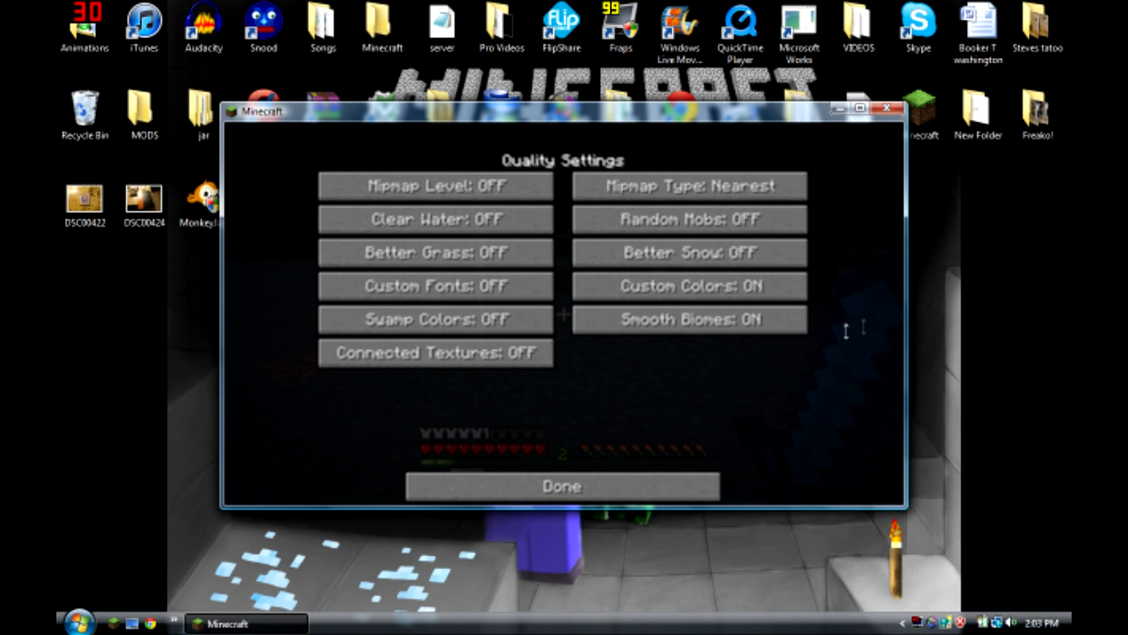
pyautogui.moveTo(687, 319)
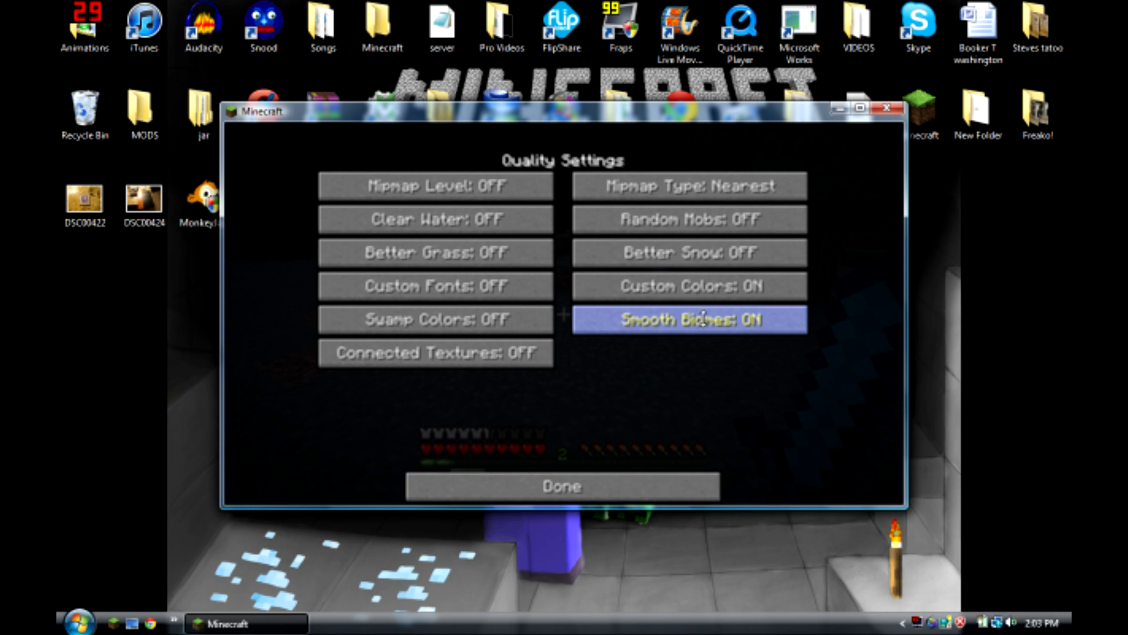
pyautogui.click(687, 318)
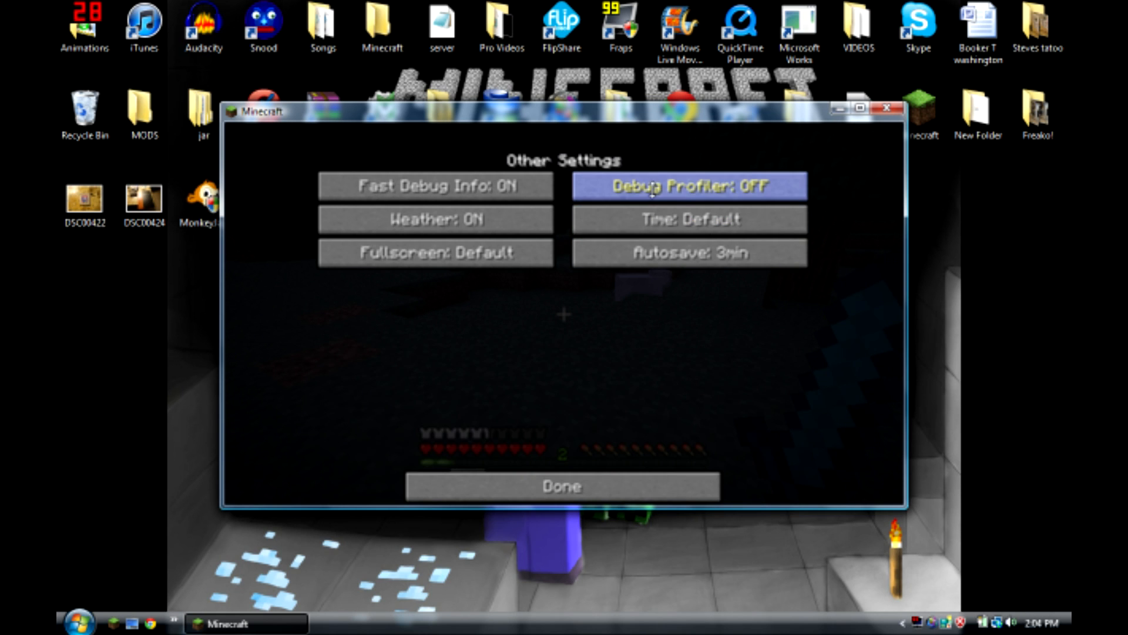
pyautogui.moveTo(627, 425)
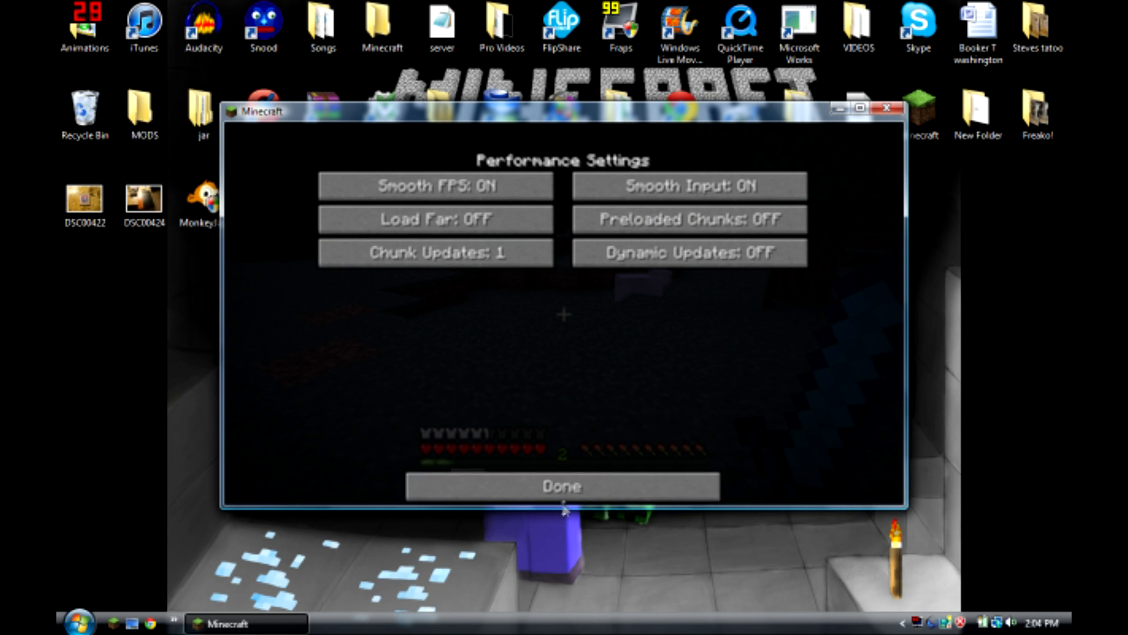
pyautogui.click(564, 487)
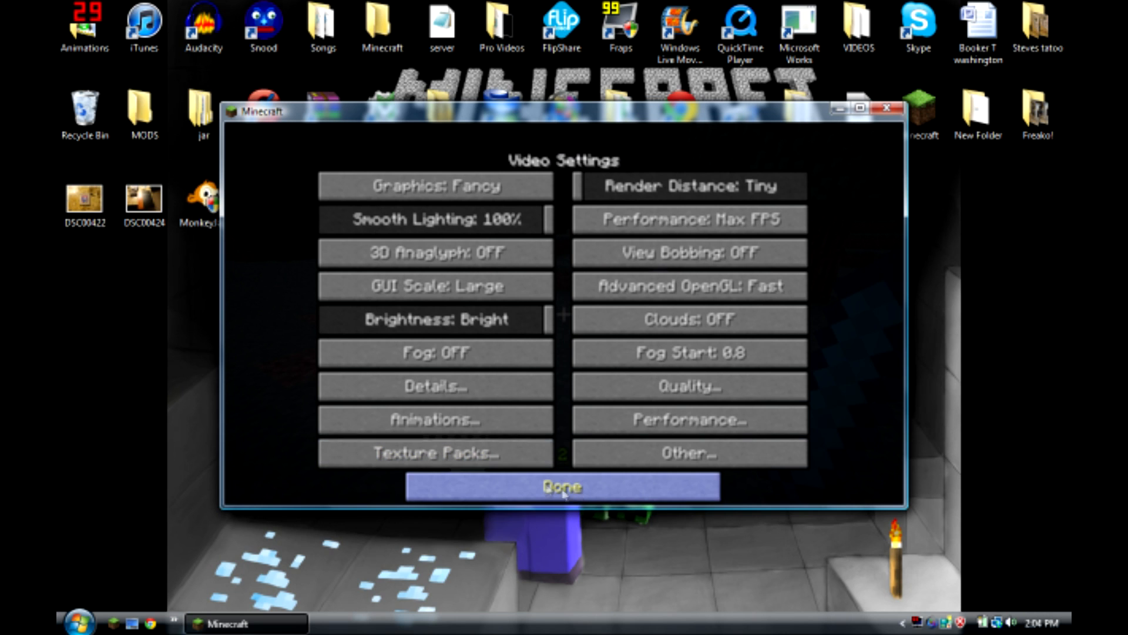
# Step: Leave Video Settings and Options, resume play briefly, then pause and quit Minecraft
pyautogui.click(560, 486)
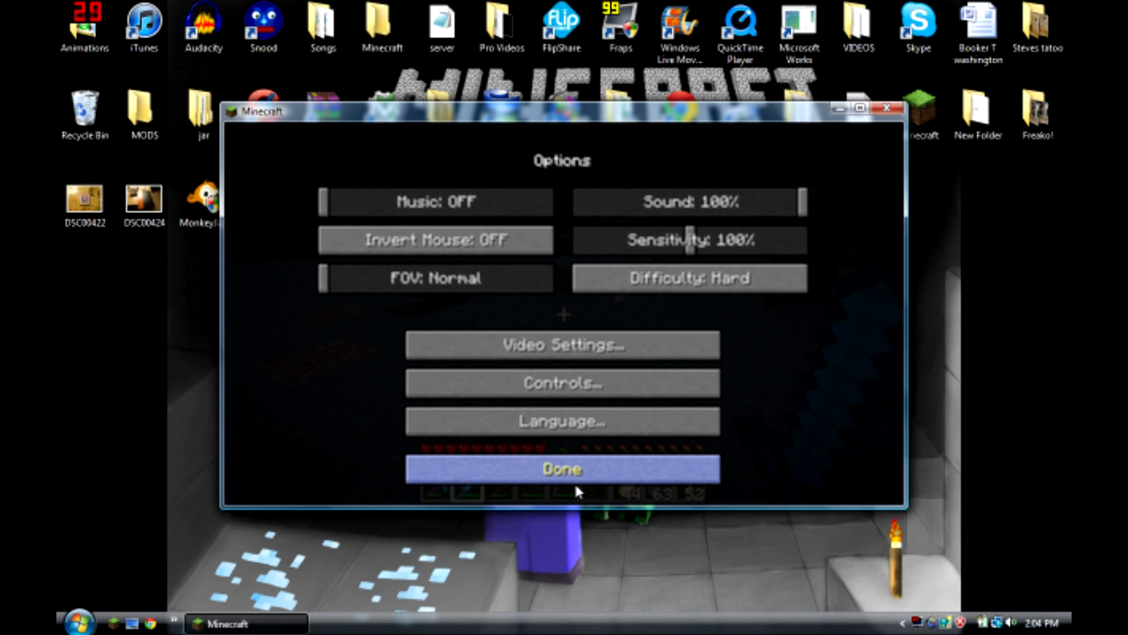
pyautogui.click(563, 469)
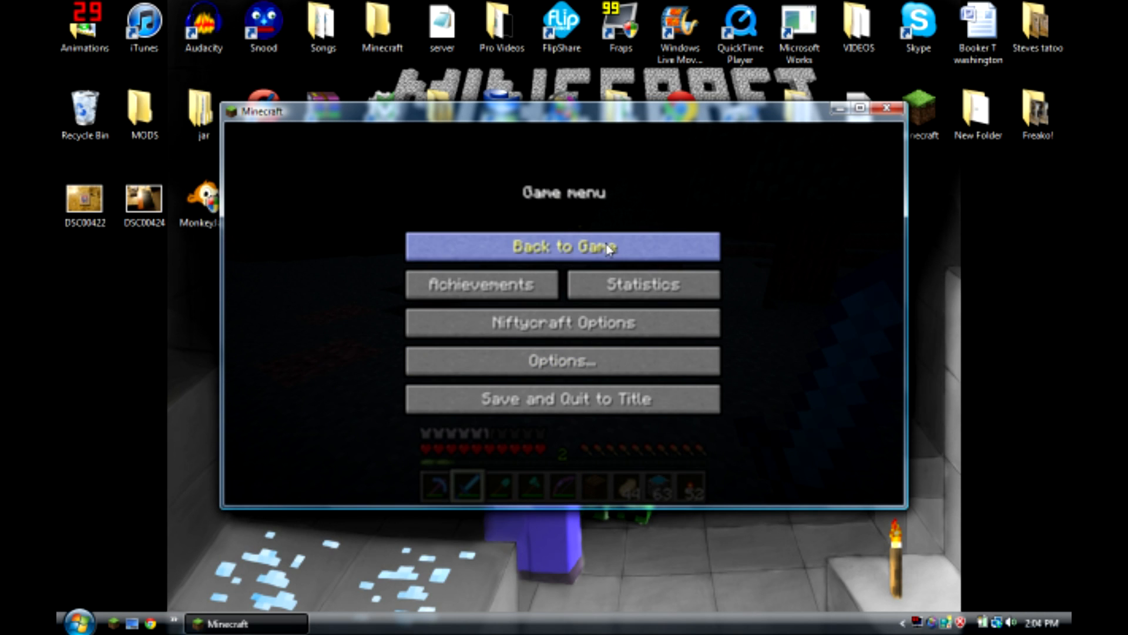
pyautogui.click(563, 246)
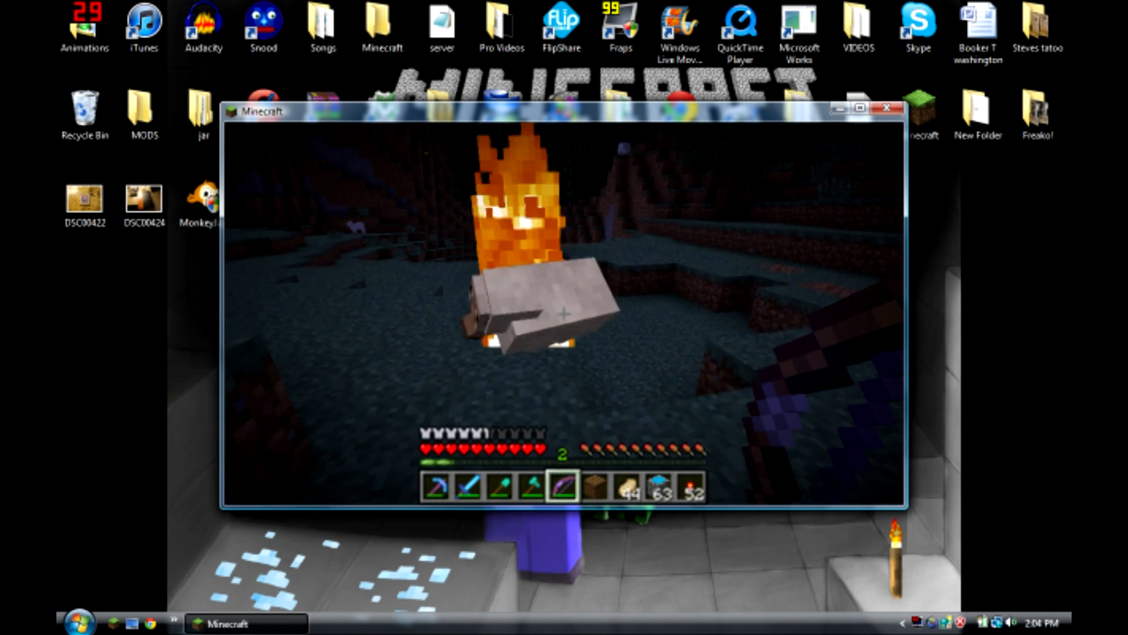
pyautogui.press('e')
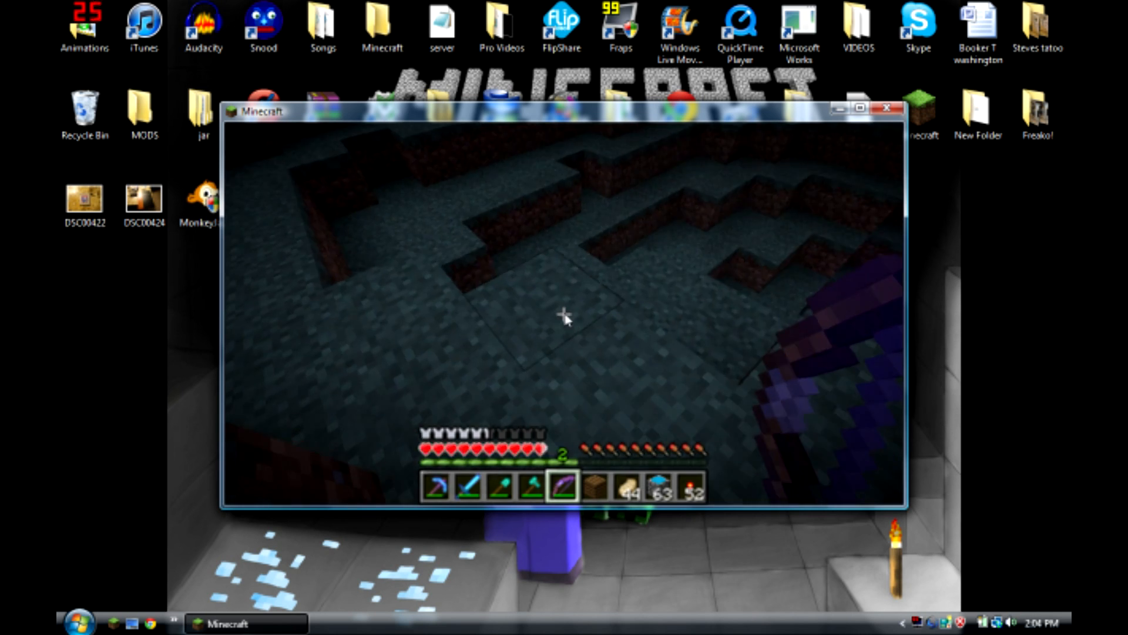
pyautogui.press('Escape')
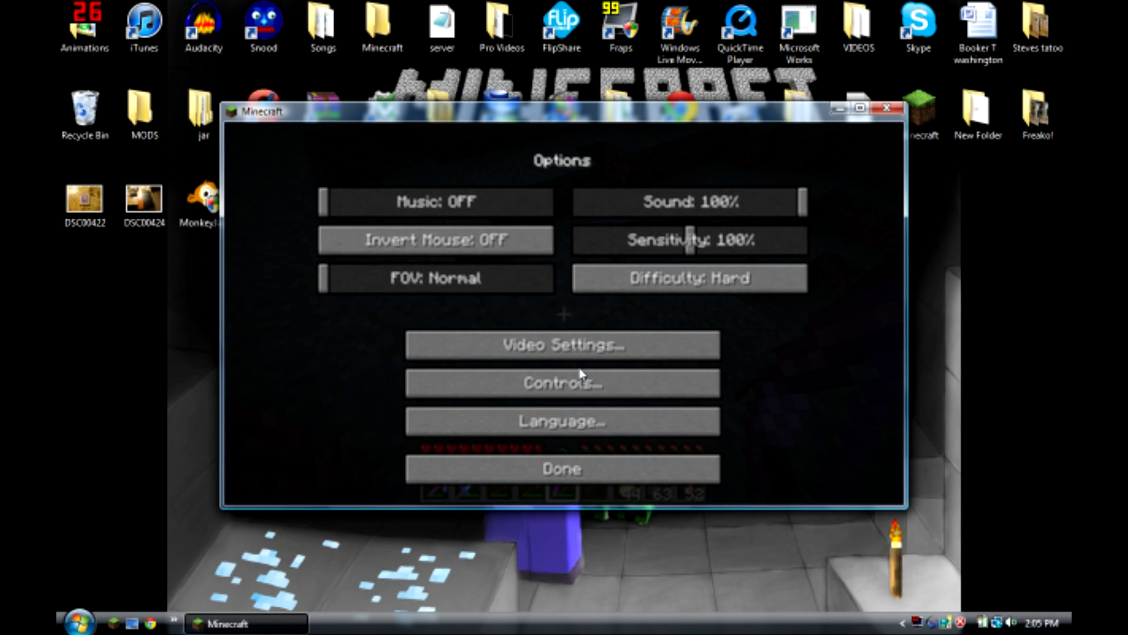
pyautogui.moveTo(581, 491)
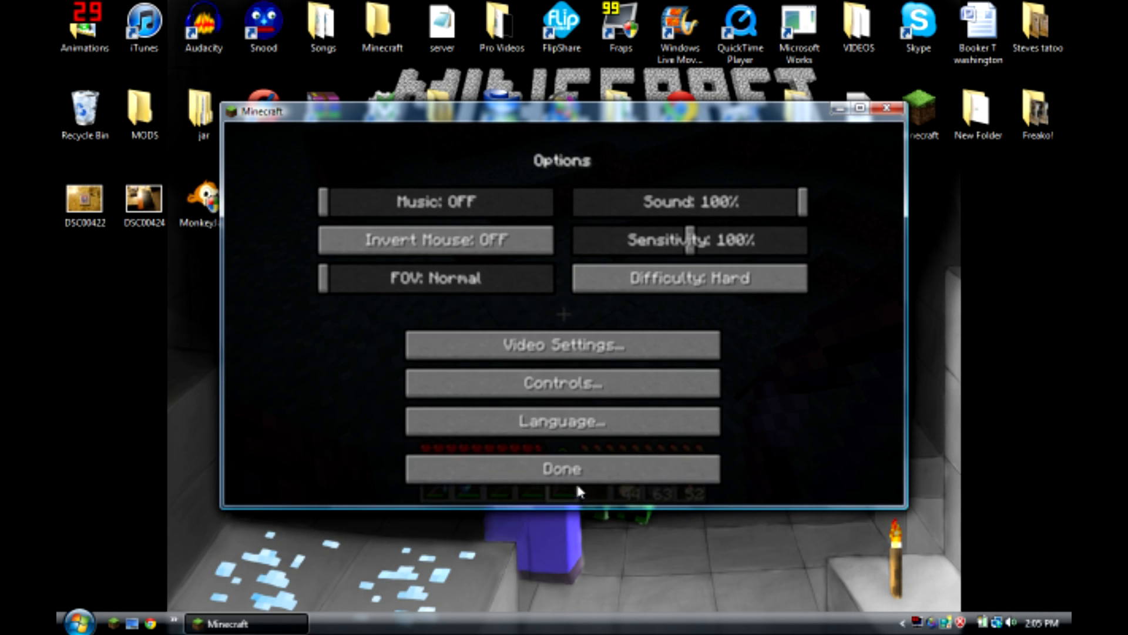
pyautogui.click(564, 468)
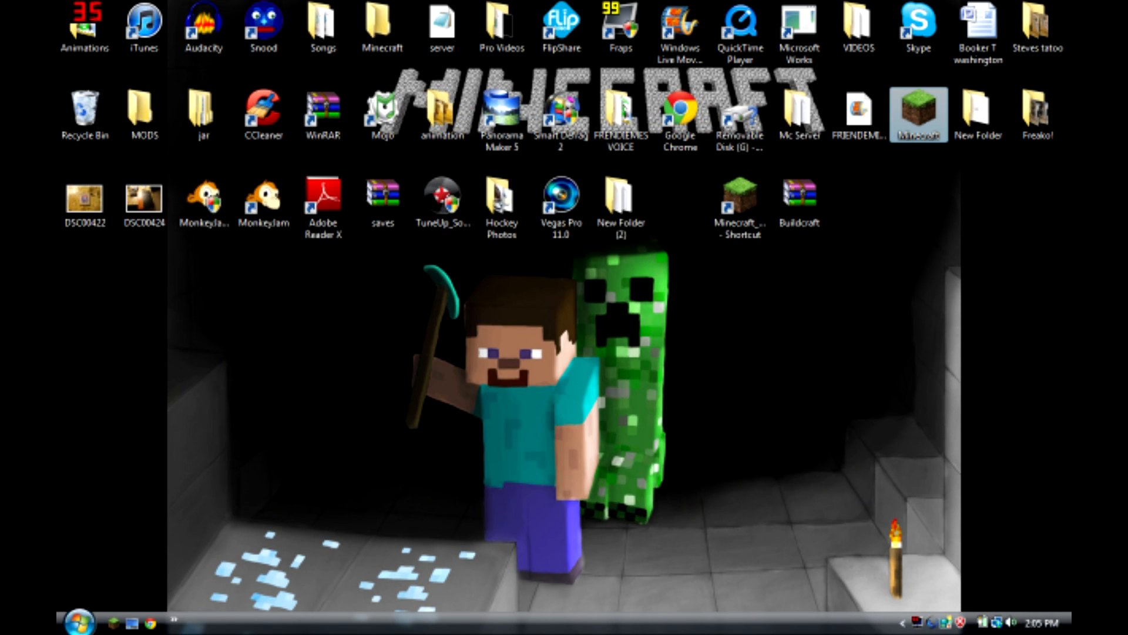
# Step: Launch Chrome, go to google.com and search for 'opti'
pyautogui.click(77, 622)
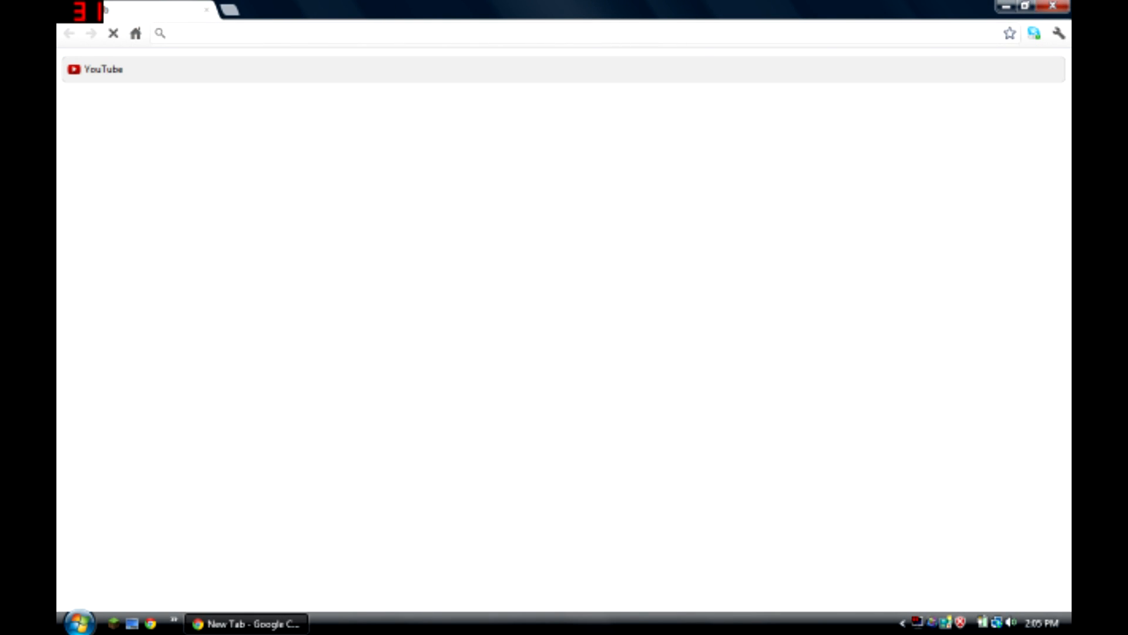
pyautogui.write('https://www.google.com')
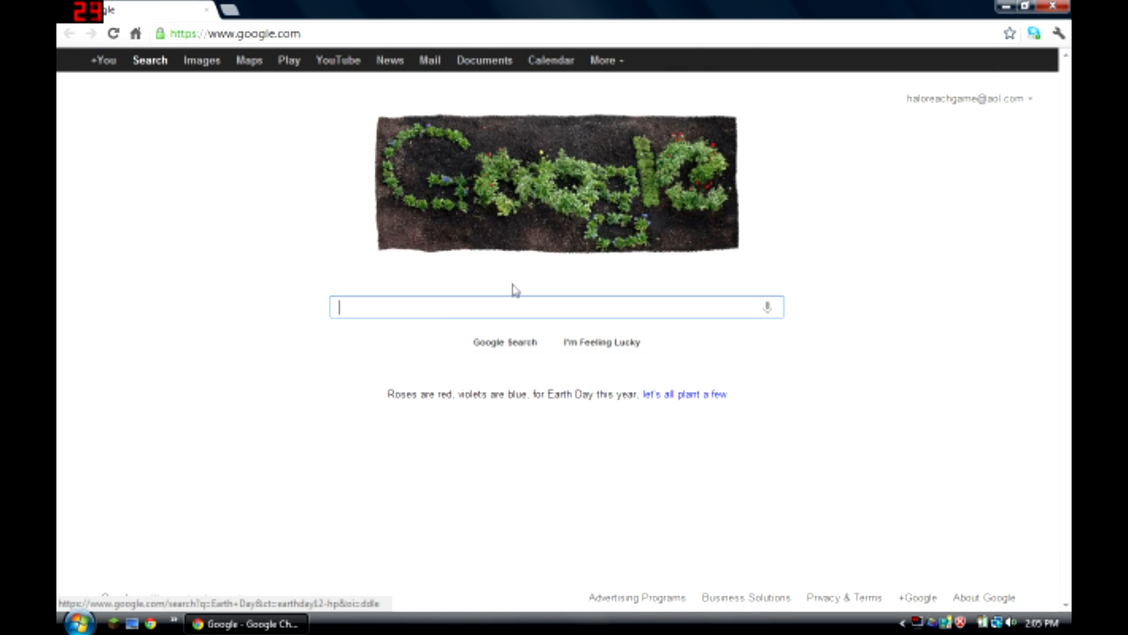
pyautogui.write('opti')
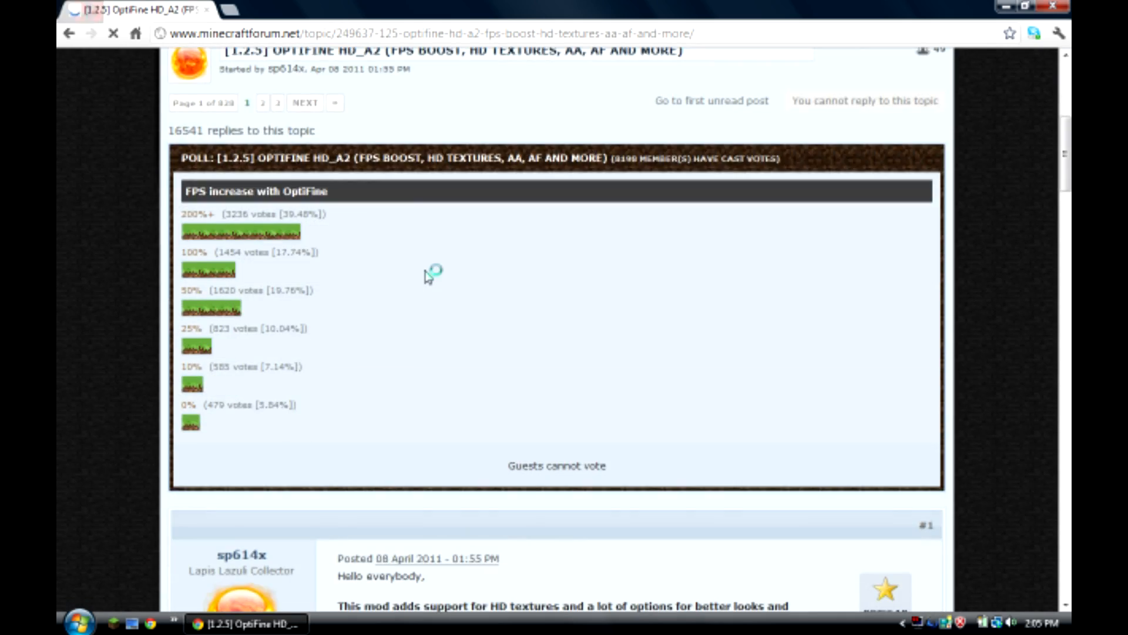
# Step: Scroll the OptiFine HD A2 forum thread to the Smooth edition download links
pyautogui.scroll(-3)
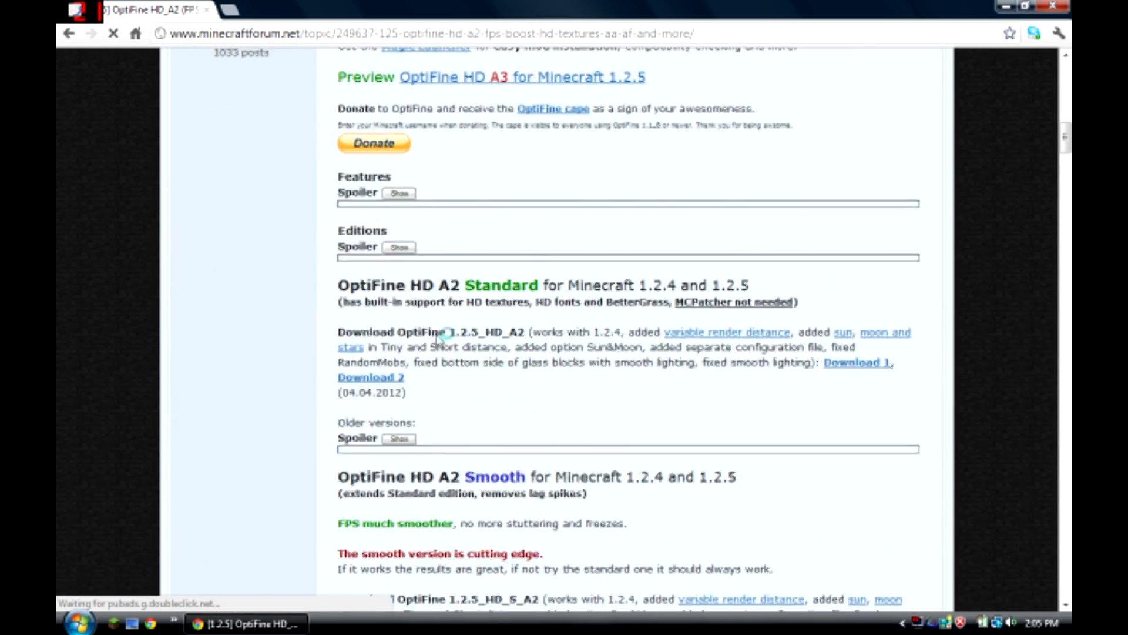
pyautogui.scroll(-3)
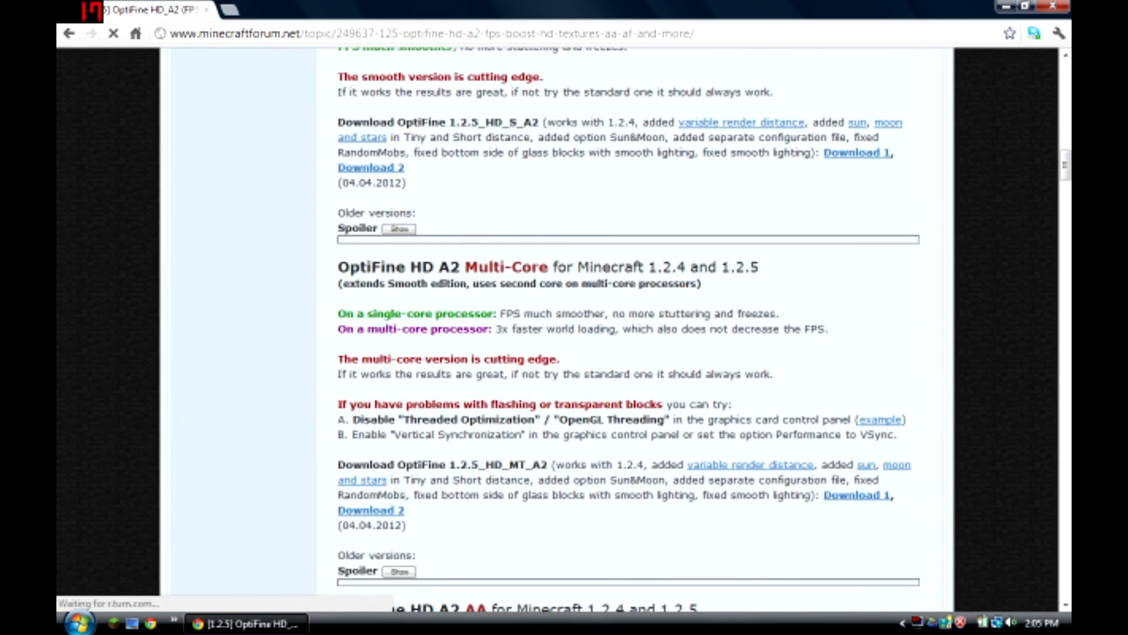
pyautogui.scroll(3)
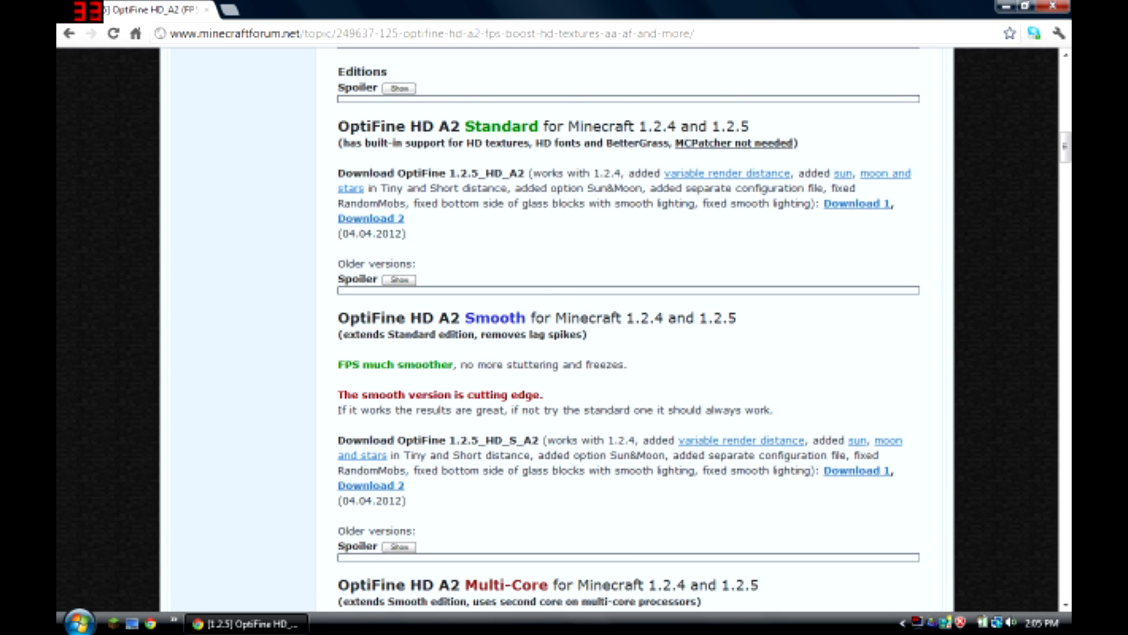
pyautogui.moveTo(504, 109)
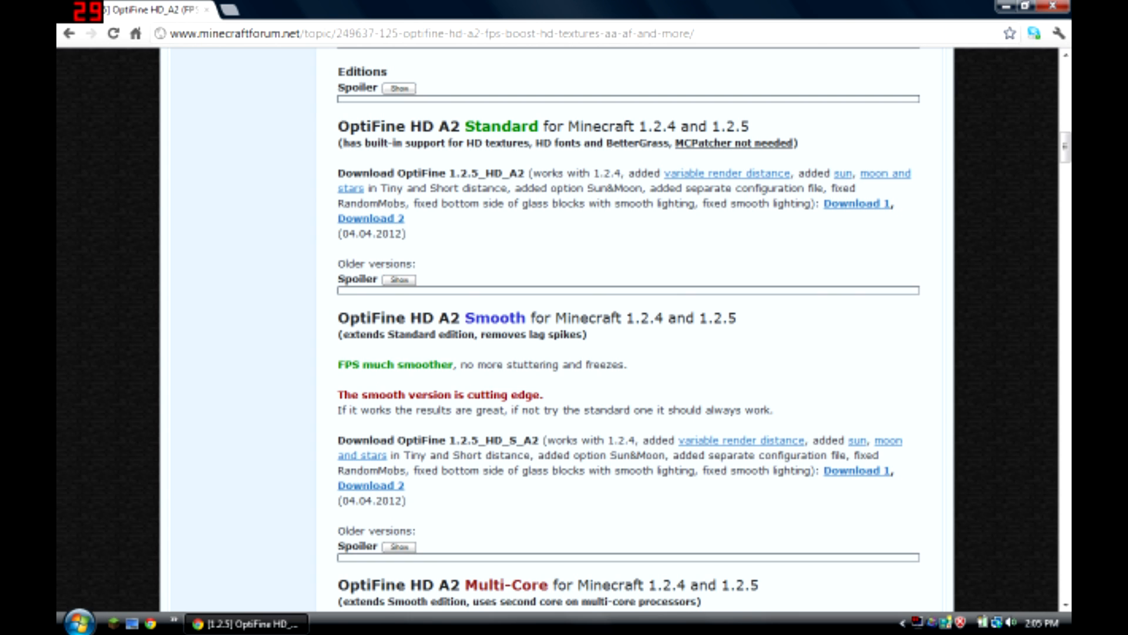
pyautogui.moveTo(407, 154)
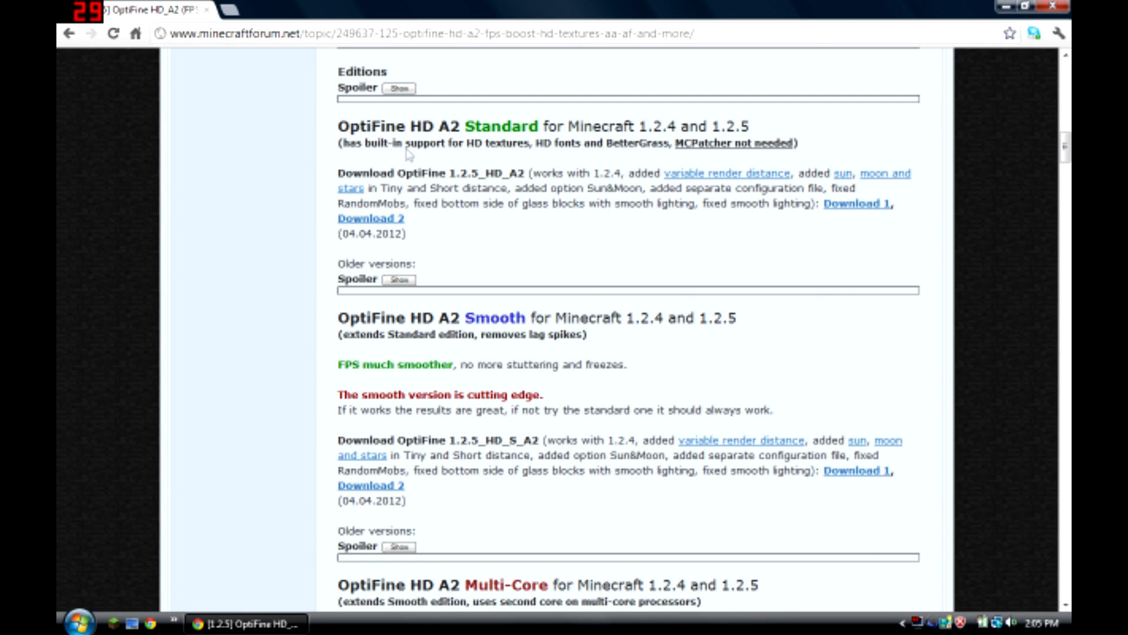
pyautogui.scroll(-3)
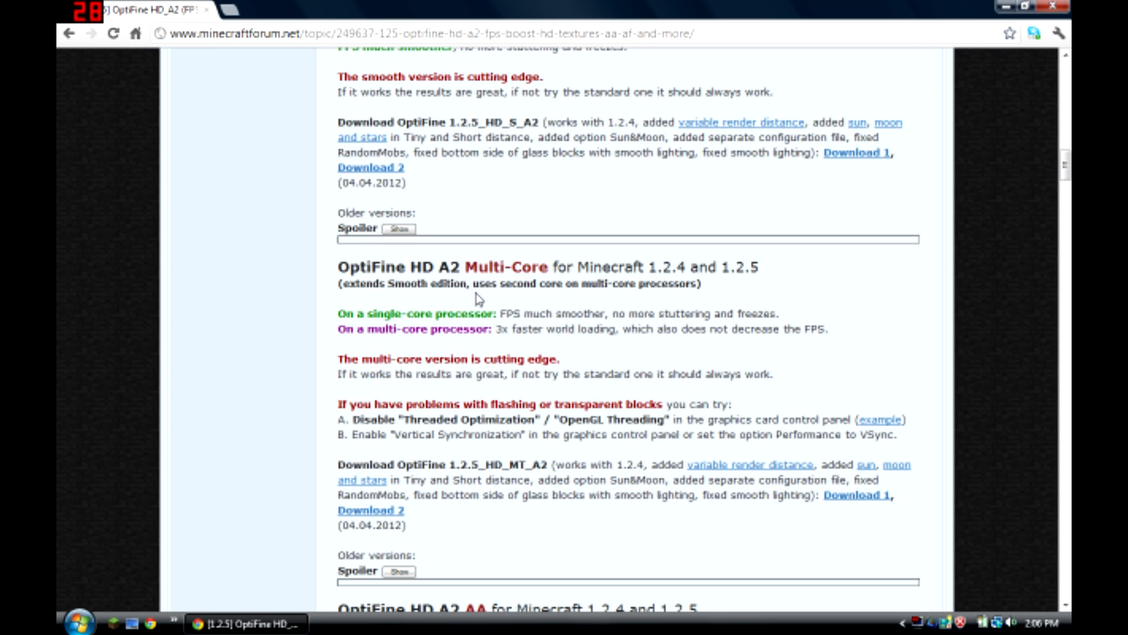
pyautogui.moveTo(477, 311)
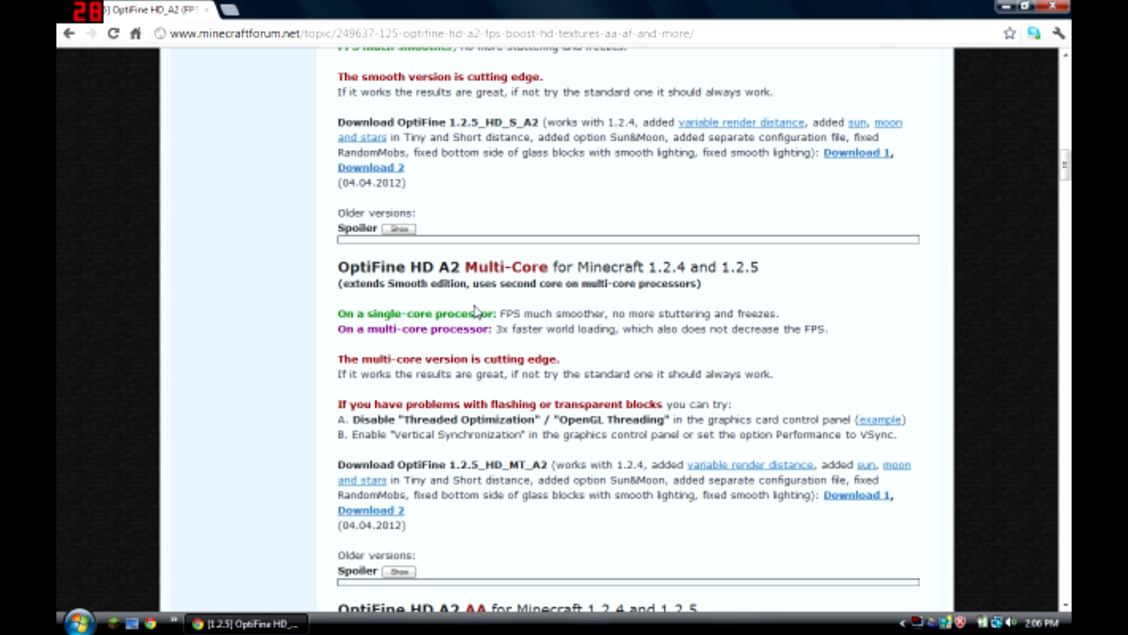
pyautogui.moveTo(613, 304)
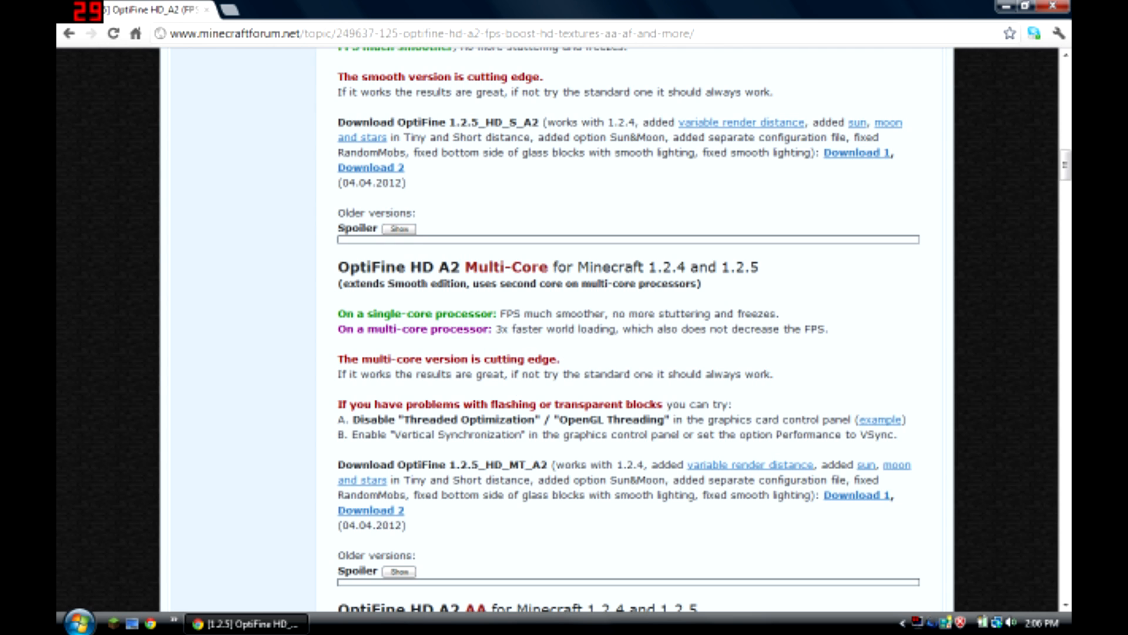
pyautogui.scroll(-3)
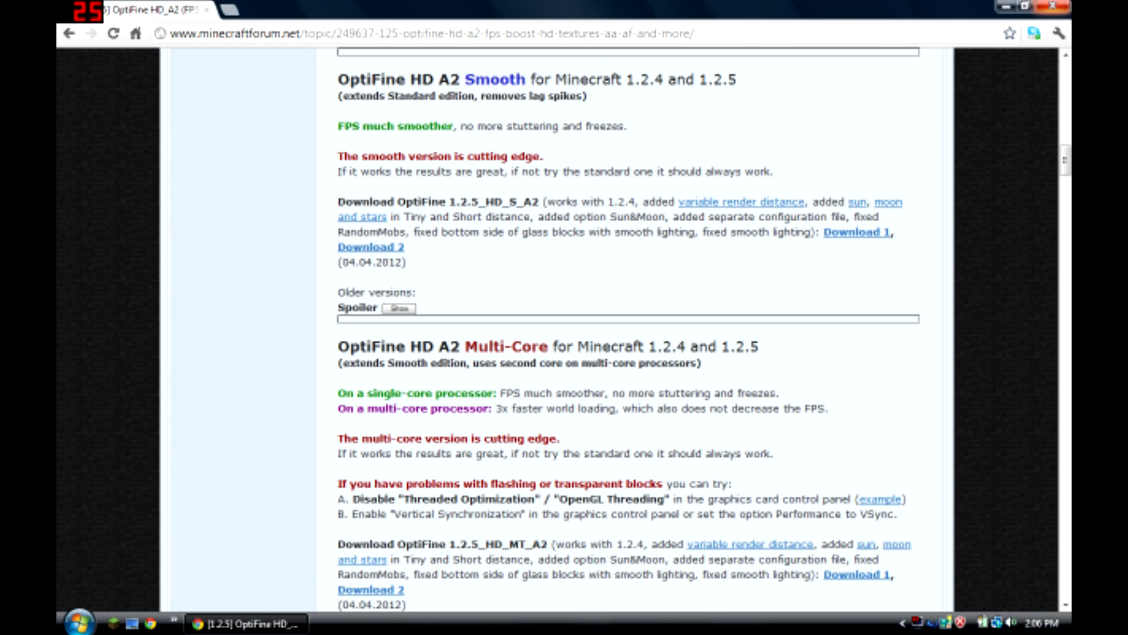
pyautogui.scroll(3)
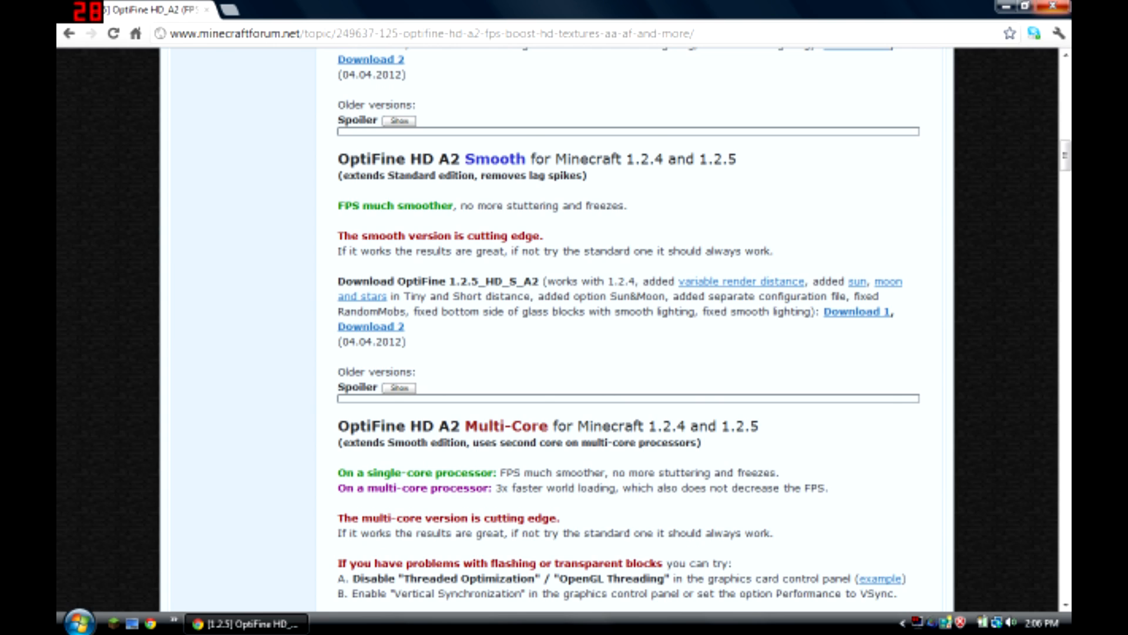
# Step: Open the downloaded OptiFine_1.2.5_HD_S_A2 archive in WinRAR and minimise it
pyautogui.click(80, 621)
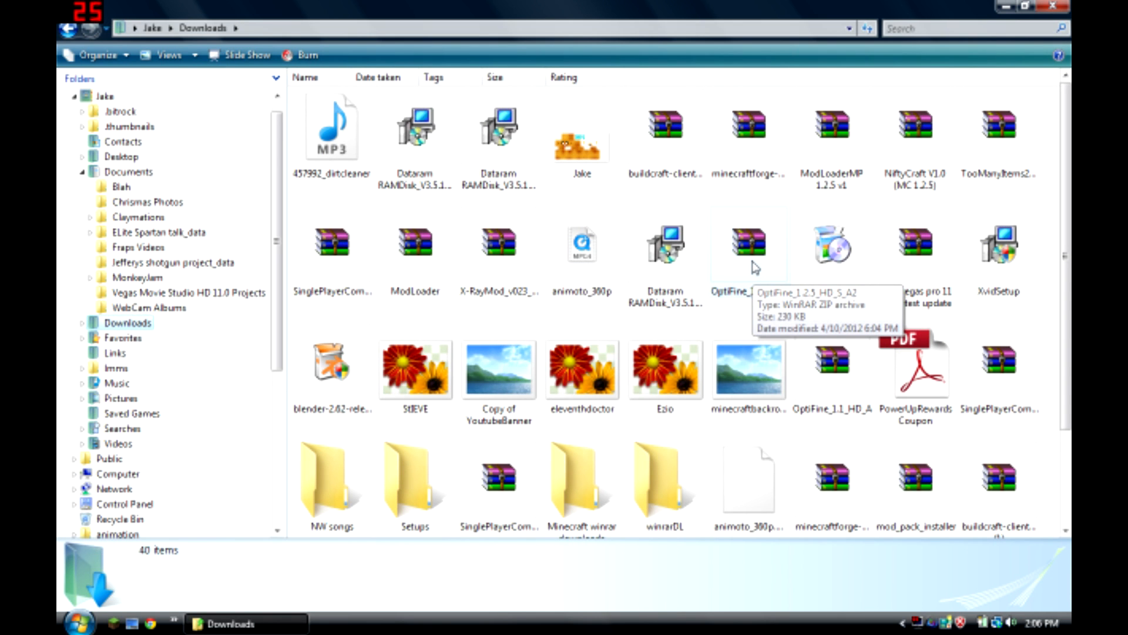
pyautogui.click(748, 244)
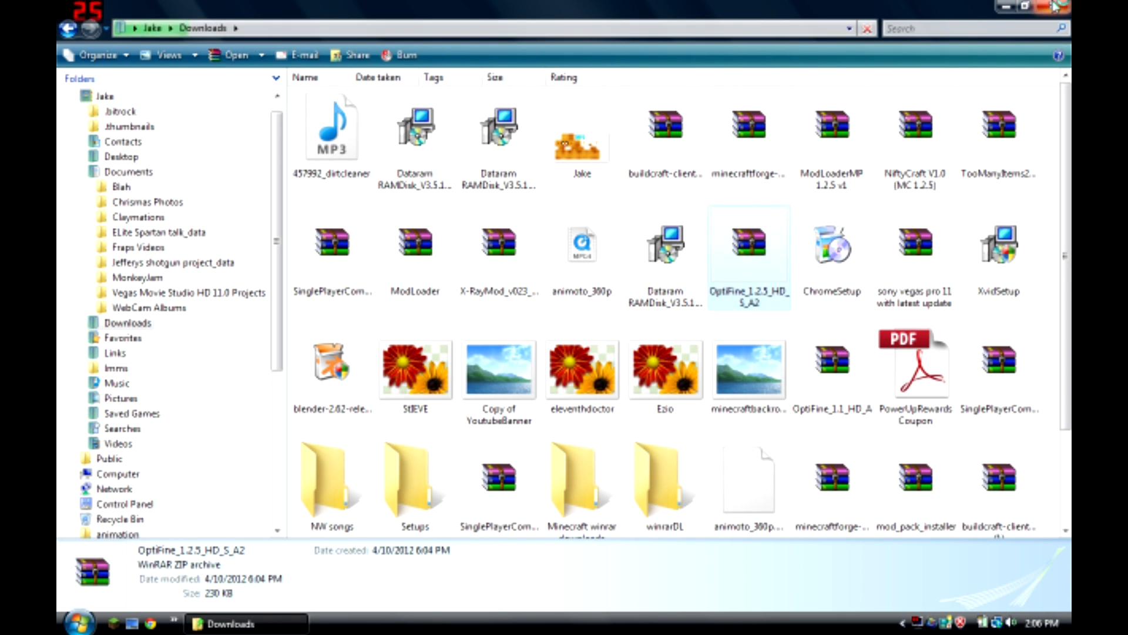
pyautogui.doubleClick(749, 244)
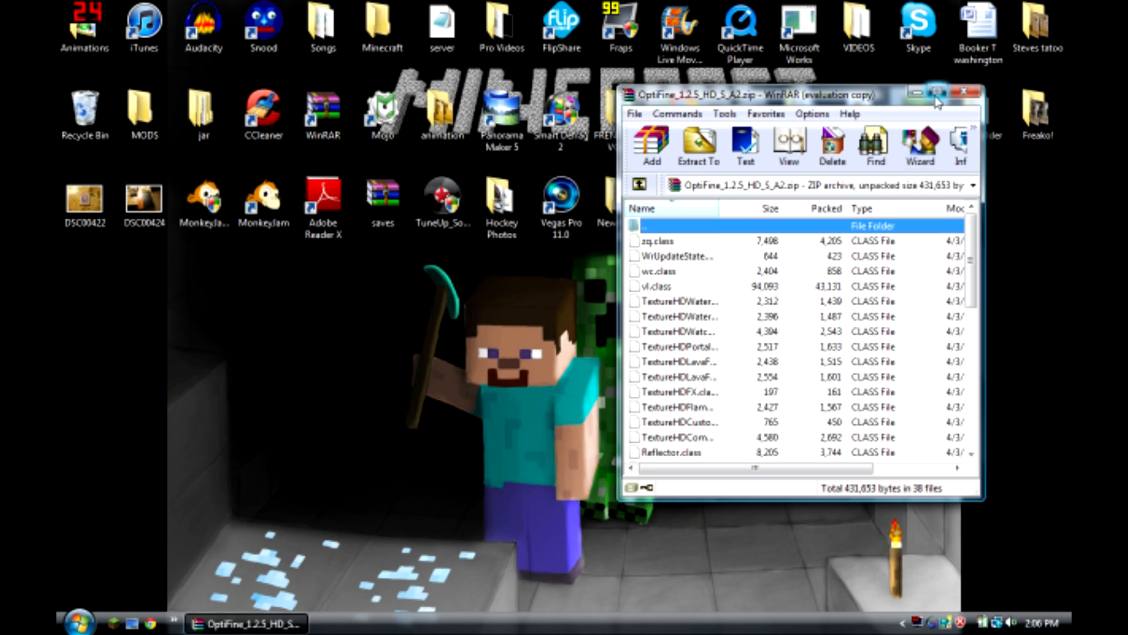
pyautogui.click(938, 93)
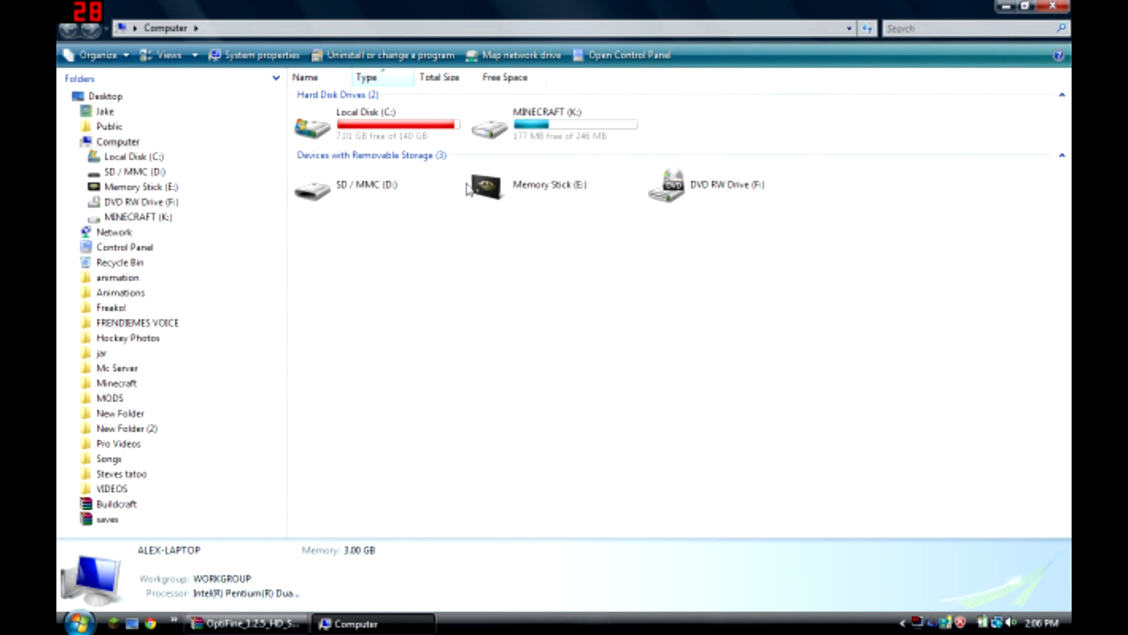
pyautogui.moveTo(558, 141)
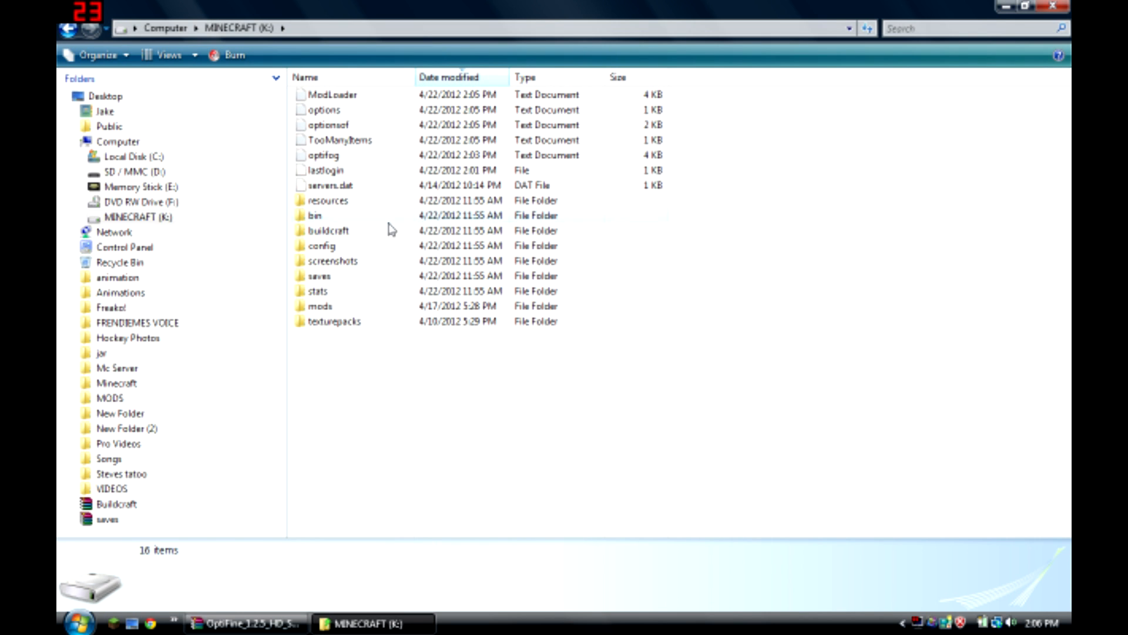
# Step: Open K:\bin\minecraft.jar, dismiss the license nag, and add the OptiFine files into it
pyautogui.doubleClick(314, 215)
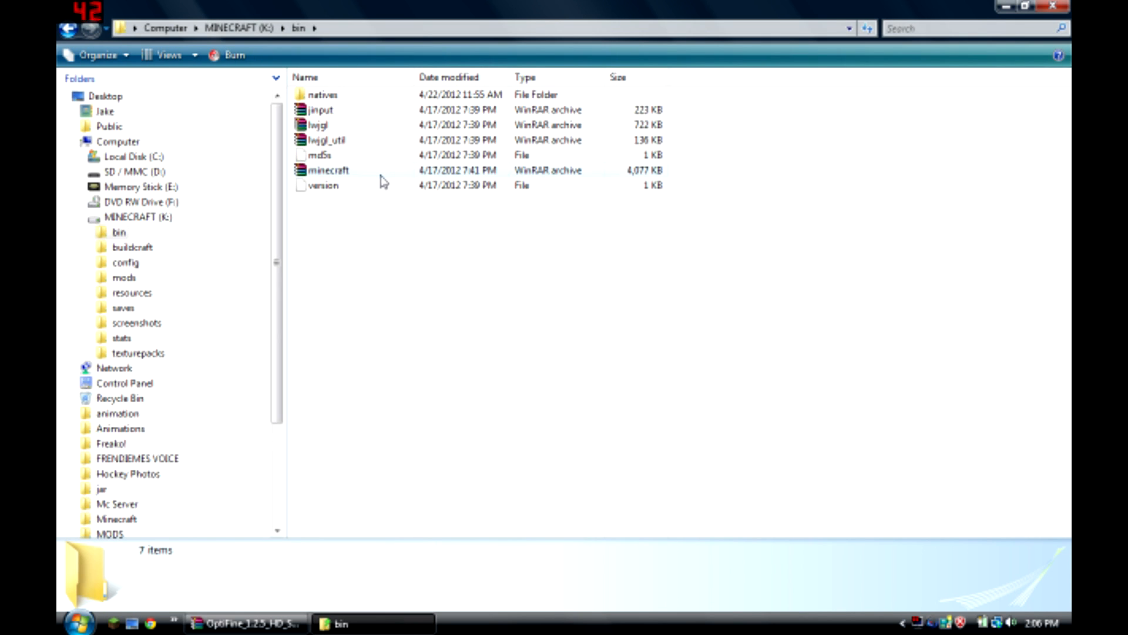
pyautogui.doubleClick(330, 170)
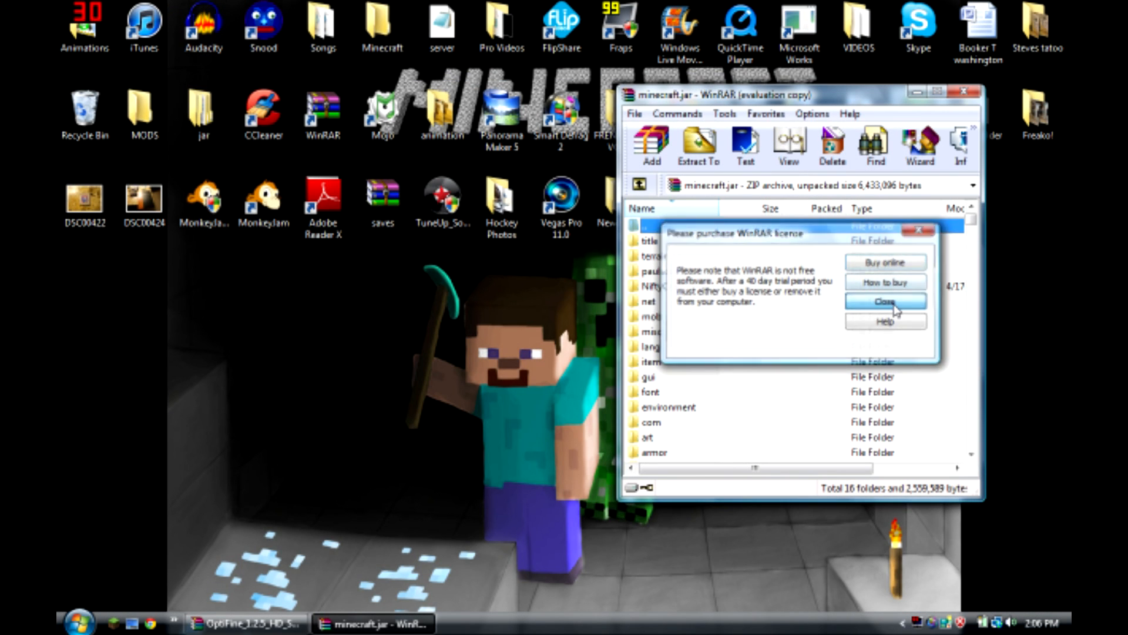
pyautogui.click(884, 300)
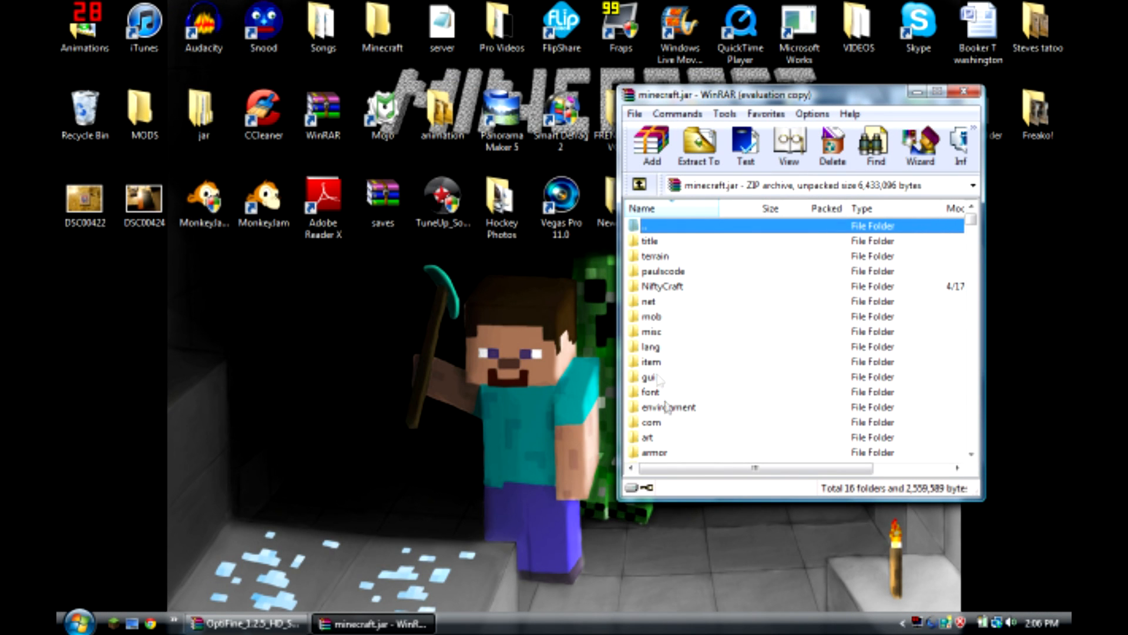
pyautogui.scroll(-3)
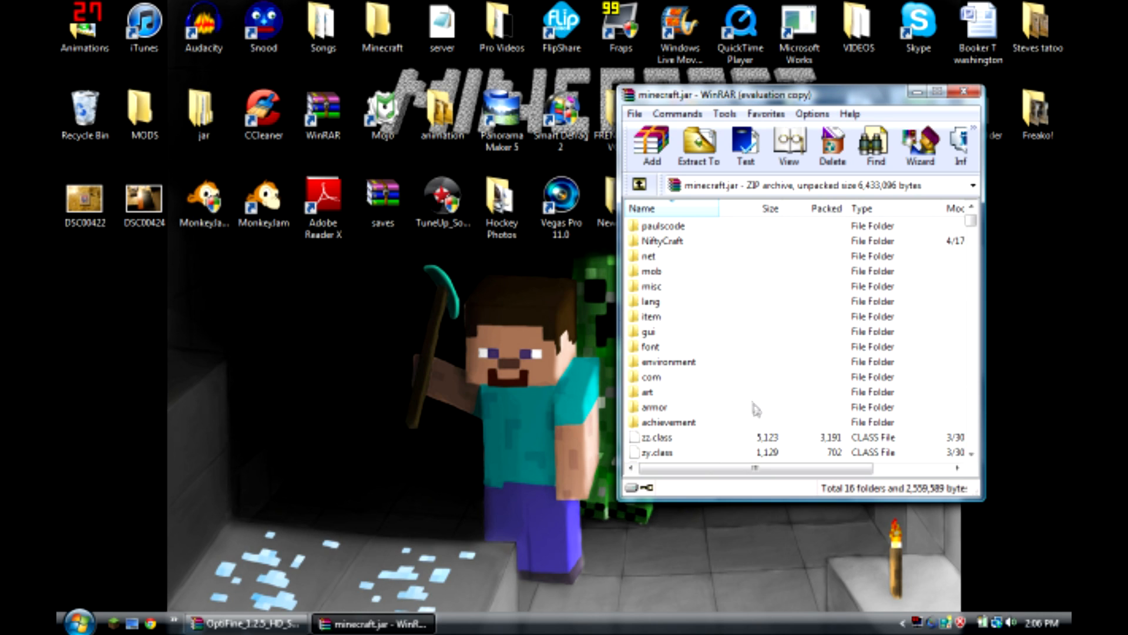
pyautogui.moveTo(744, 316)
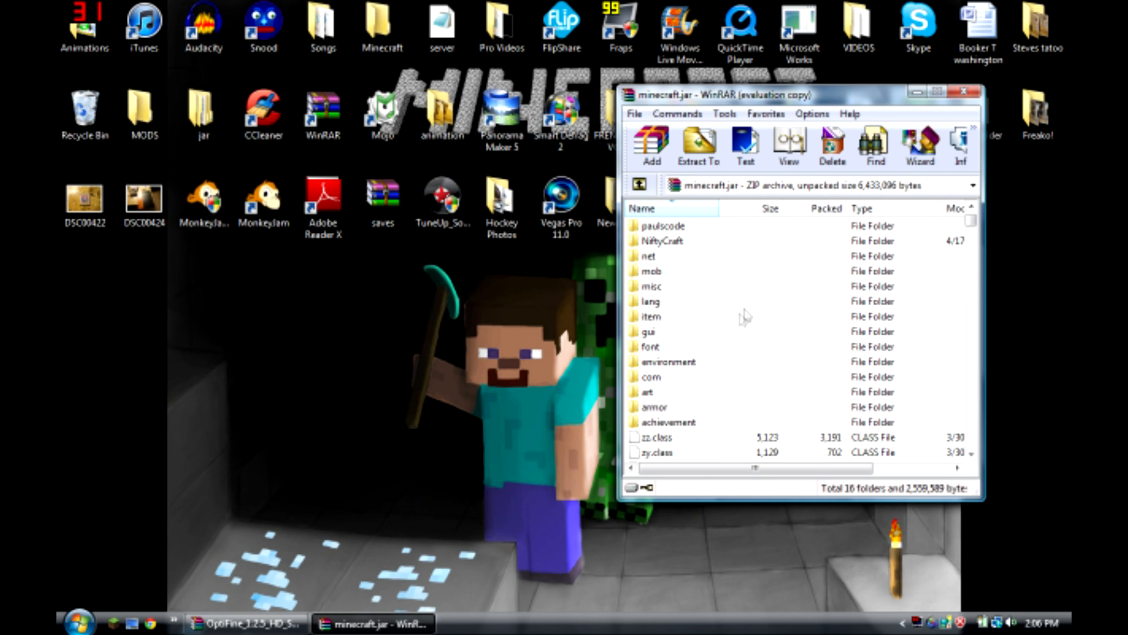
pyautogui.click(657, 317)
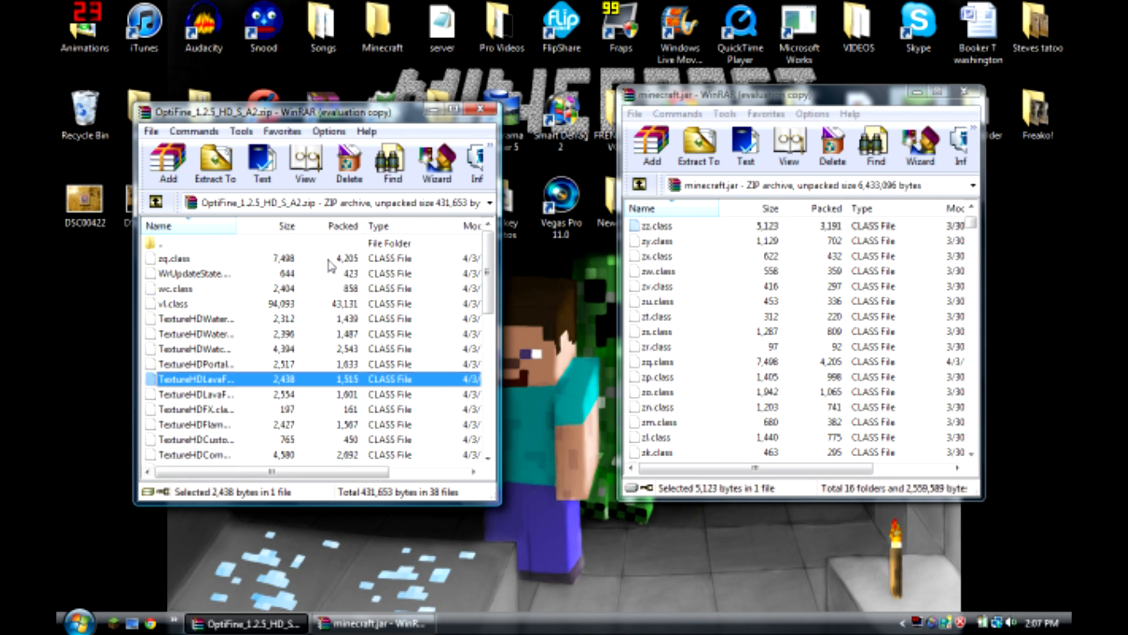
pyautogui.click(173, 258)
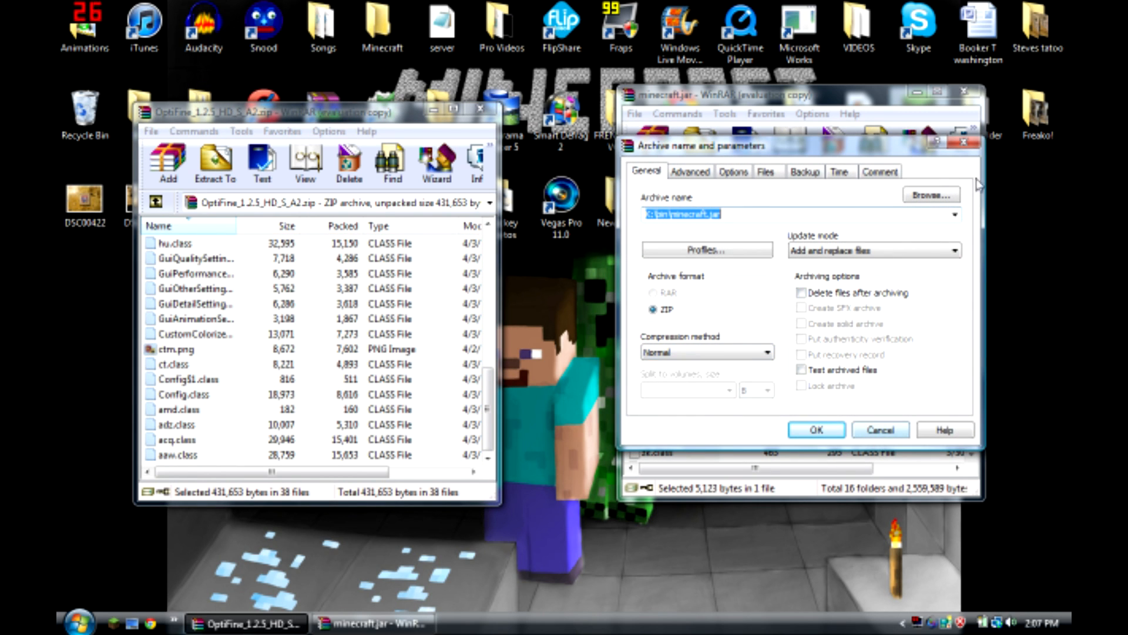
pyautogui.click(815, 430)
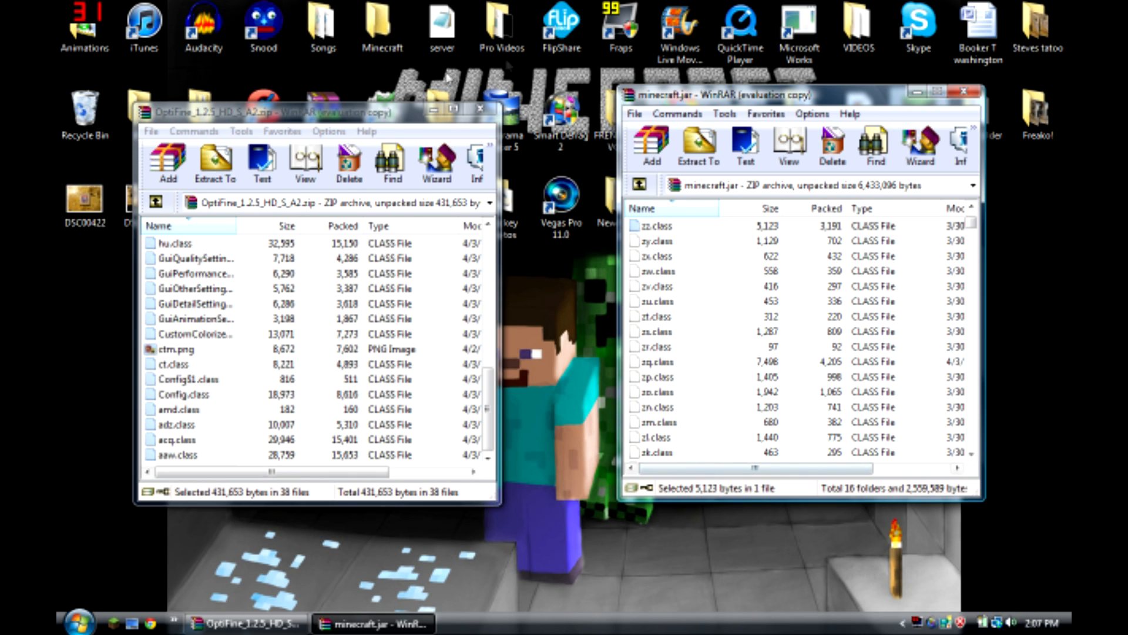